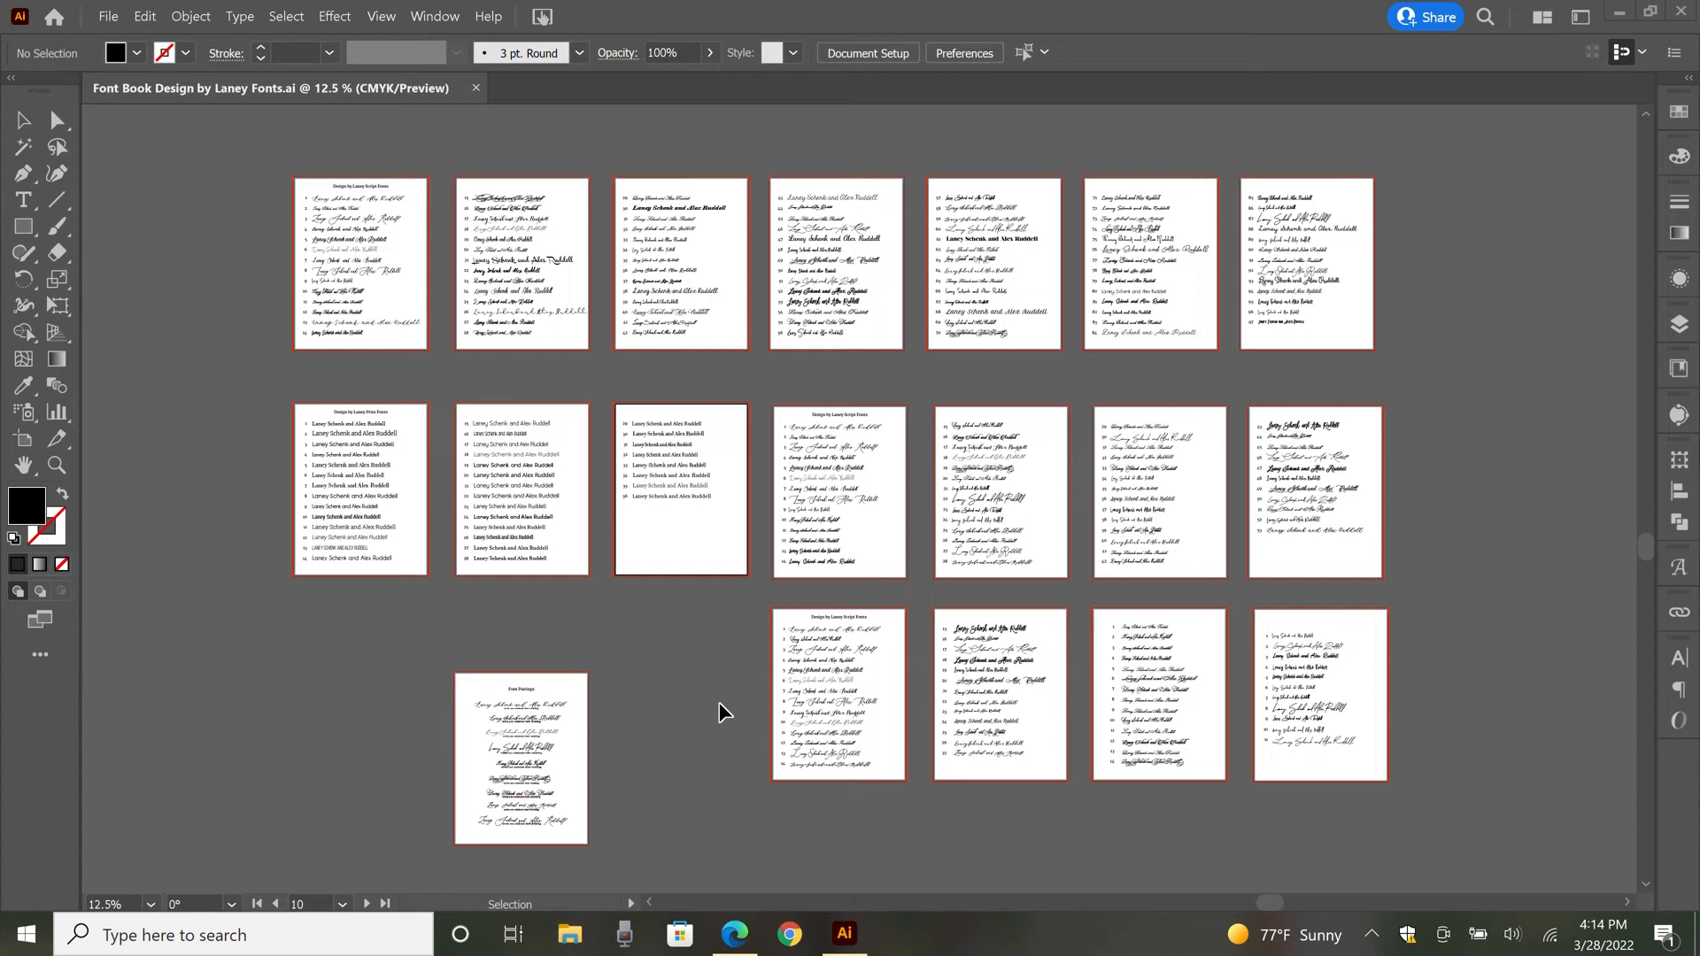
pyautogui.moveTo(763, 683)
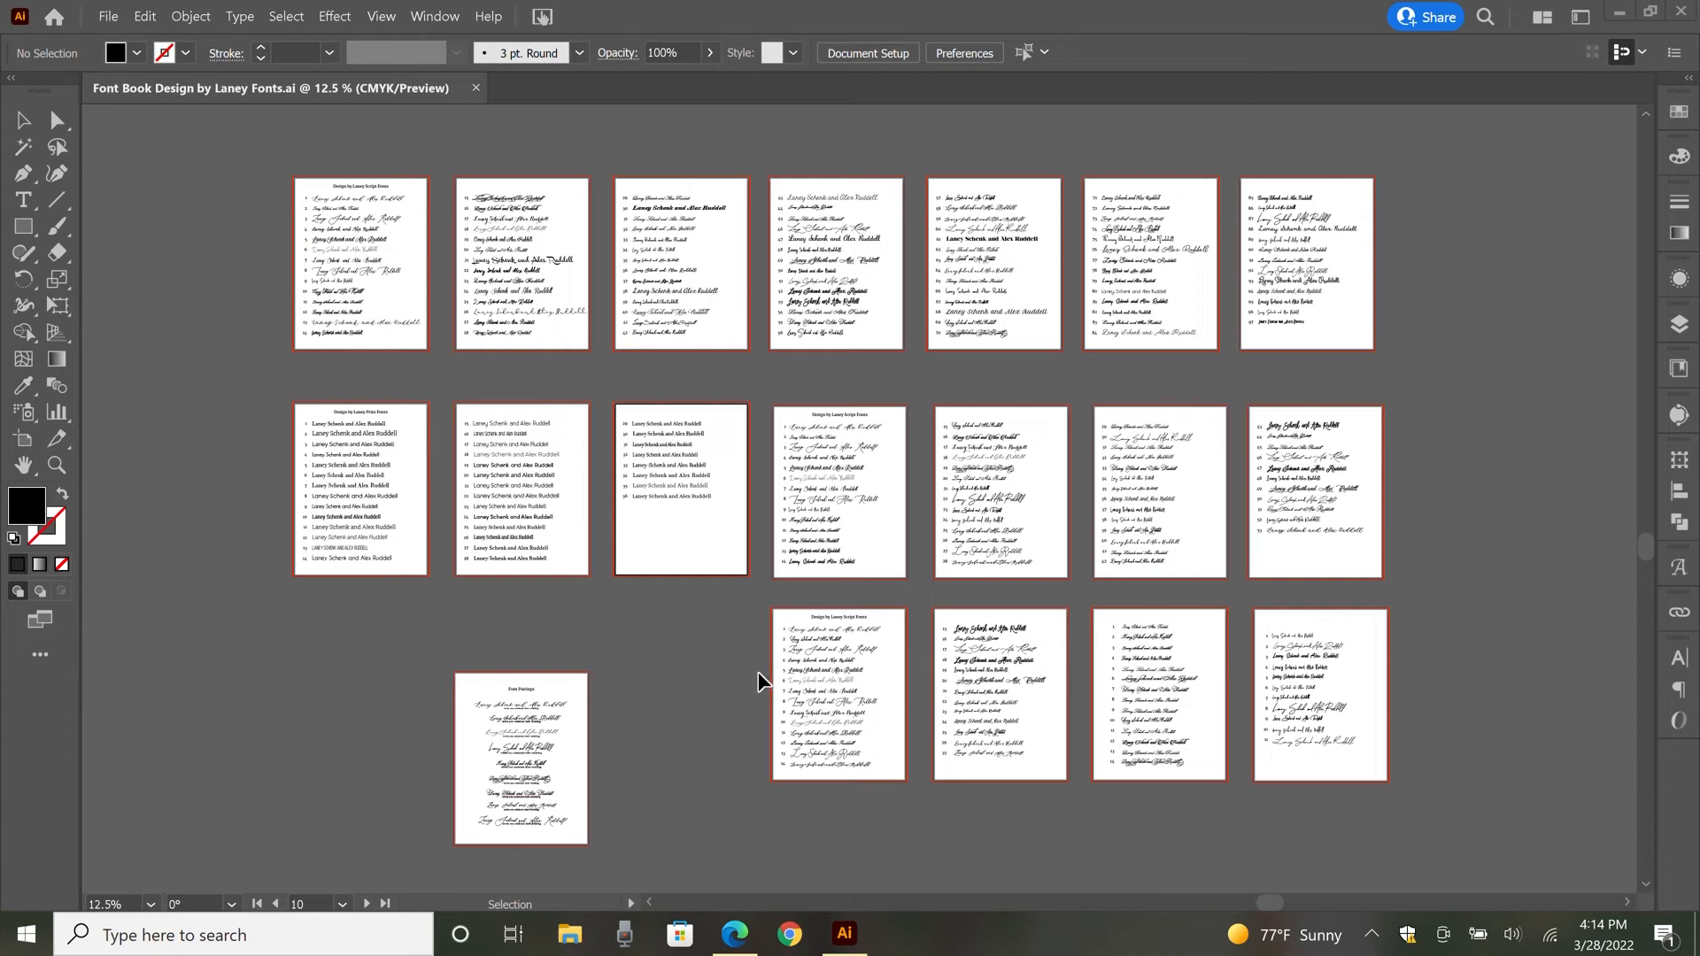
pyautogui.moveTo(320, 309)
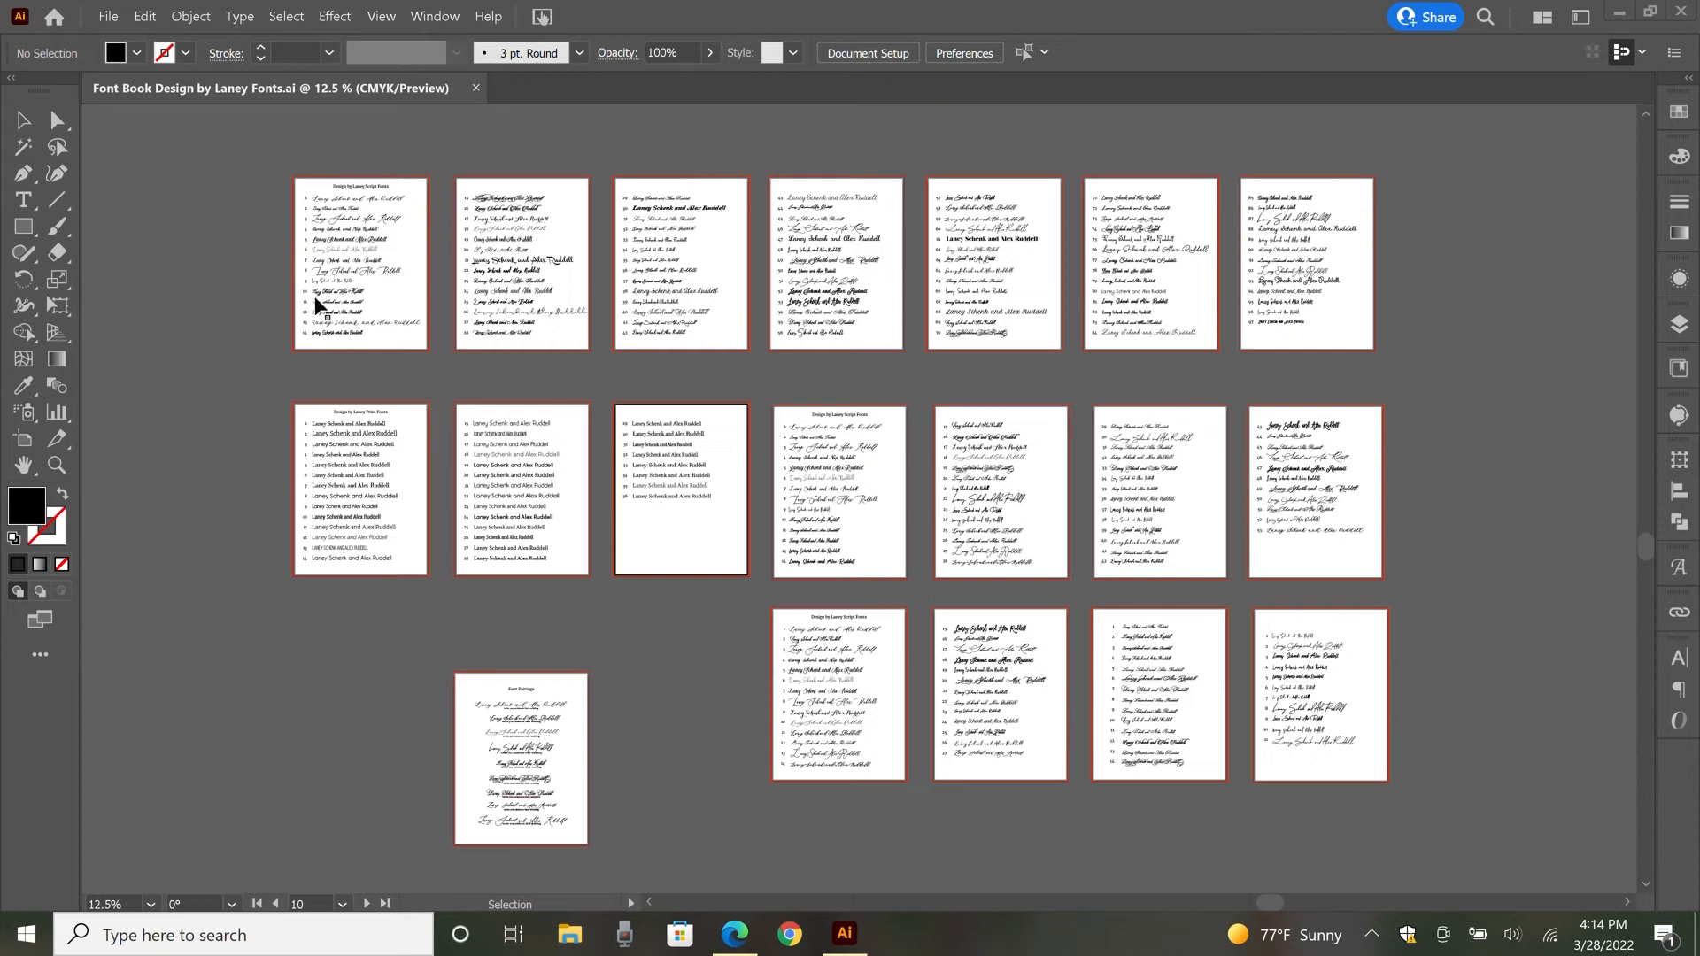
pyautogui.moveTo(575, 410)
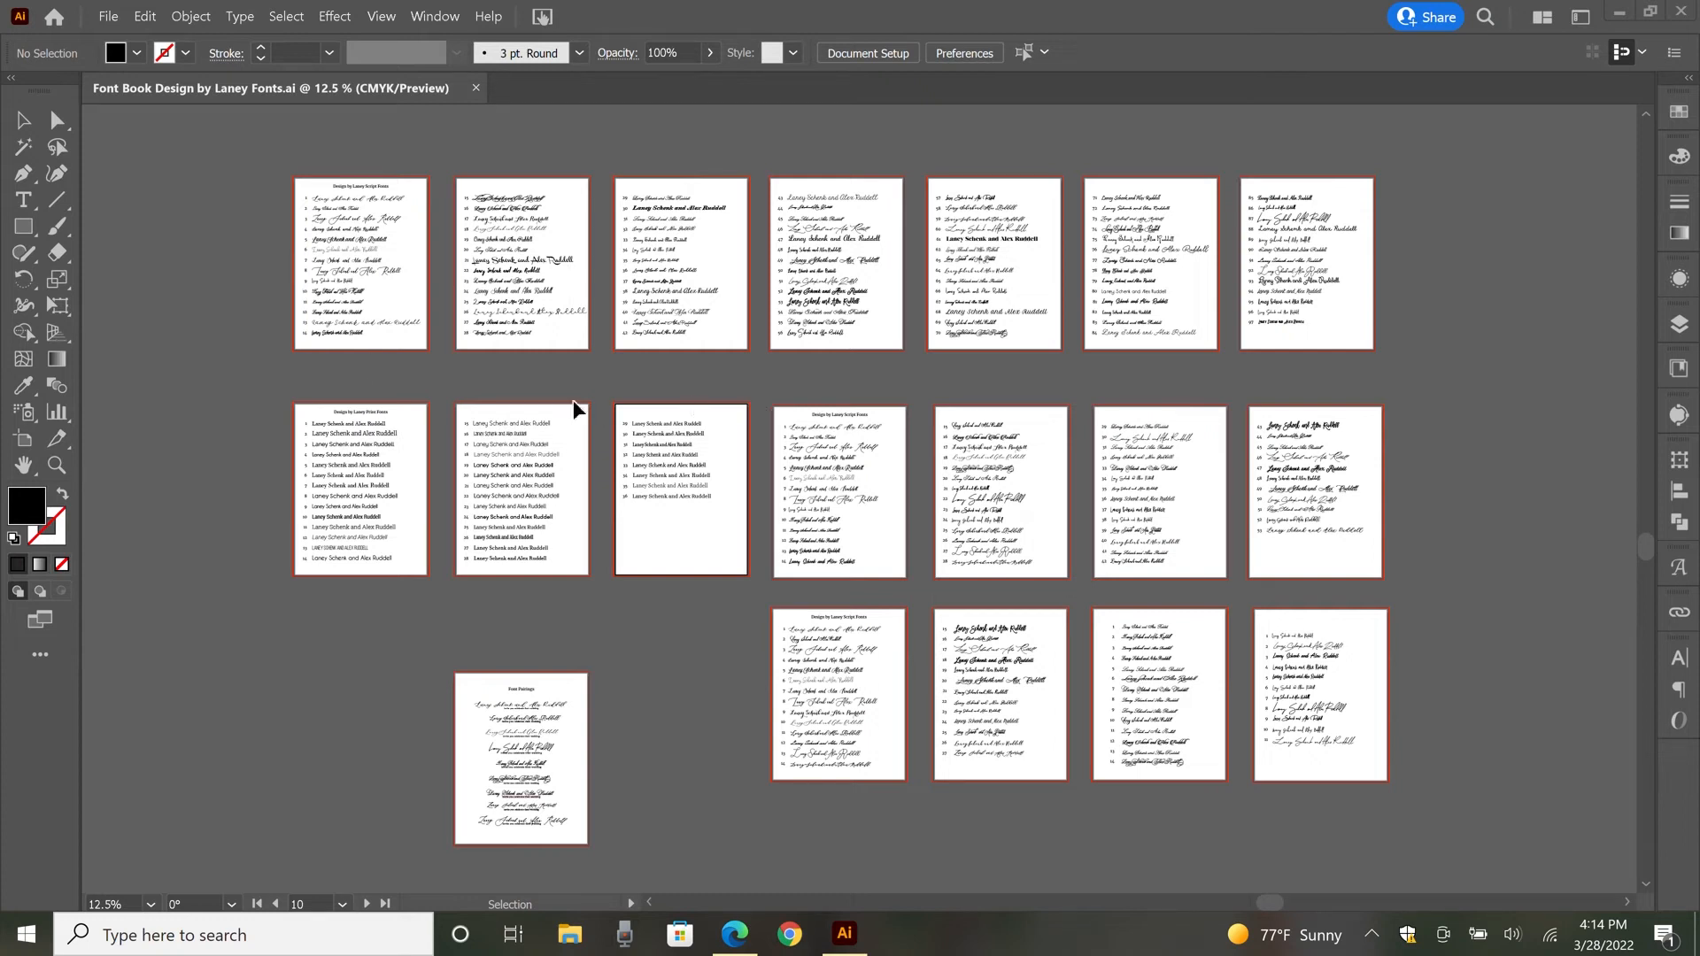
pyautogui.moveTo(561, 410)
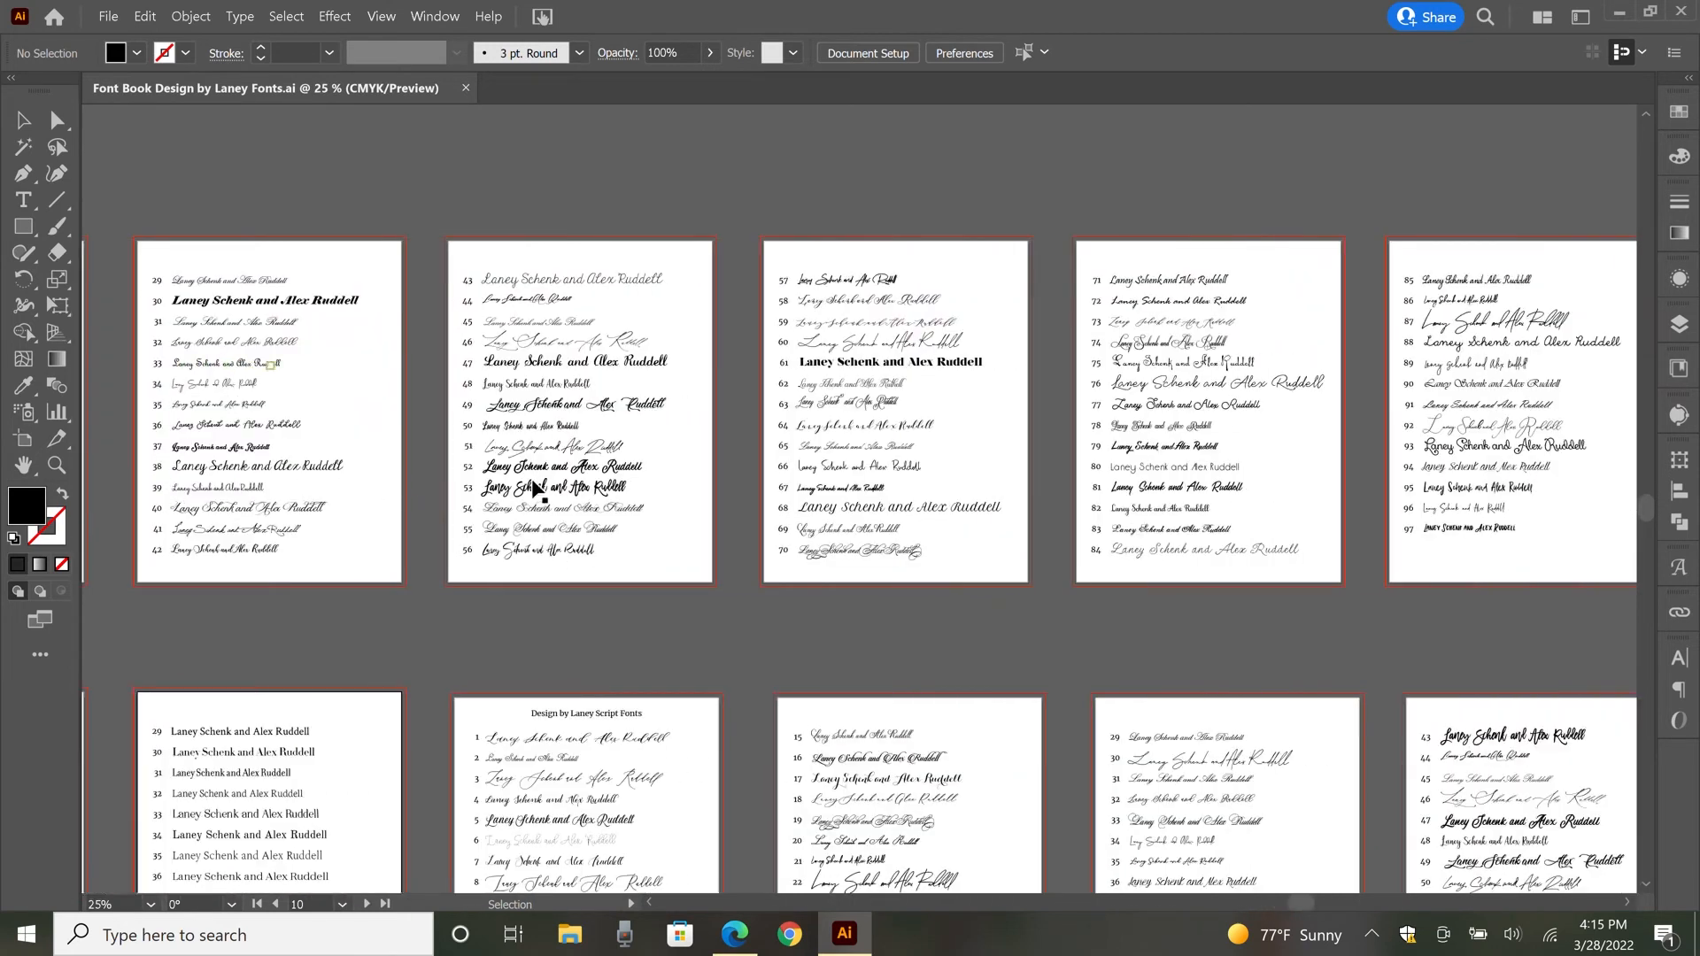
# Step: Scroll down and right to the Design by Laney Script Fonts artboards
pyautogui.scroll(-3)
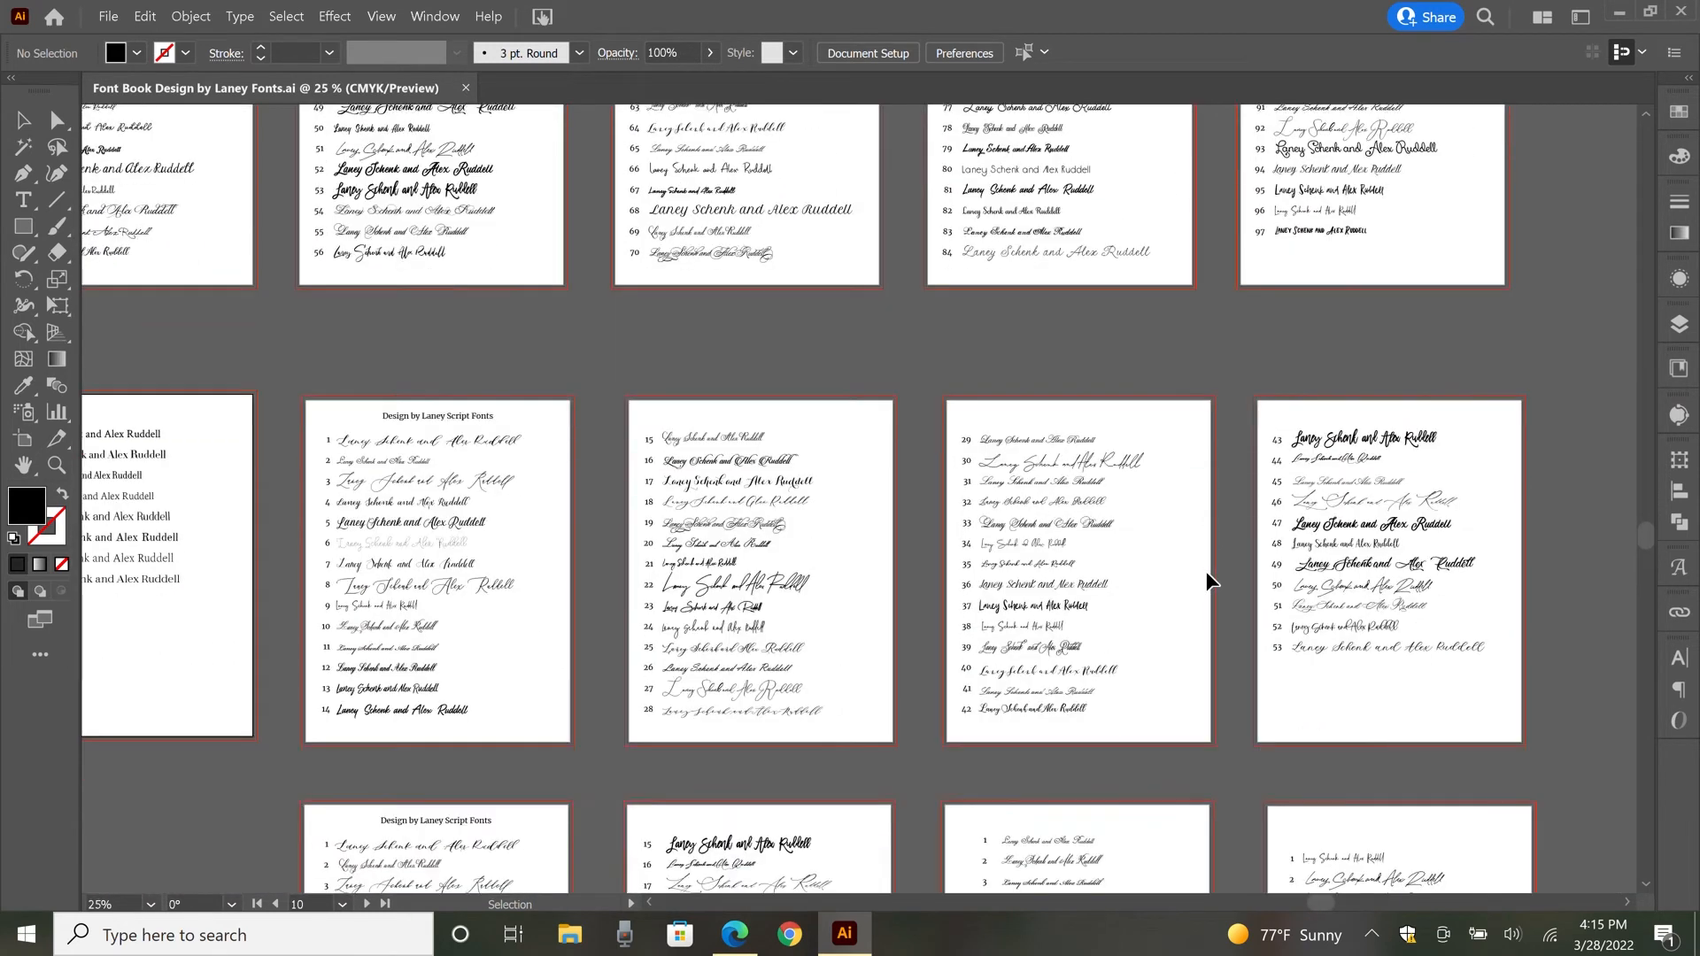
pyautogui.scroll(-3)
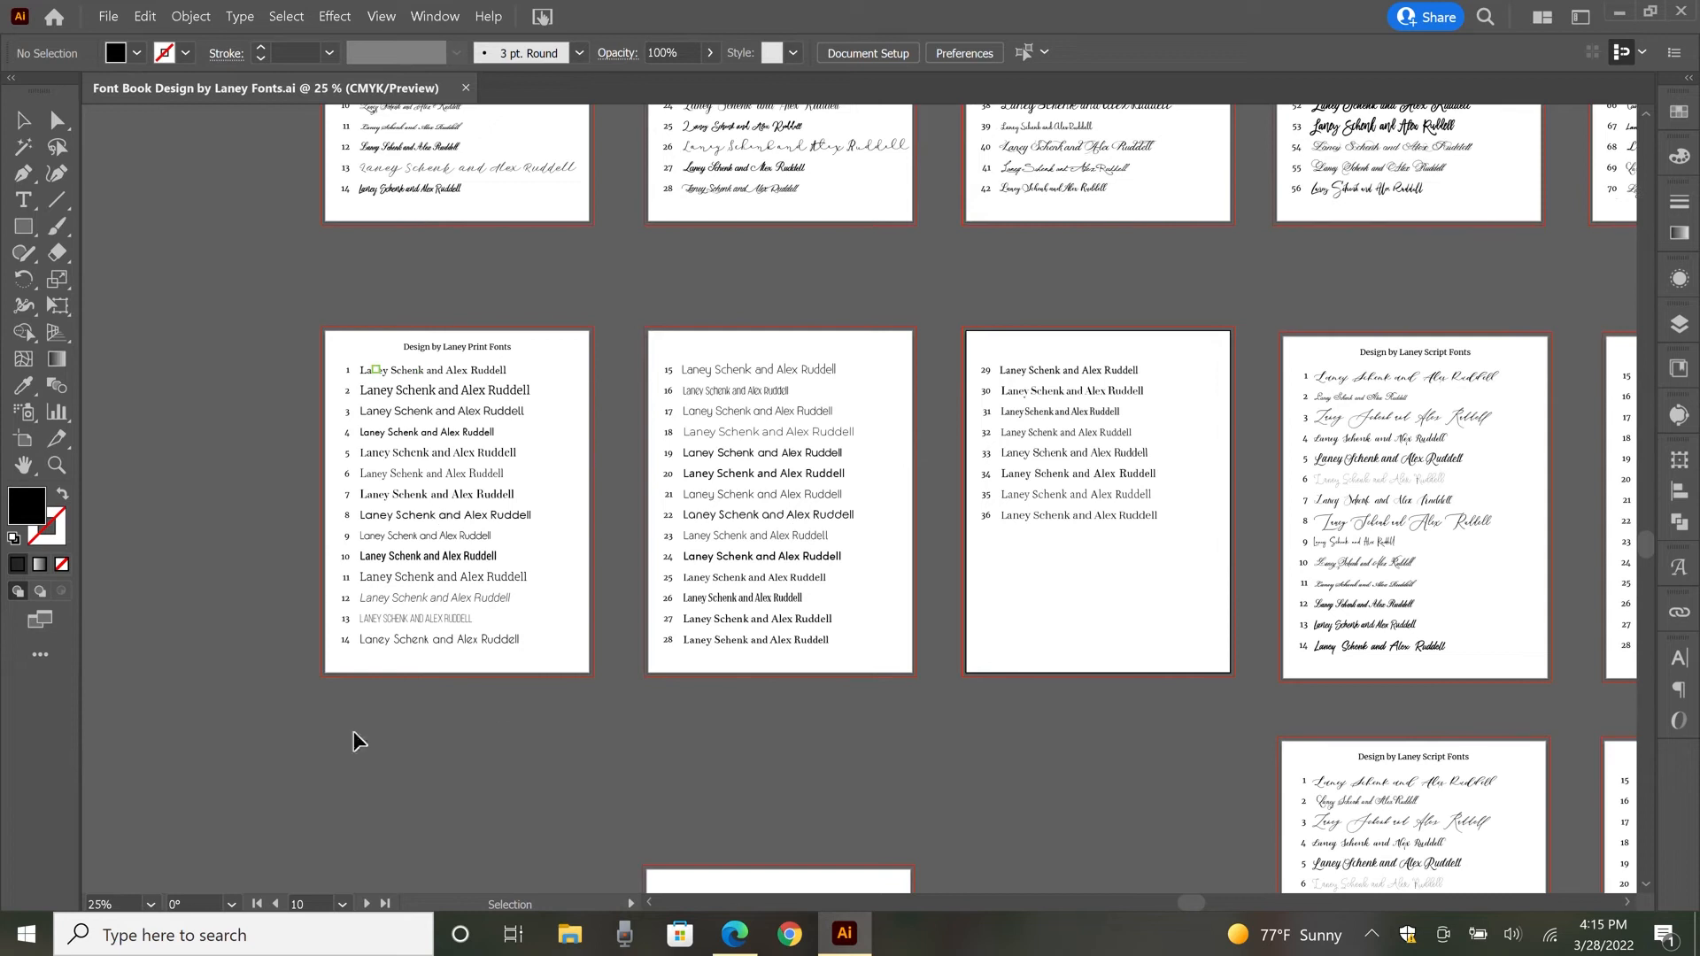
pyautogui.moveTo(1064, 531)
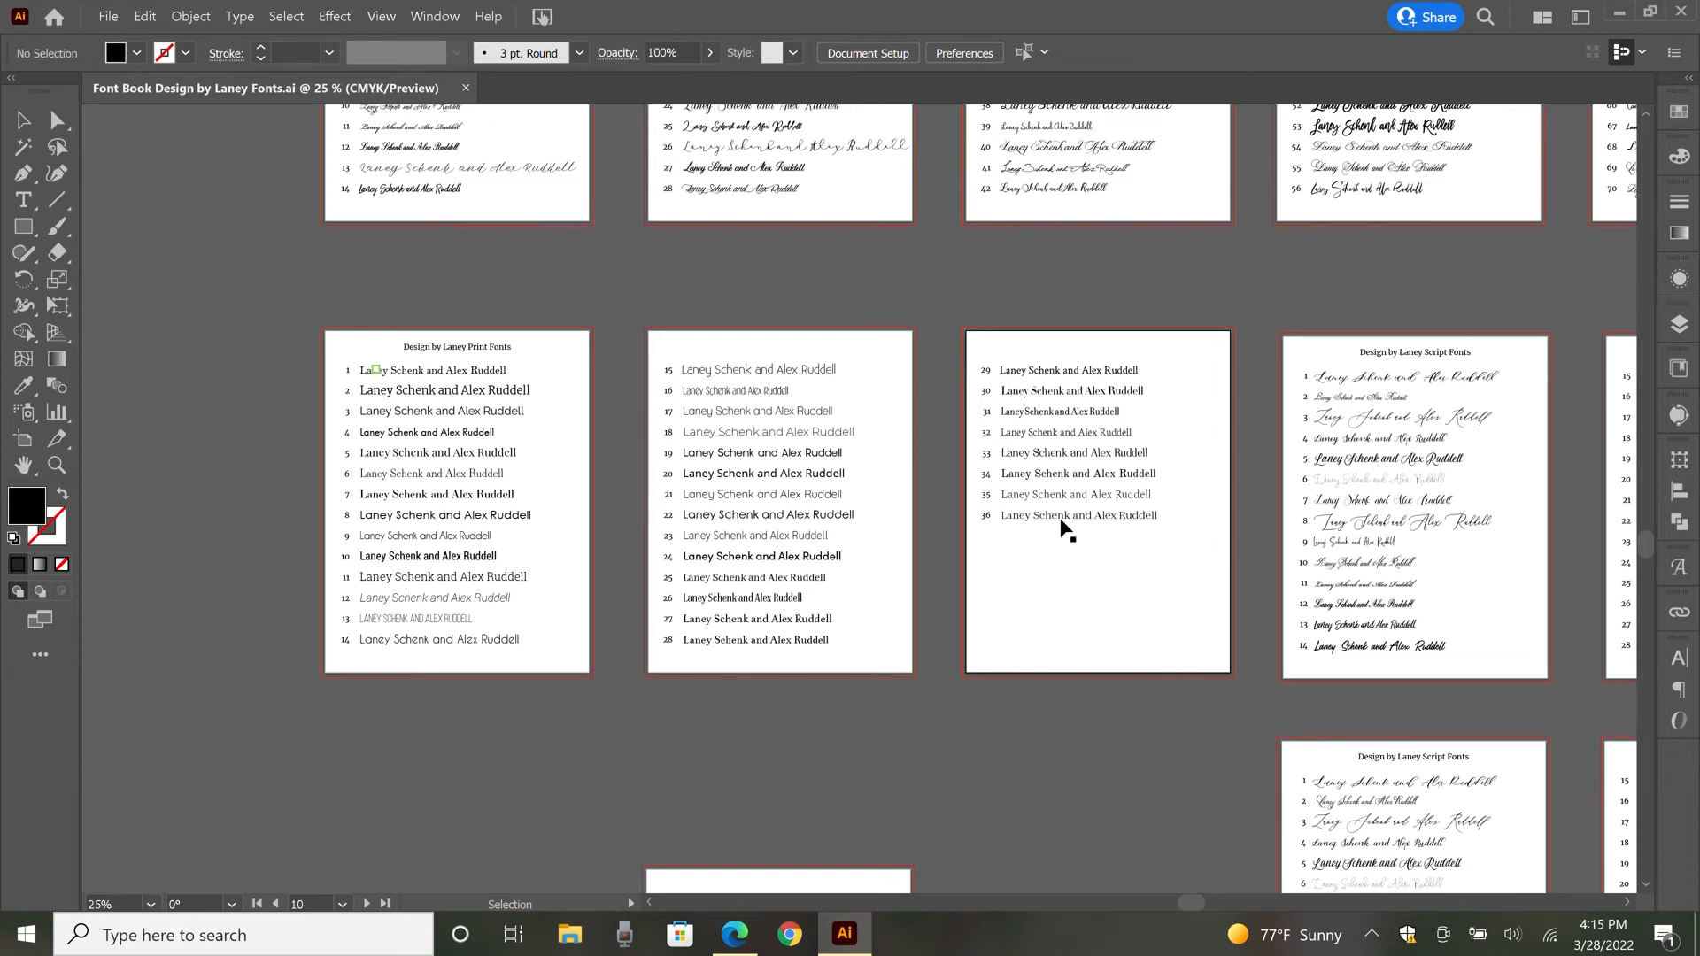
pyautogui.hscroll(3)
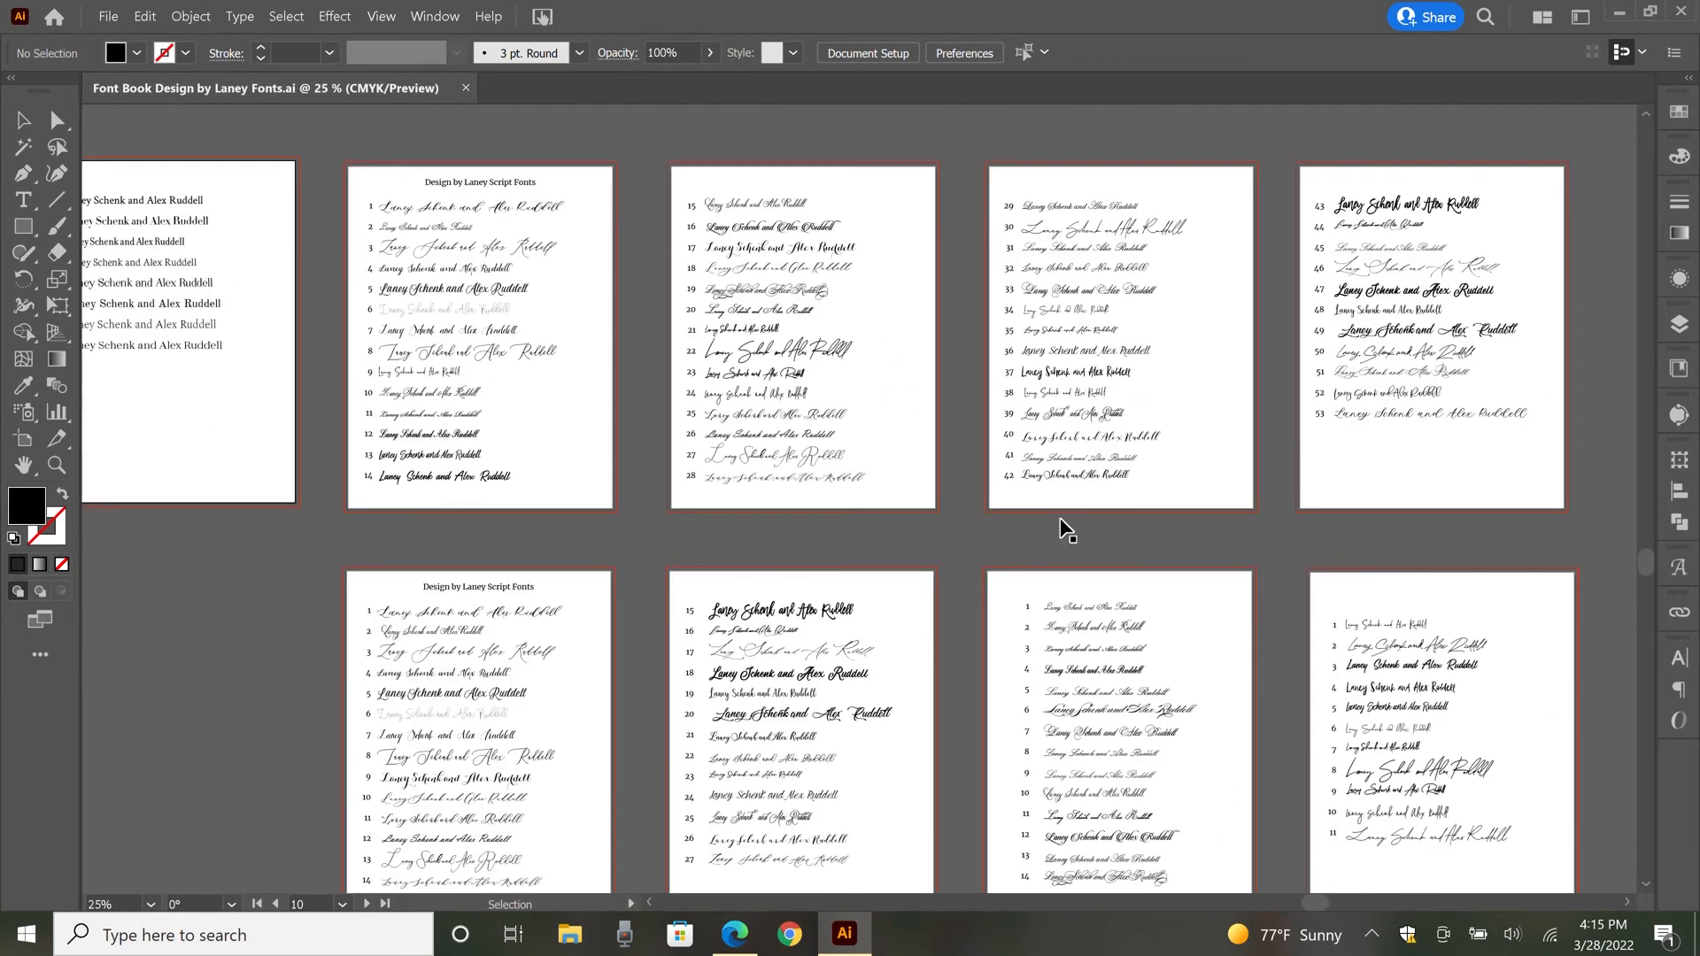
pyautogui.moveTo(1189, 307)
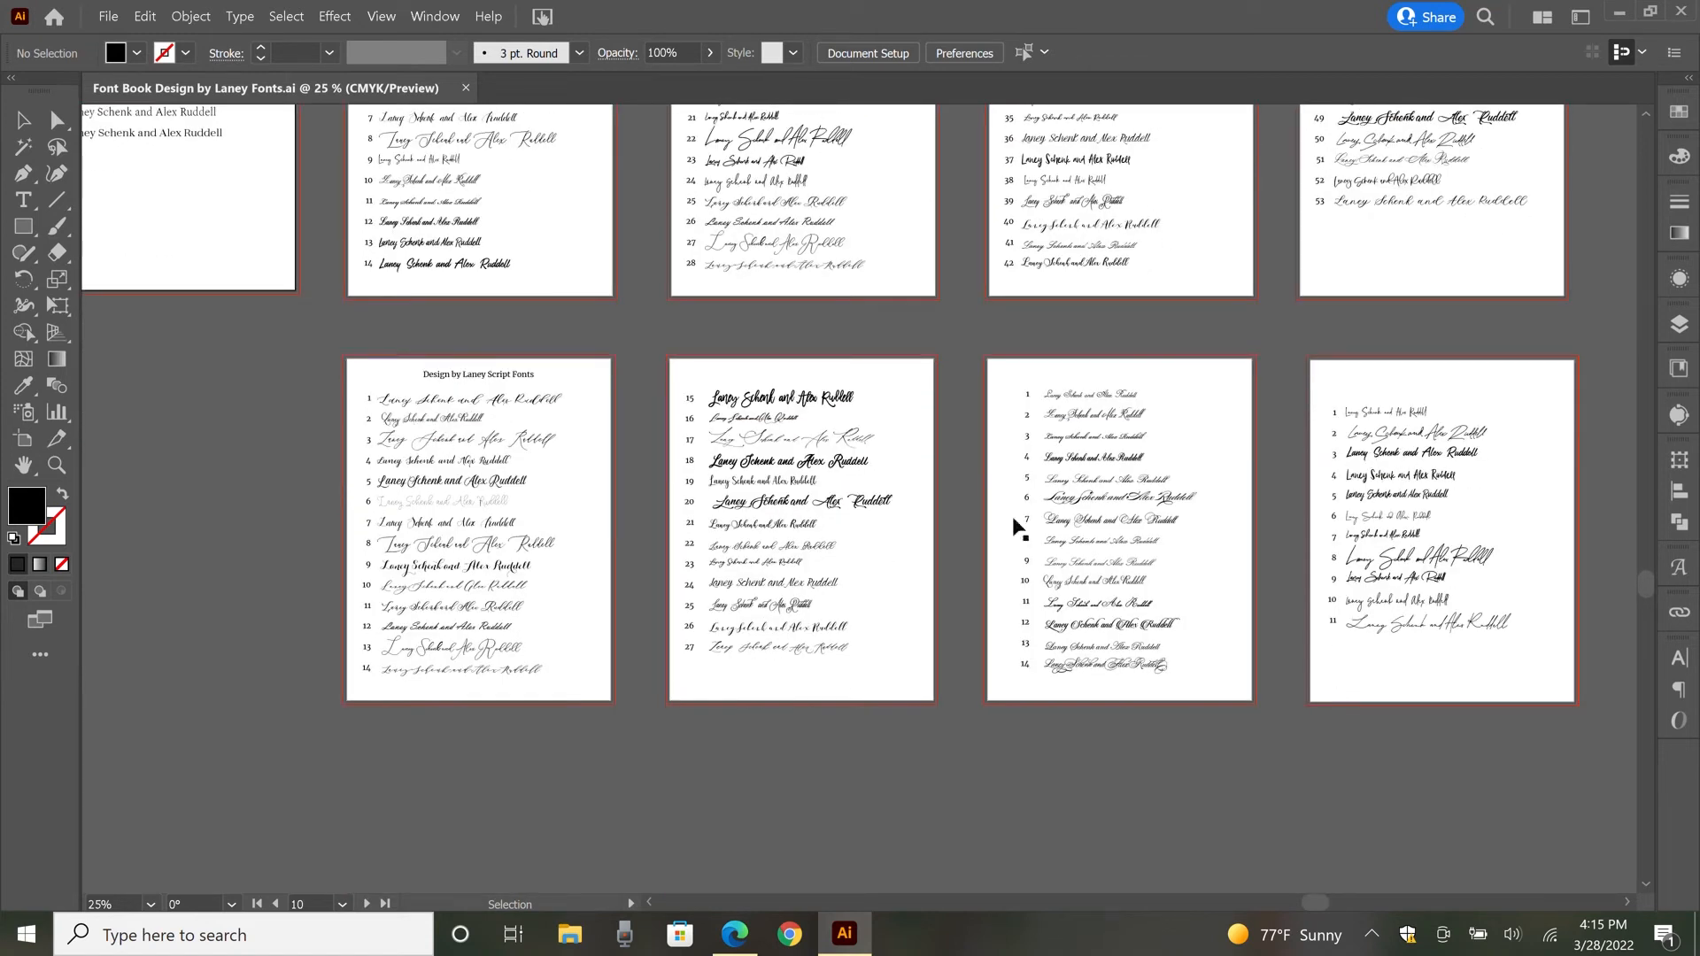
pyautogui.moveTo(770, 553)
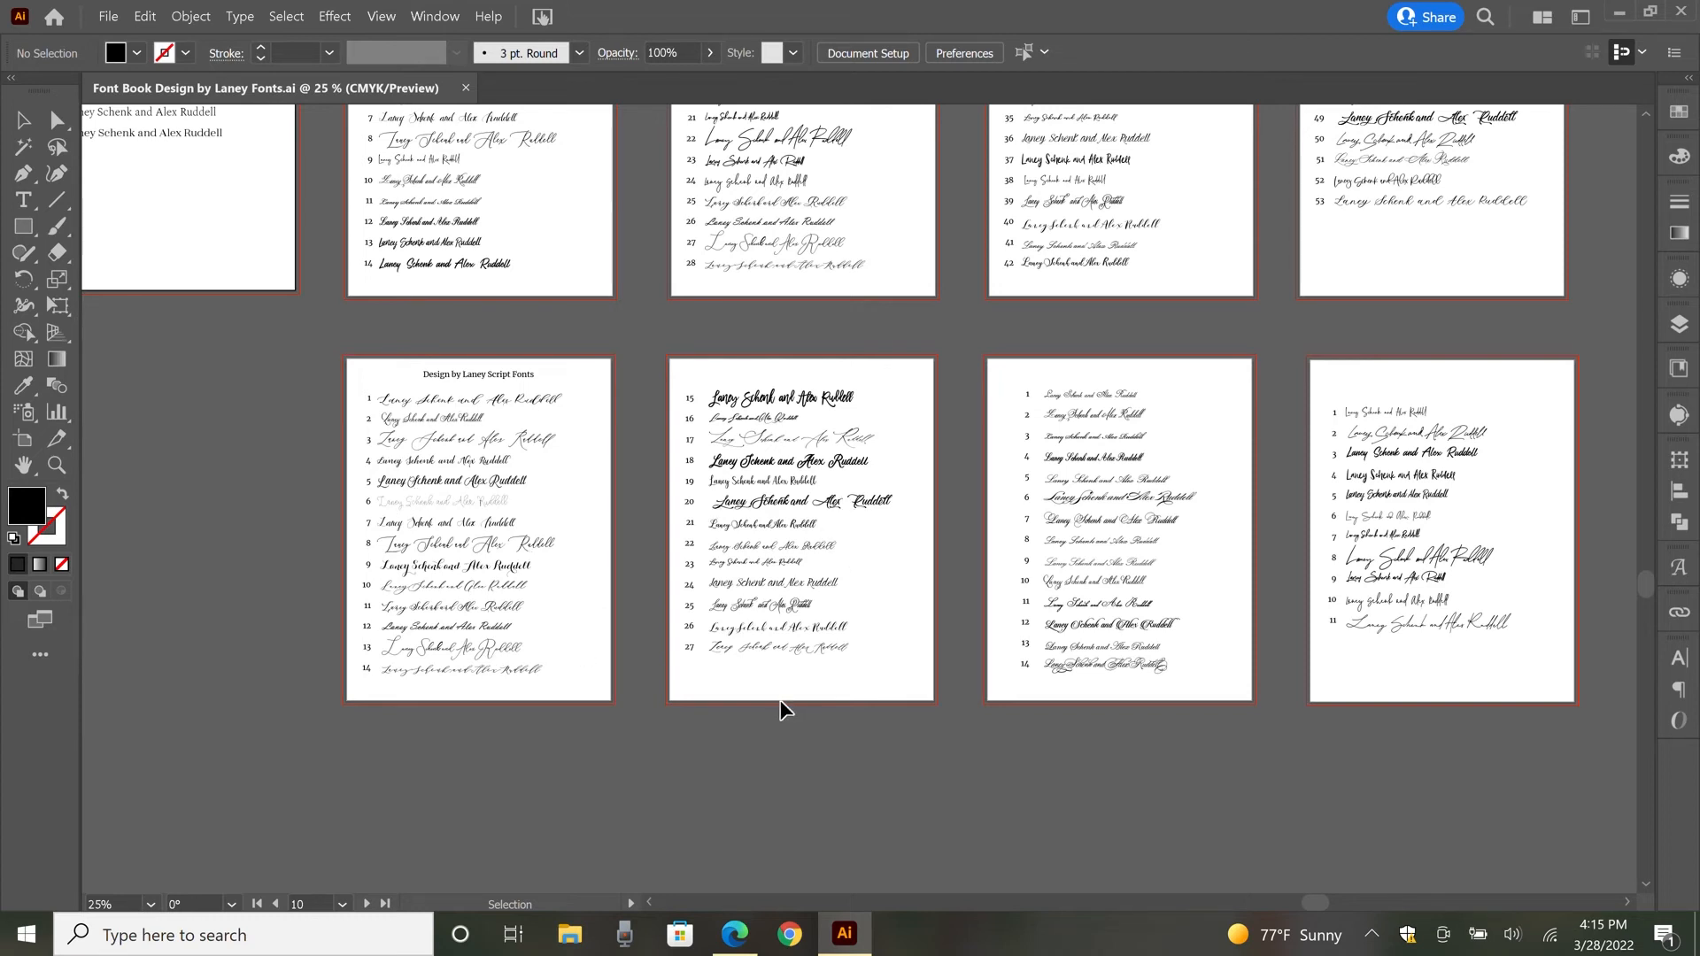
pyautogui.moveTo(545, 507)
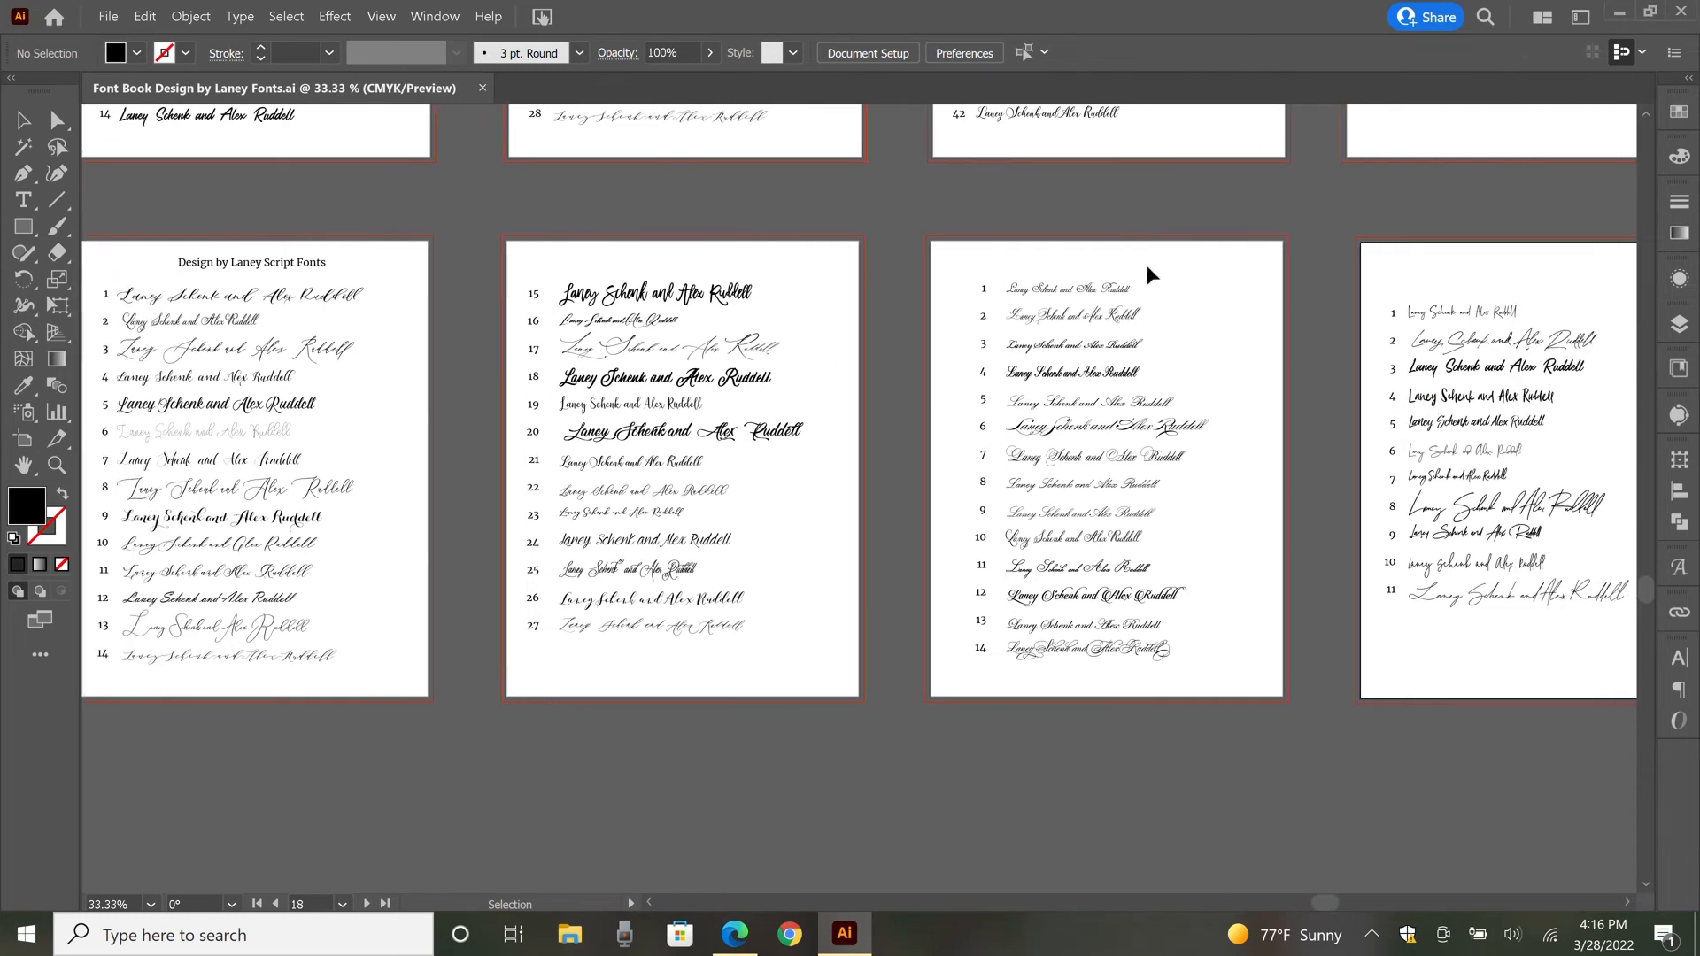
pyautogui.moveTo(1163, 694)
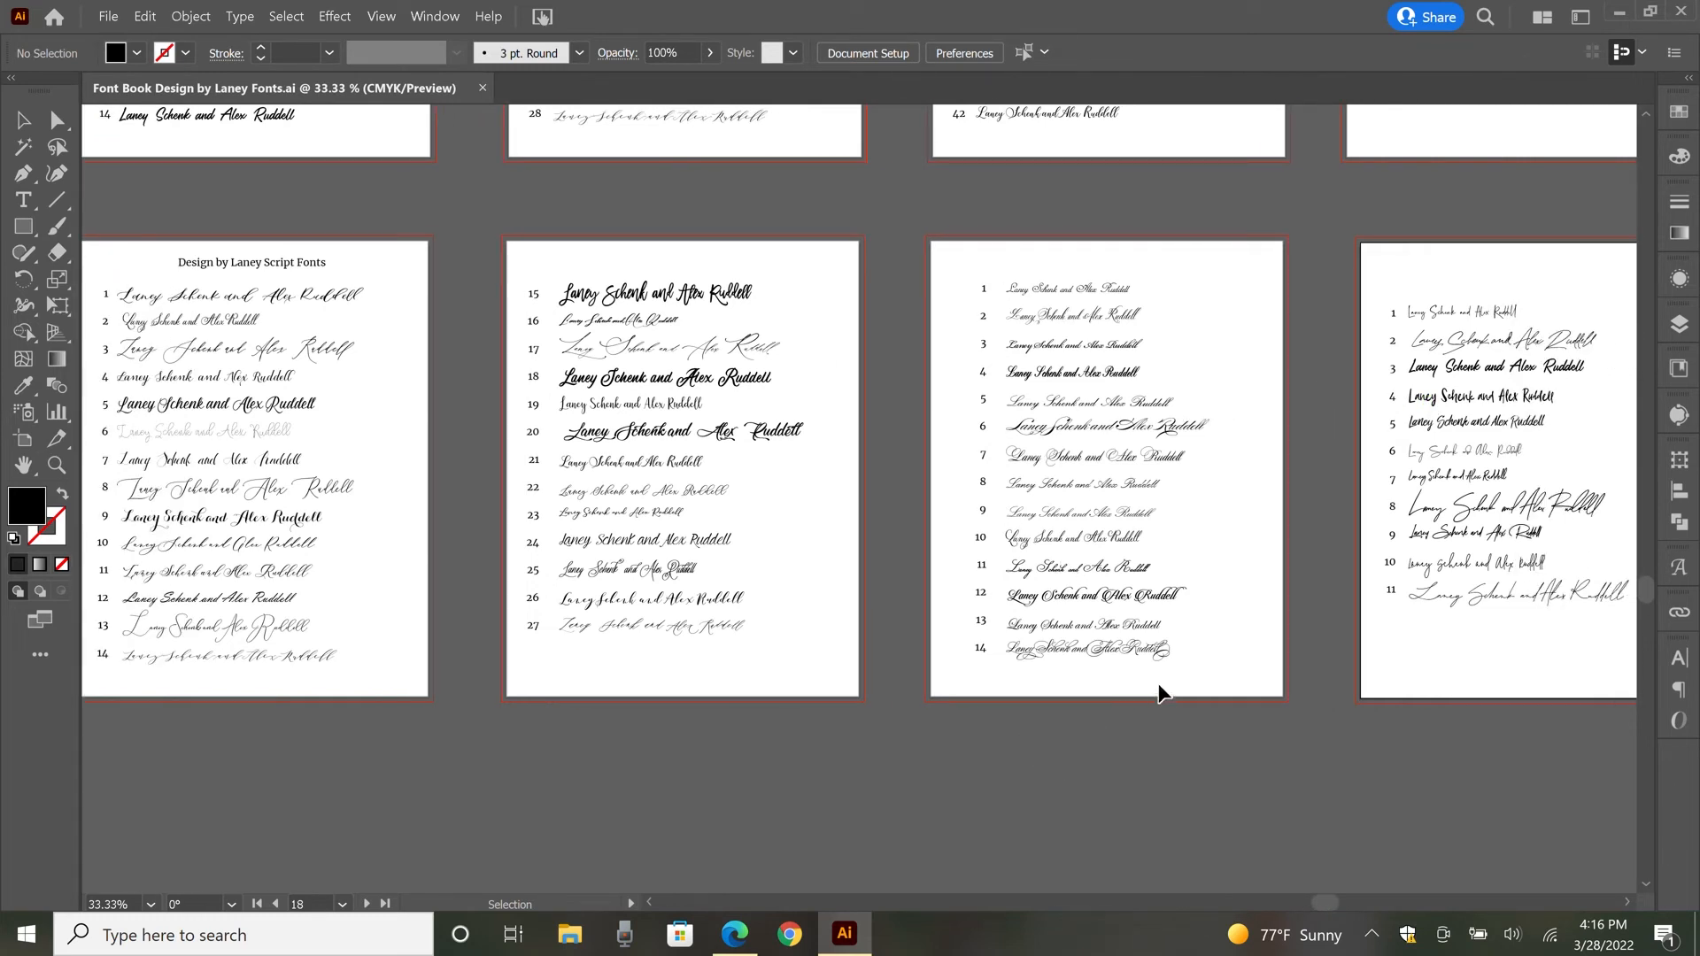
pyautogui.moveTo(1110, 718)
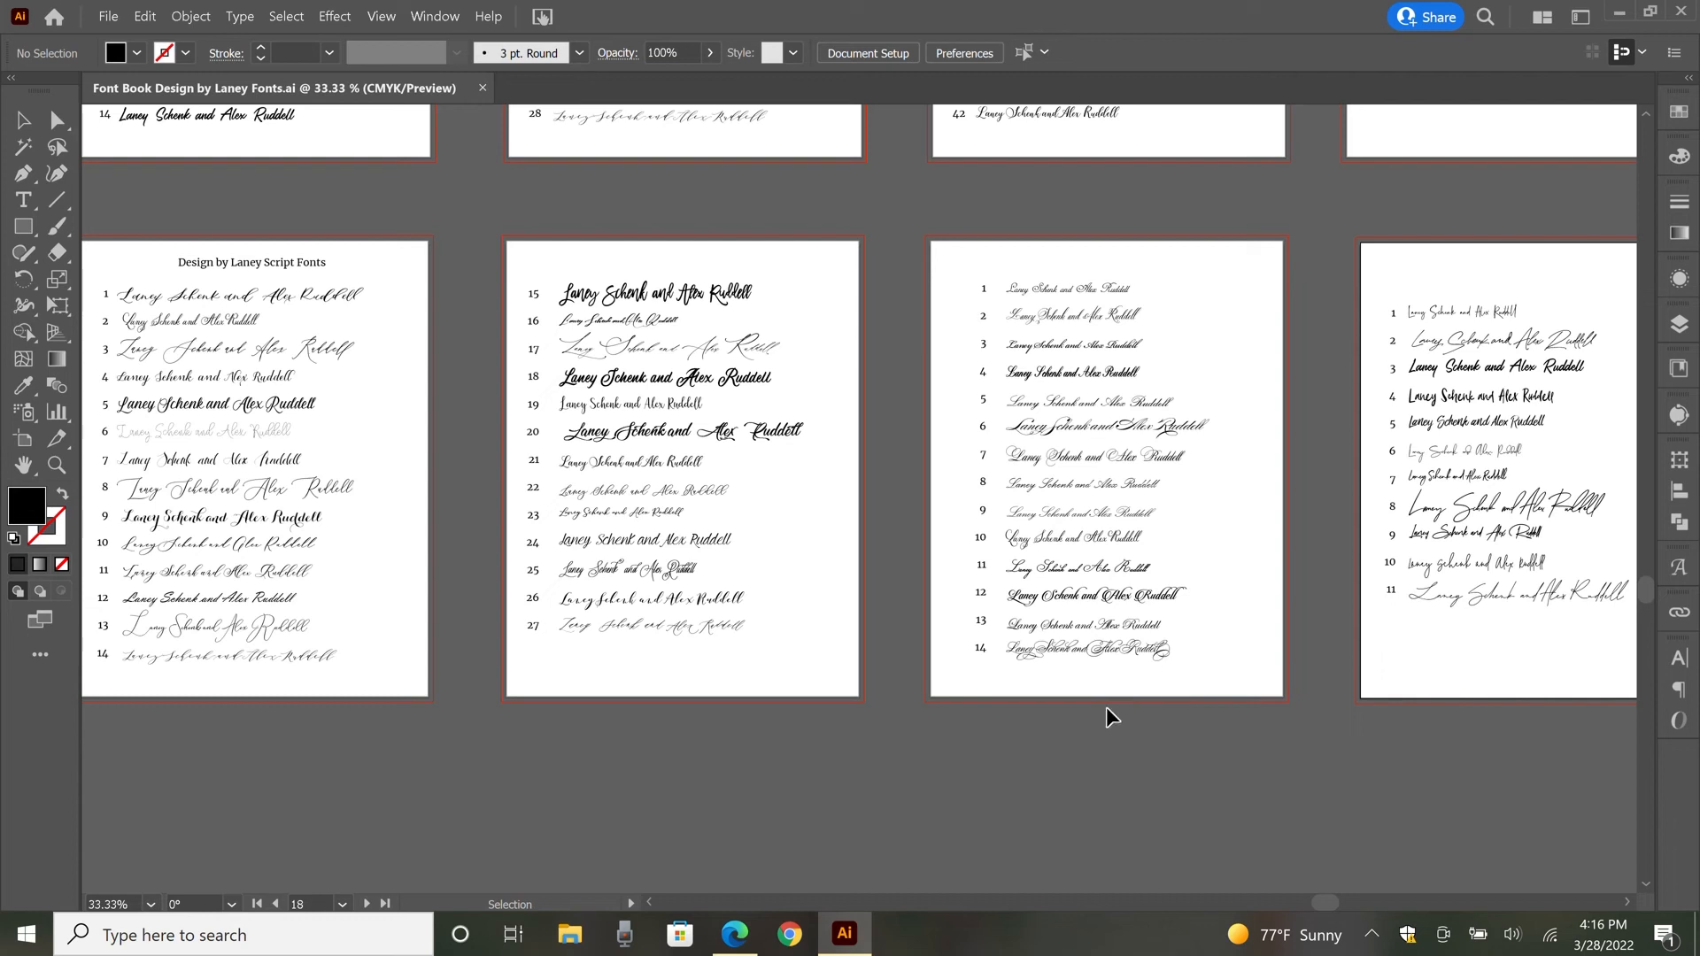
pyautogui.moveTo(1068, 489)
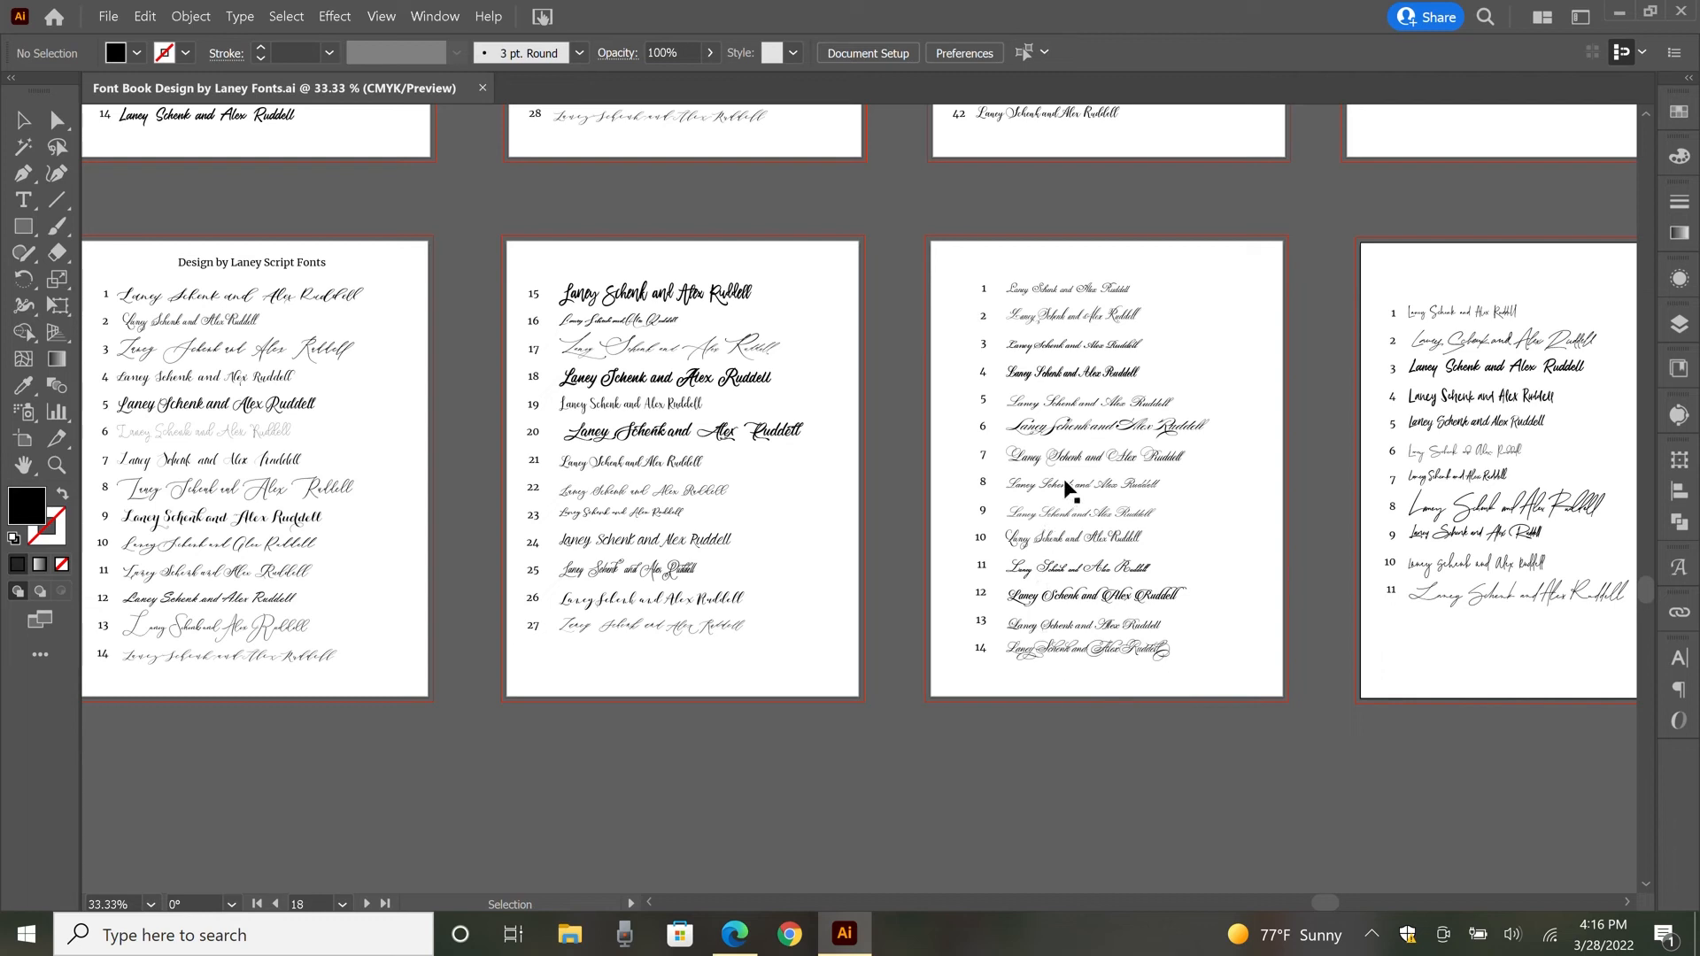
pyautogui.moveTo(1289, 539)
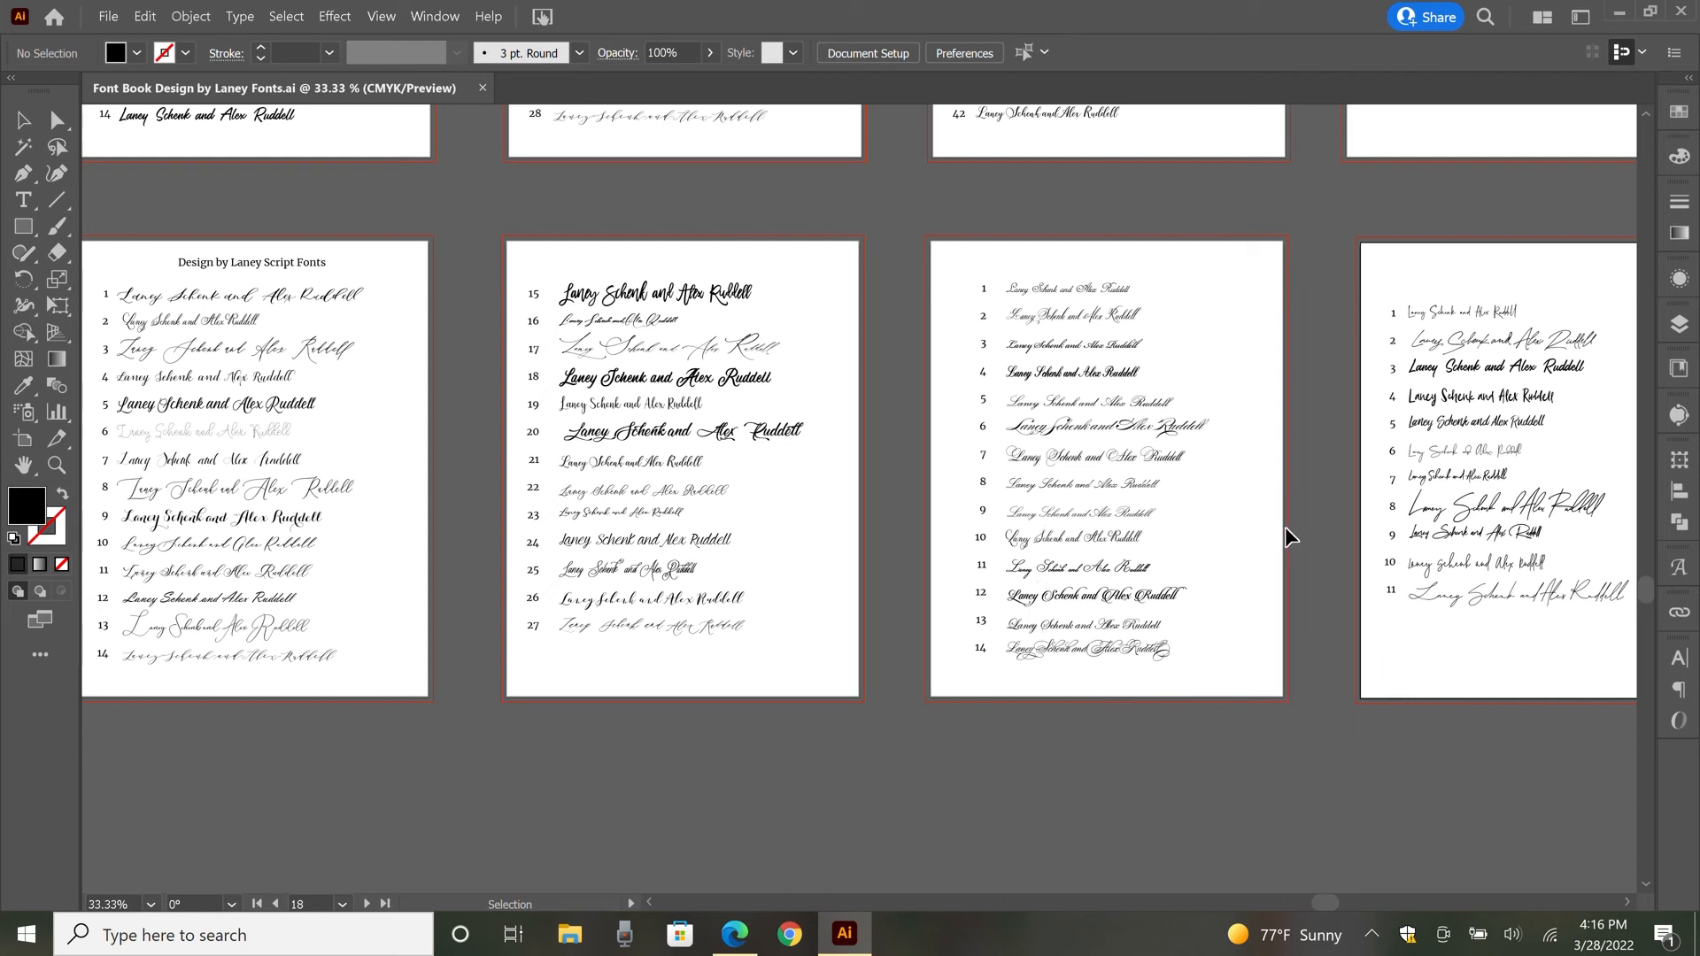
pyautogui.moveTo(269, 506)
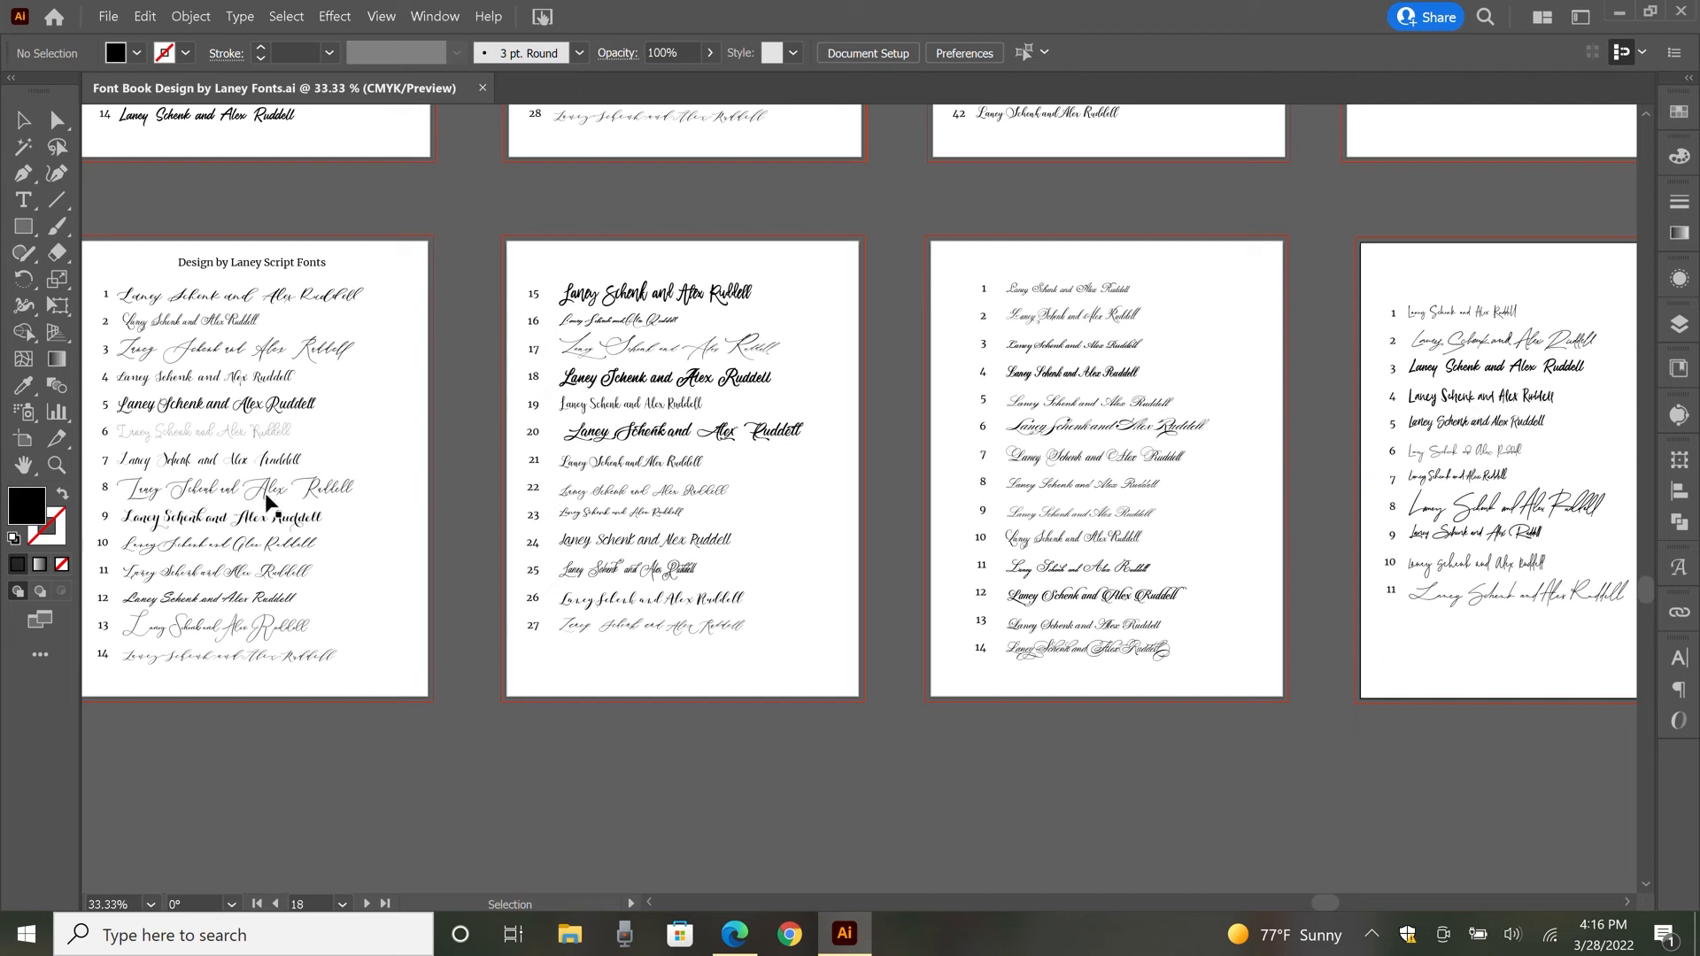
pyautogui.moveTo(1574, 472)
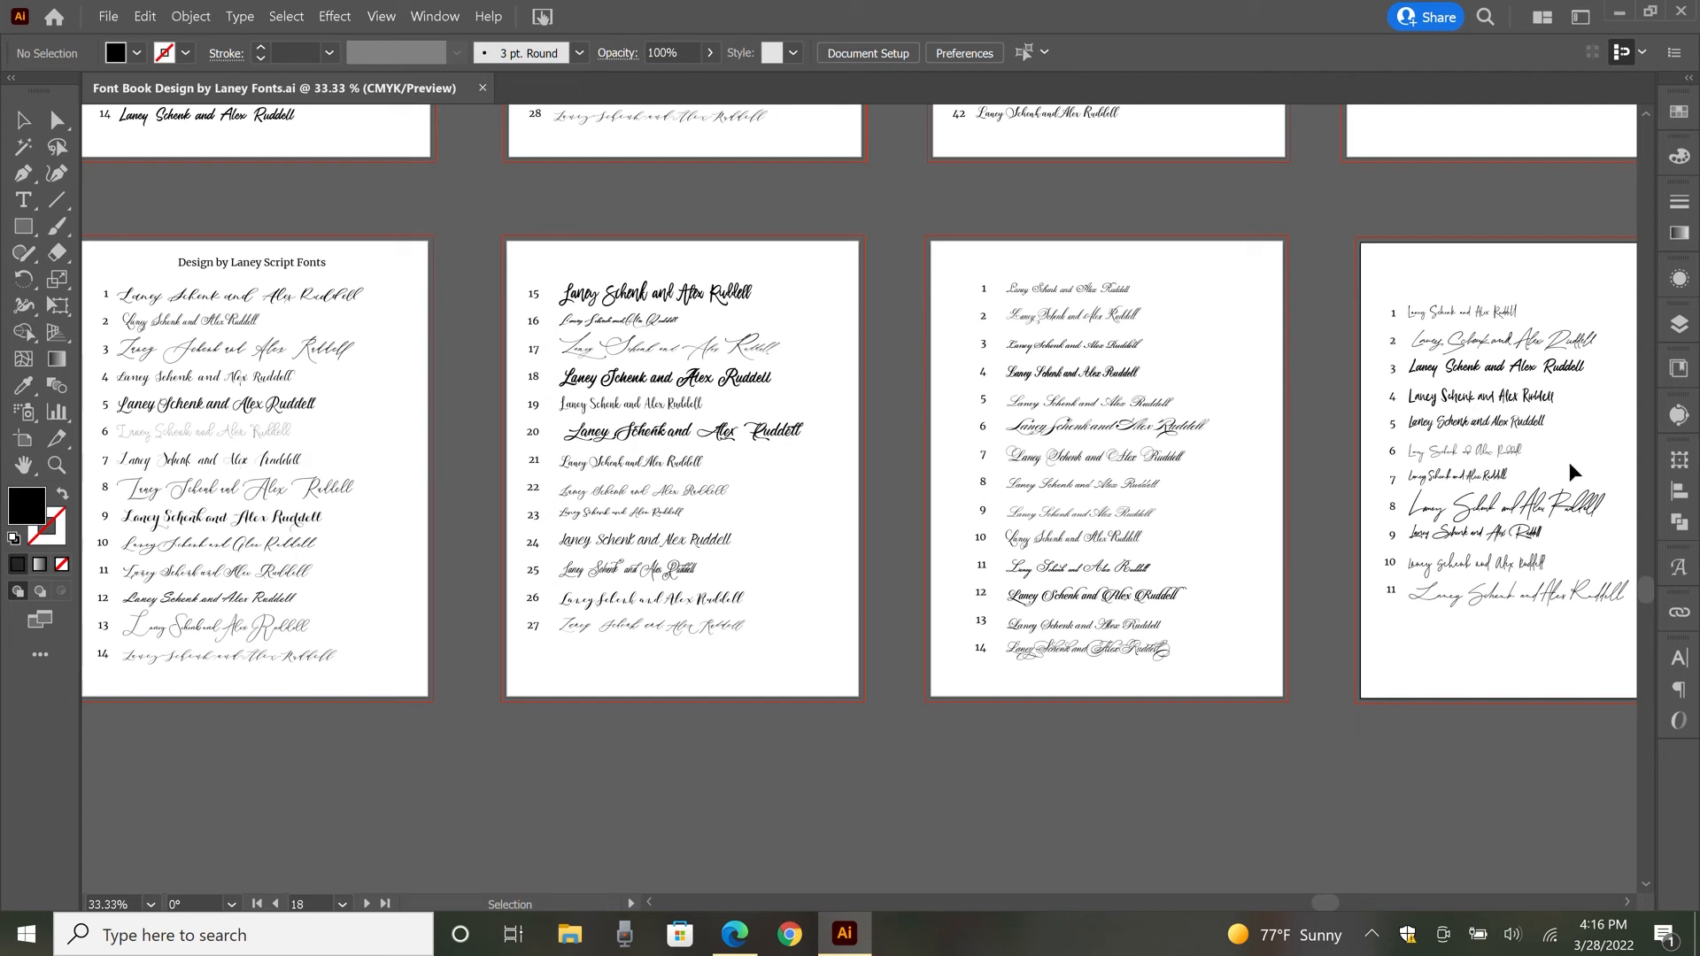
# Step: Scroll the canvas to the Design by Laney Print Fonts artboards, entries 1–36
pyautogui.hscroll(3)
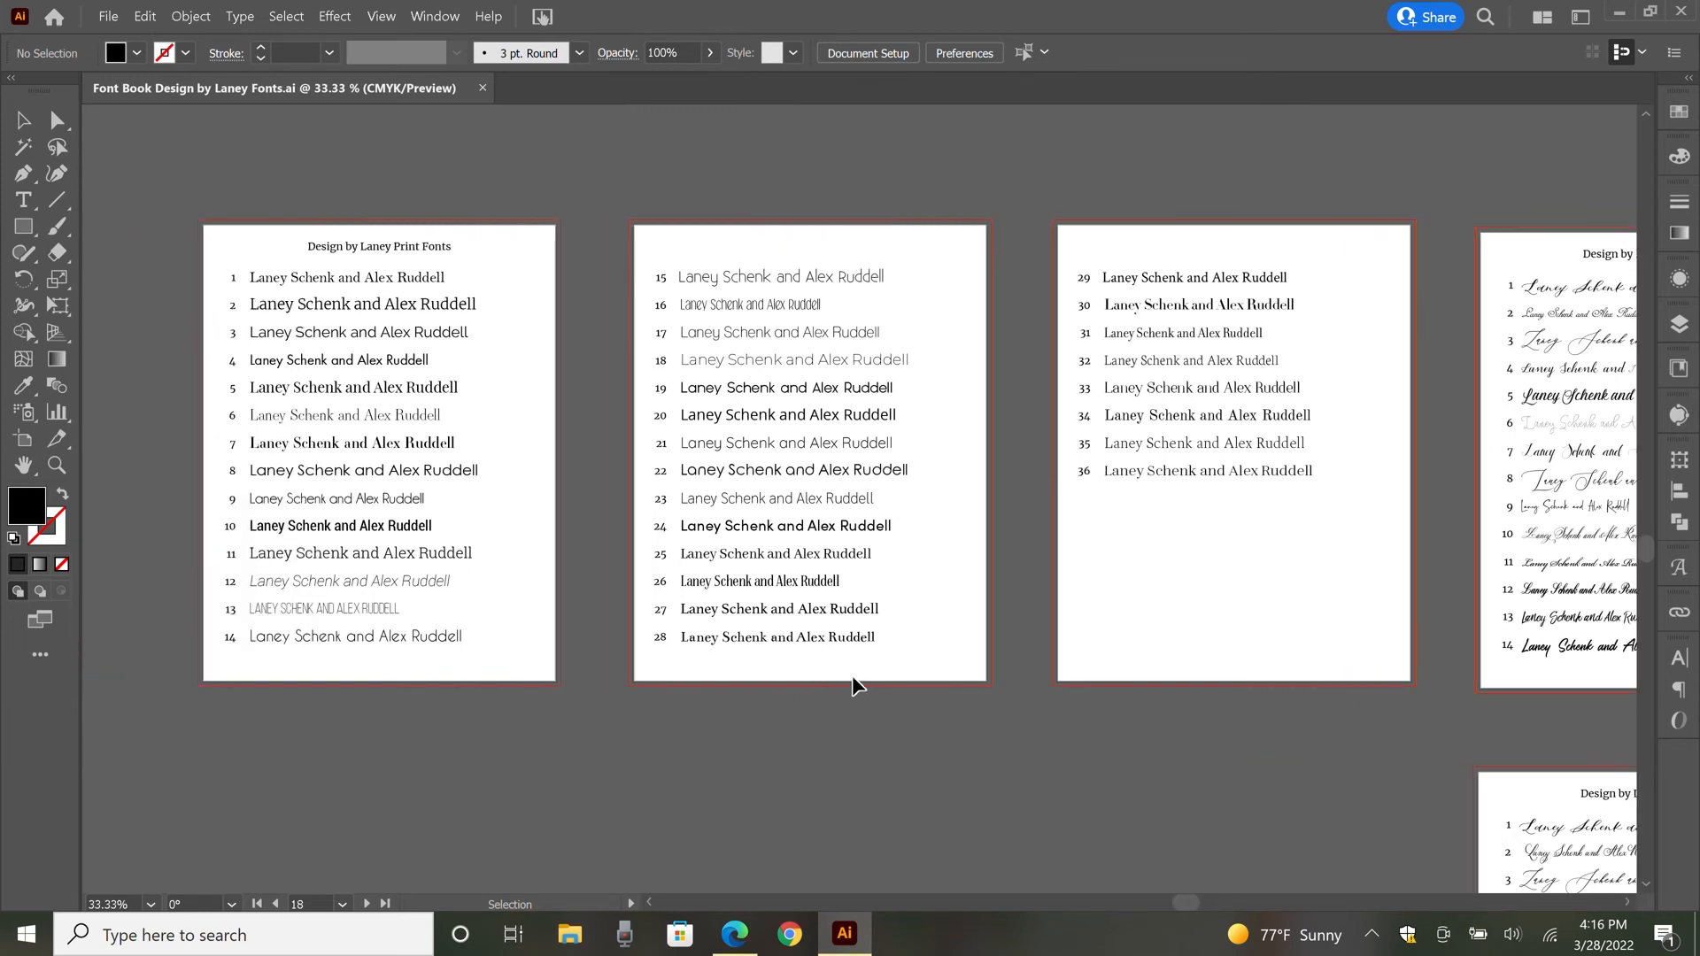
pyautogui.moveTo(498, 664)
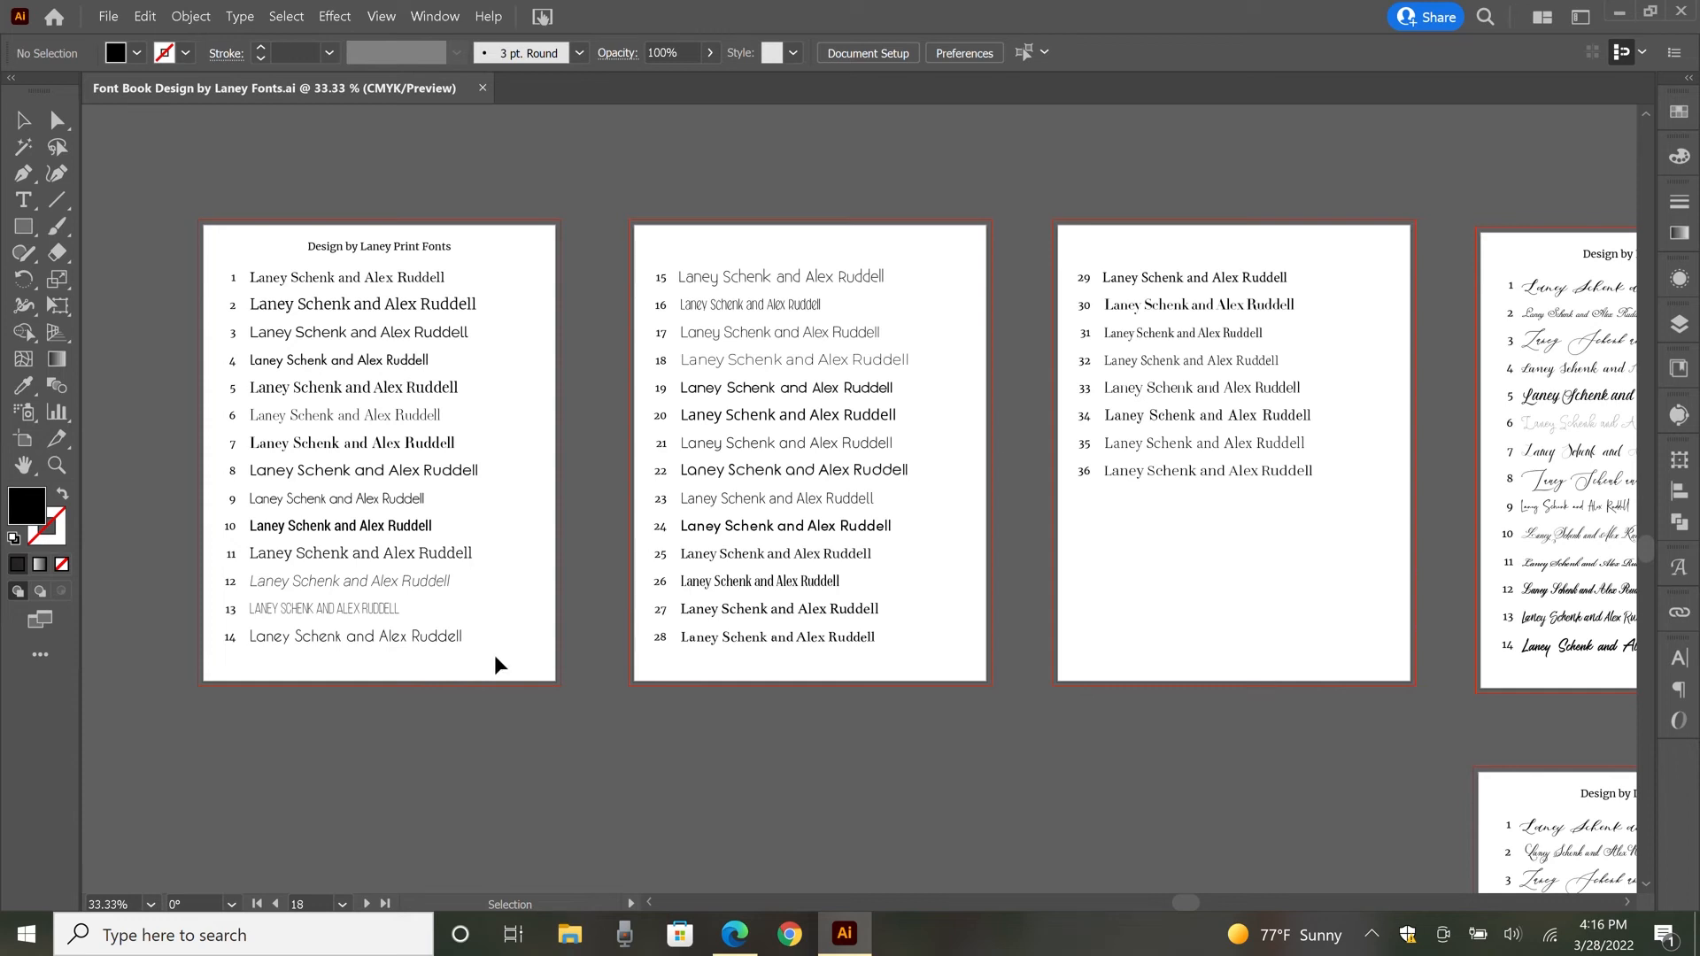
pyautogui.moveTo(323, 438)
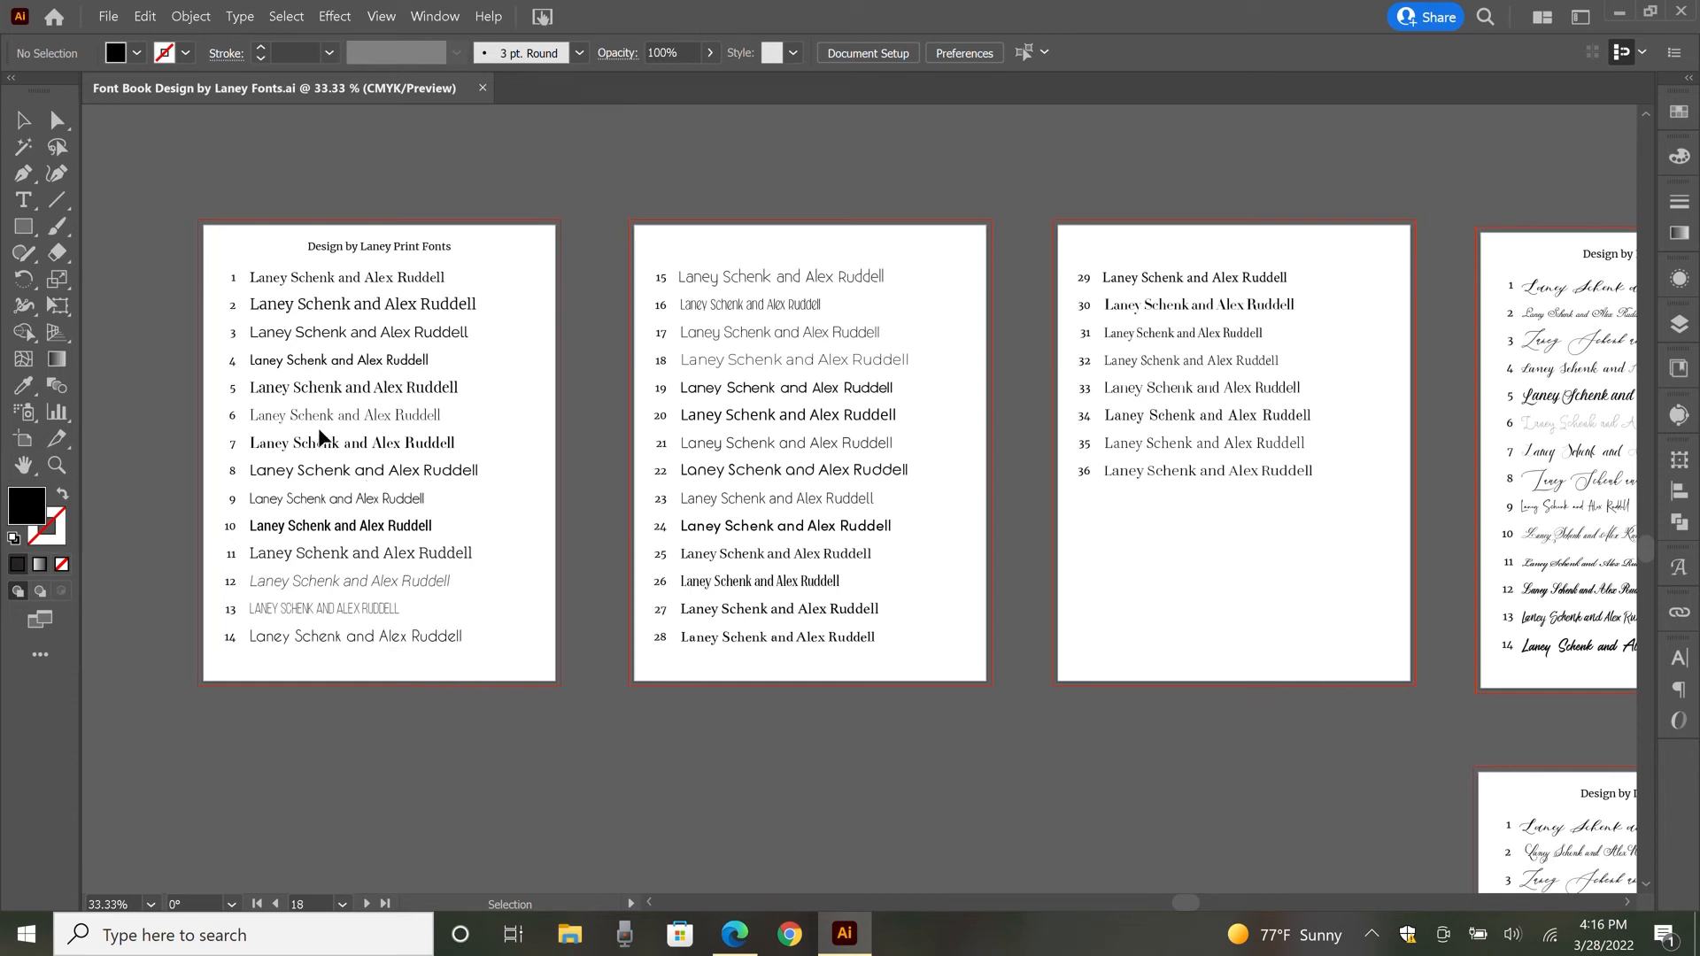
pyautogui.click(344, 415)
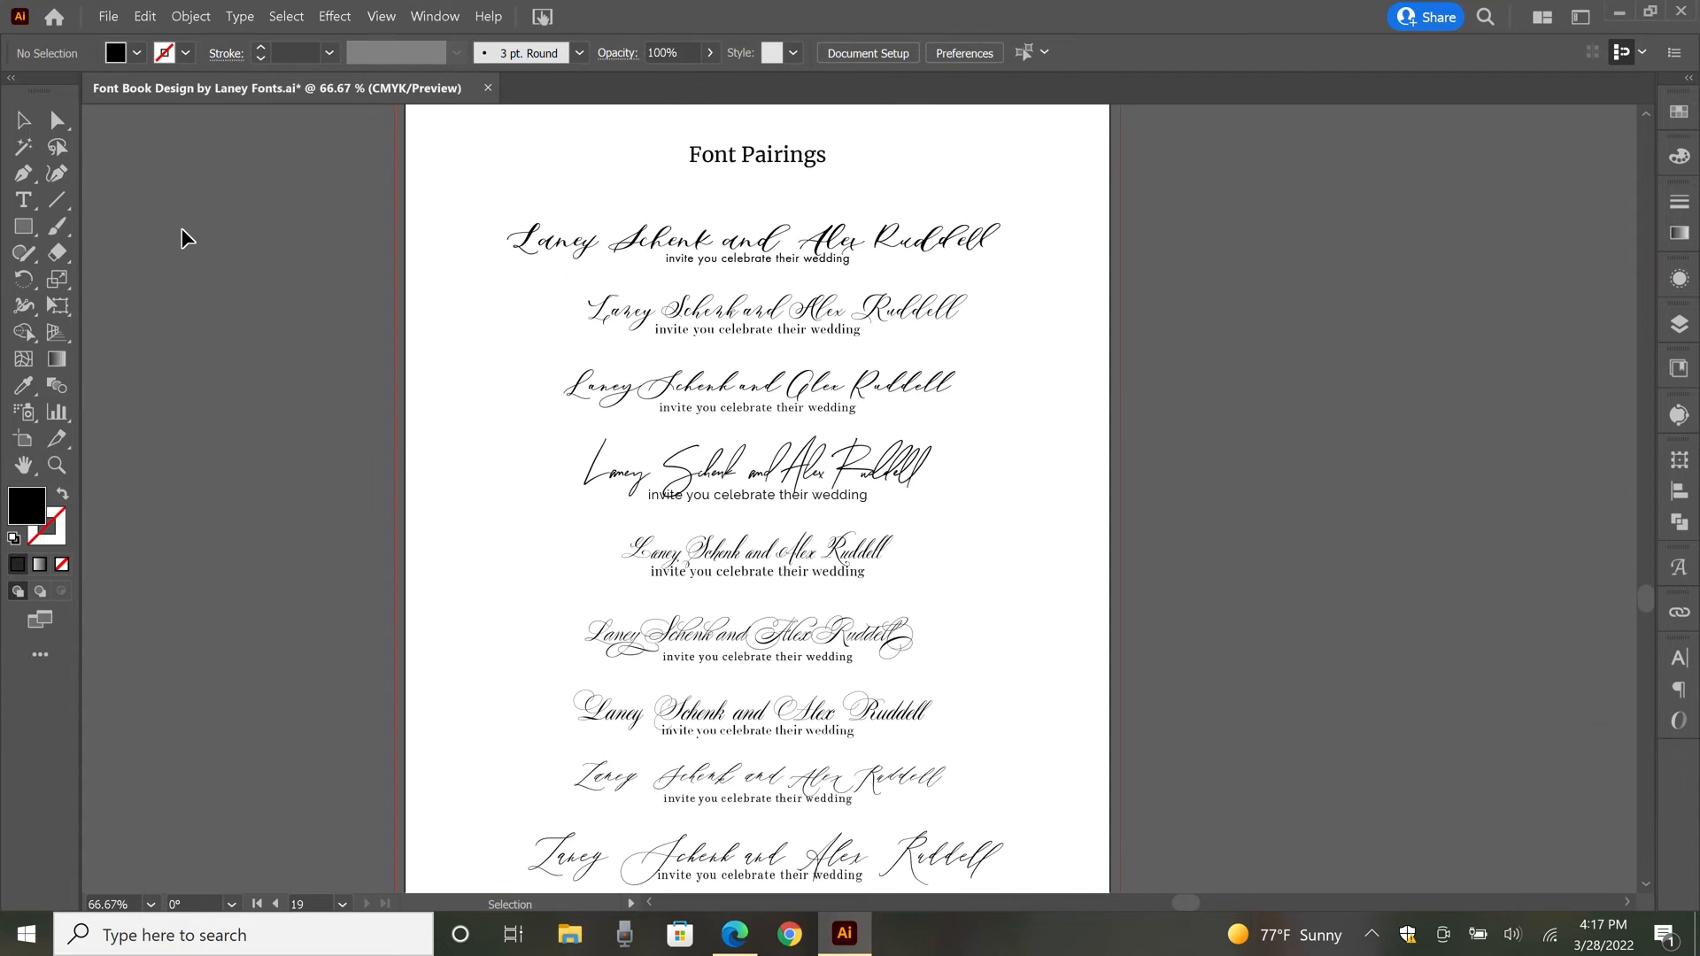
pyautogui.moveTo(1125, 478)
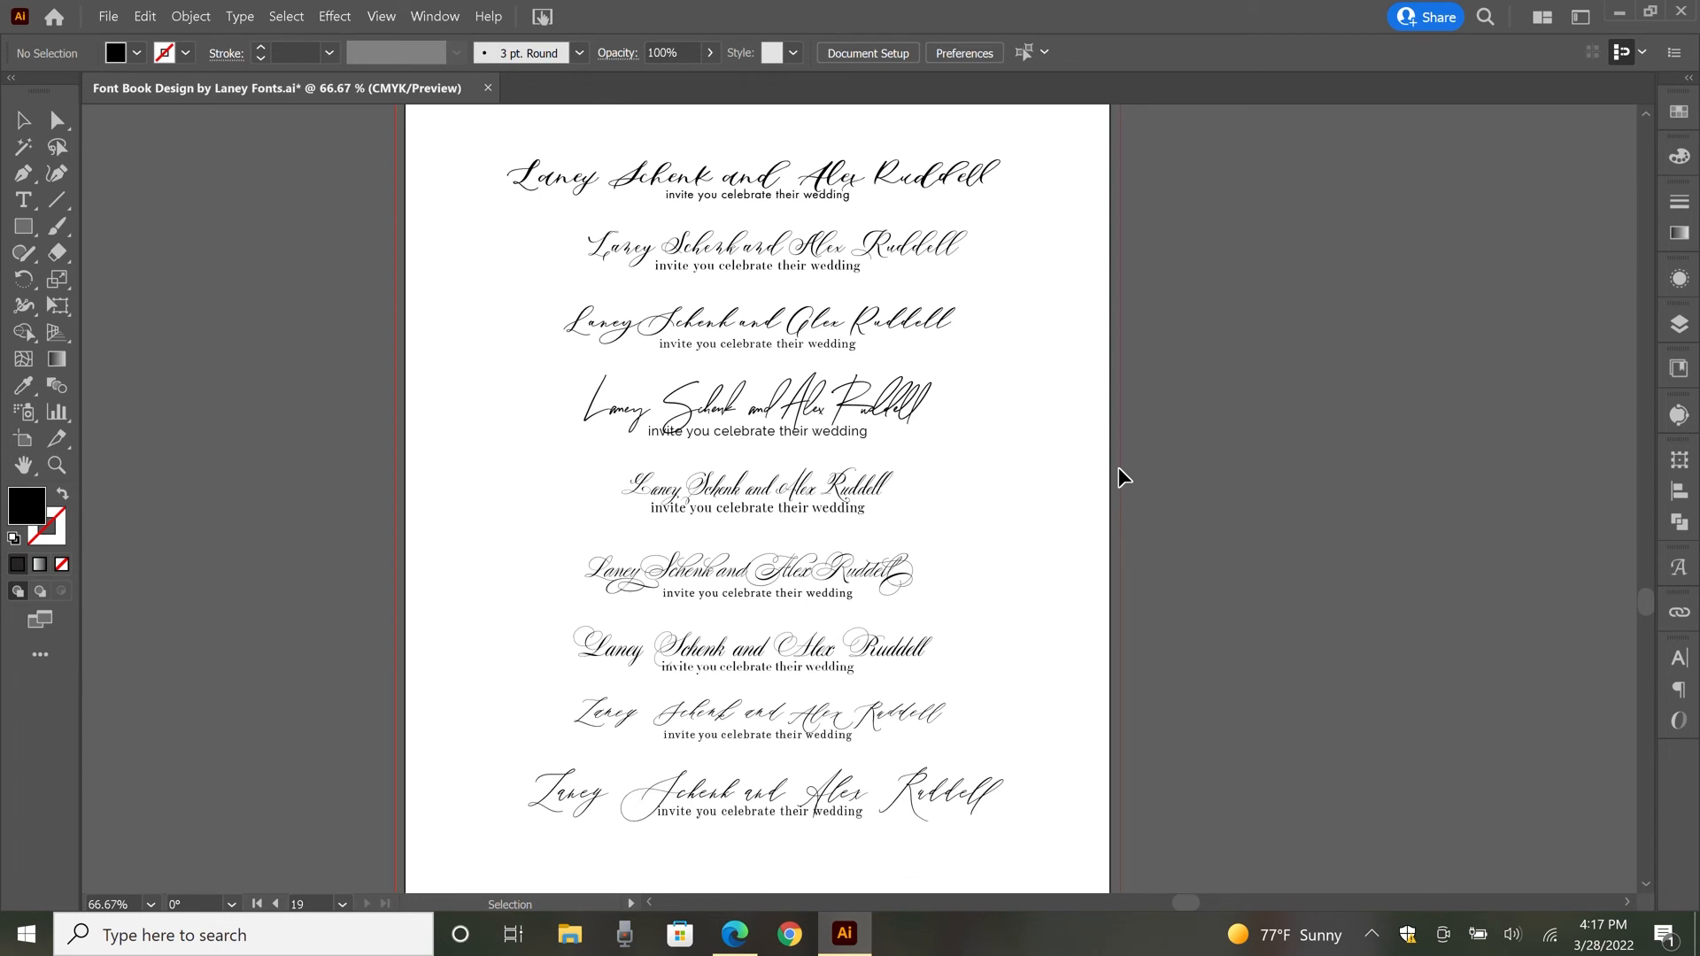
pyautogui.moveTo(669, 301)
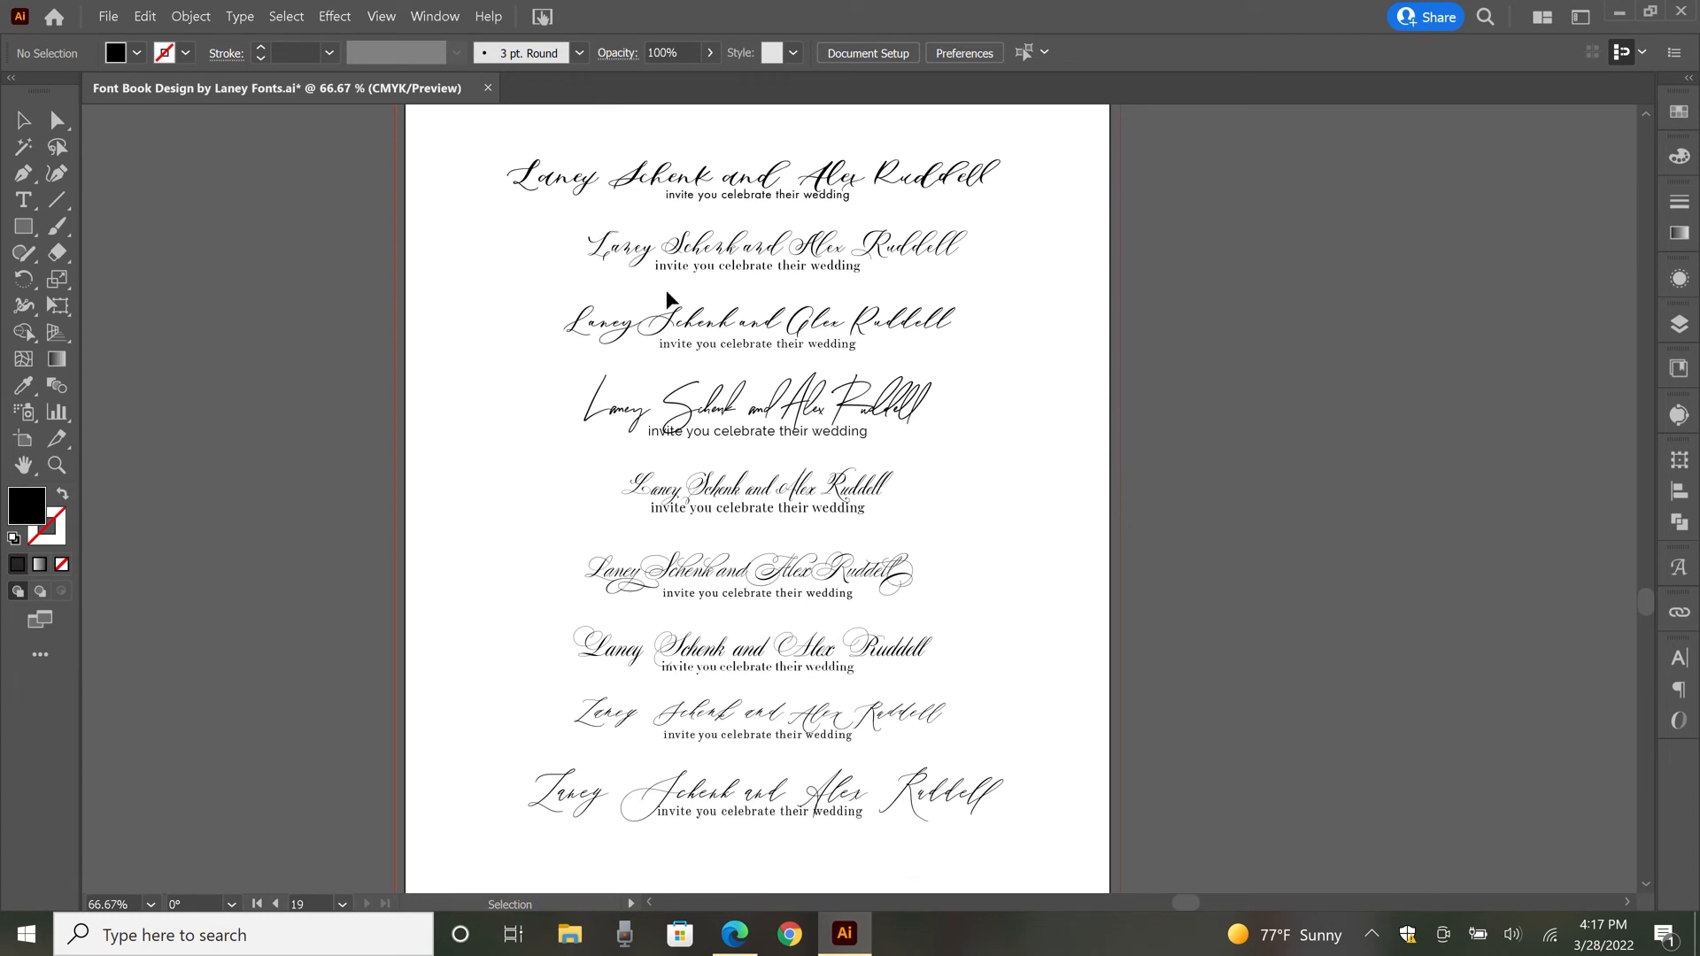
pyautogui.moveTo(755, 718)
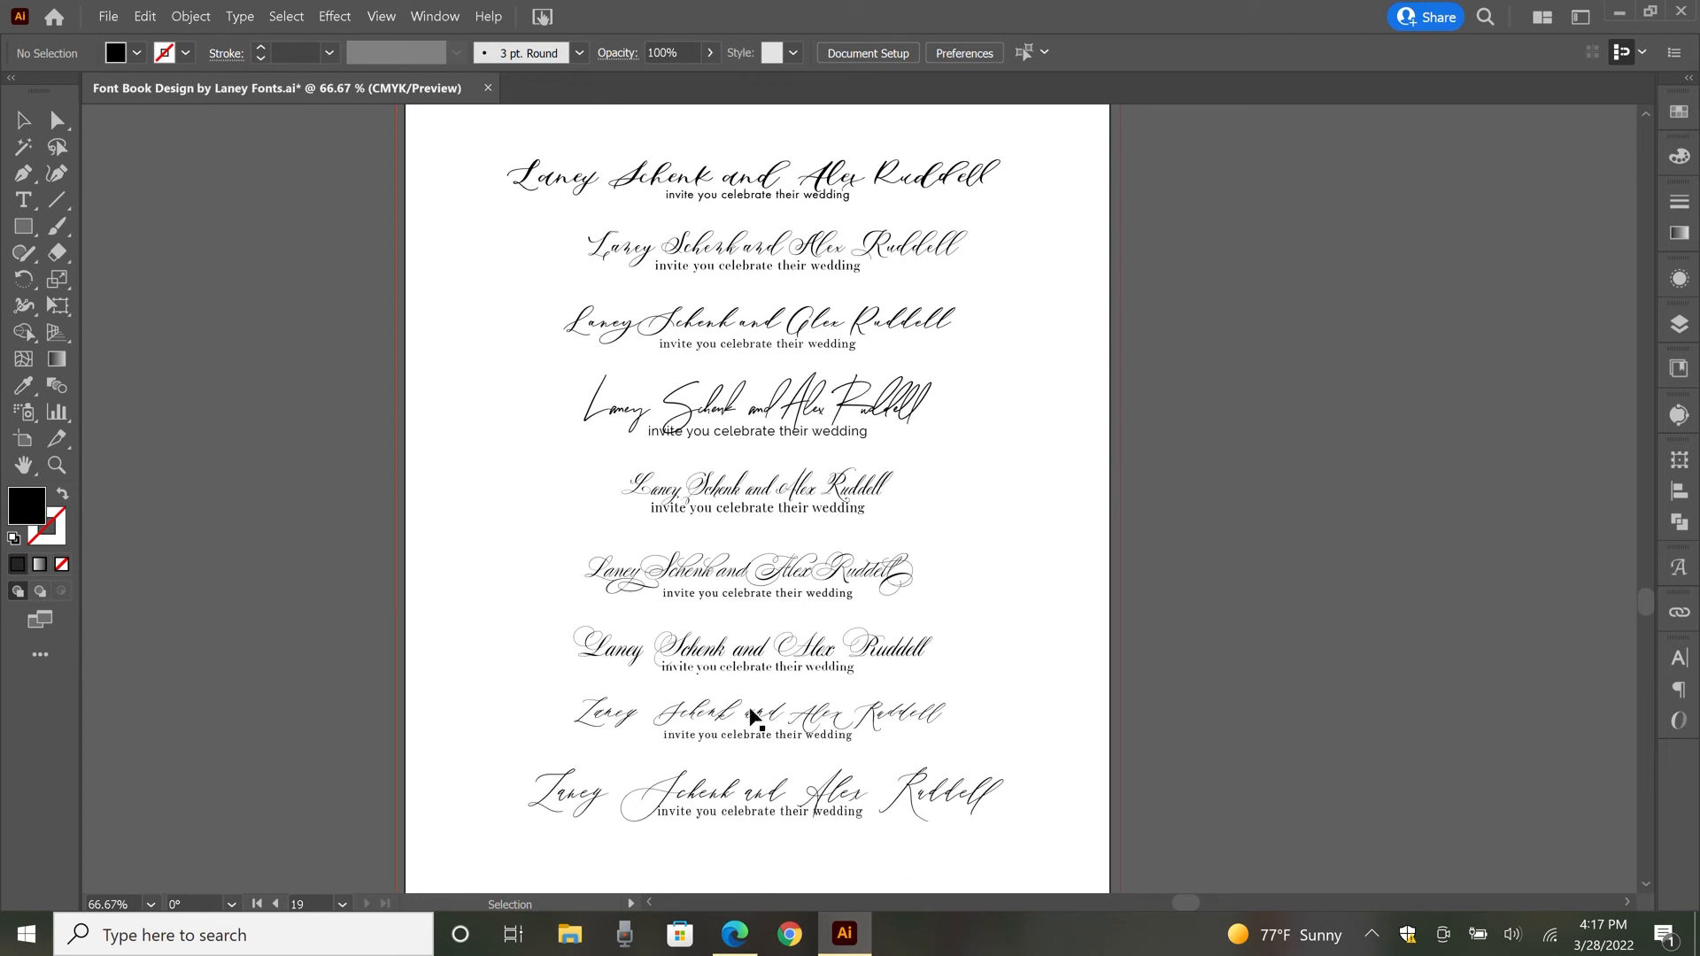
pyautogui.moveTo(769, 811)
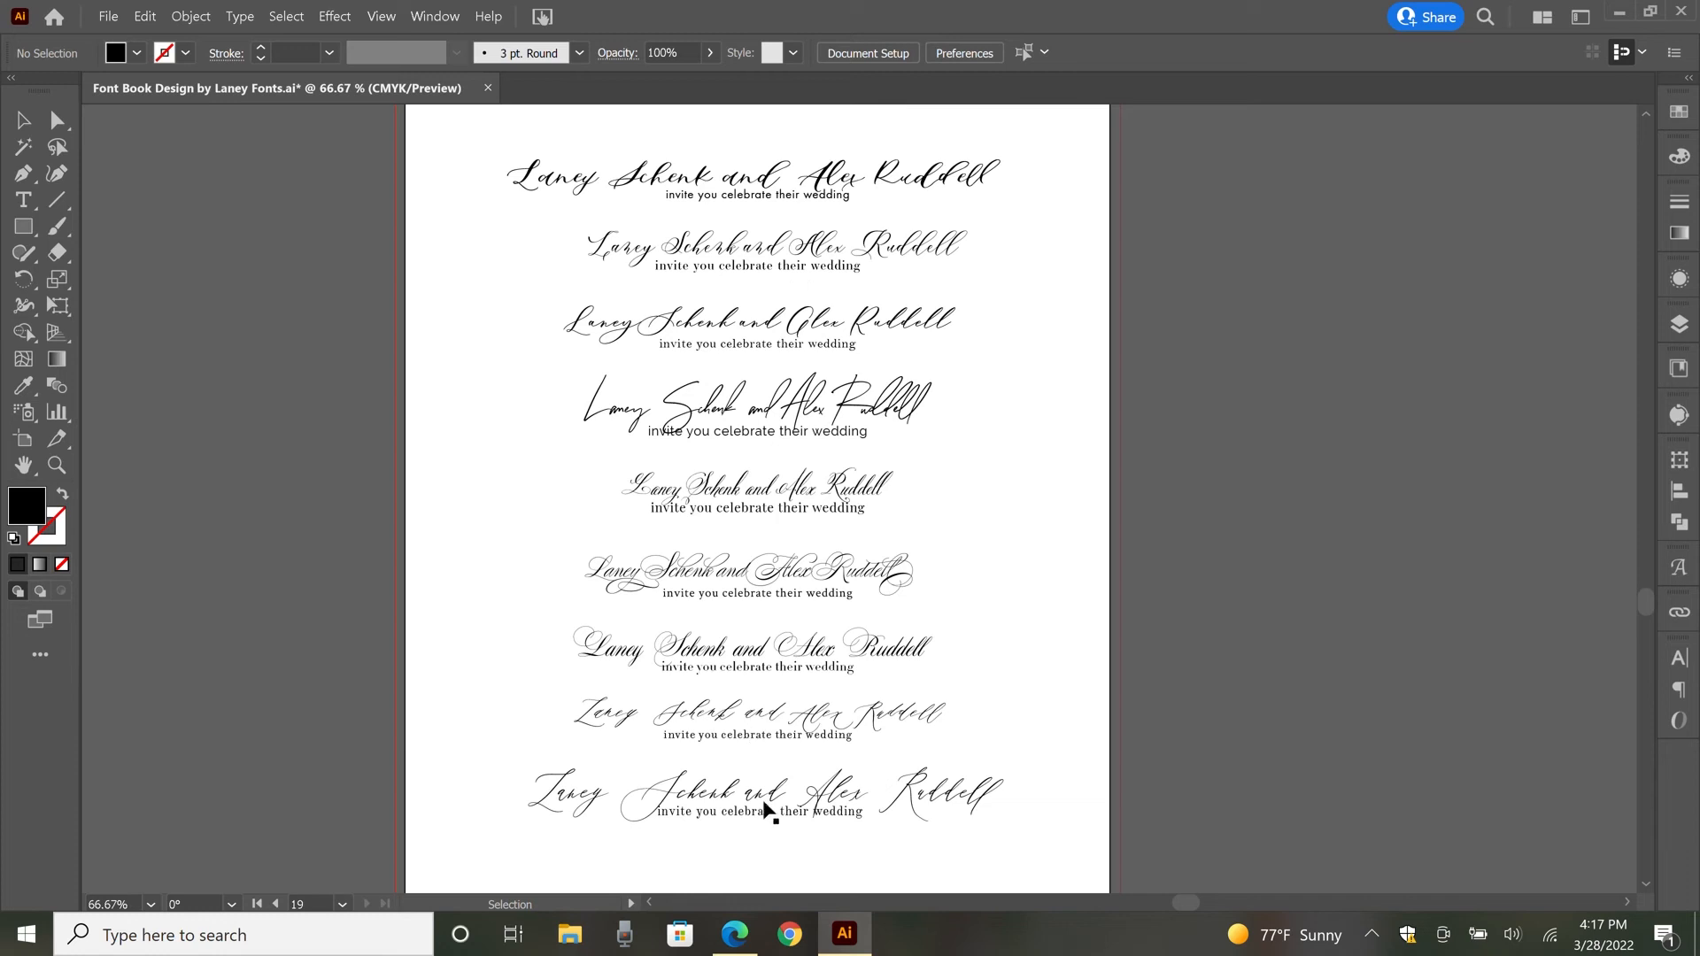
pyautogui.moveTo(942, 905)
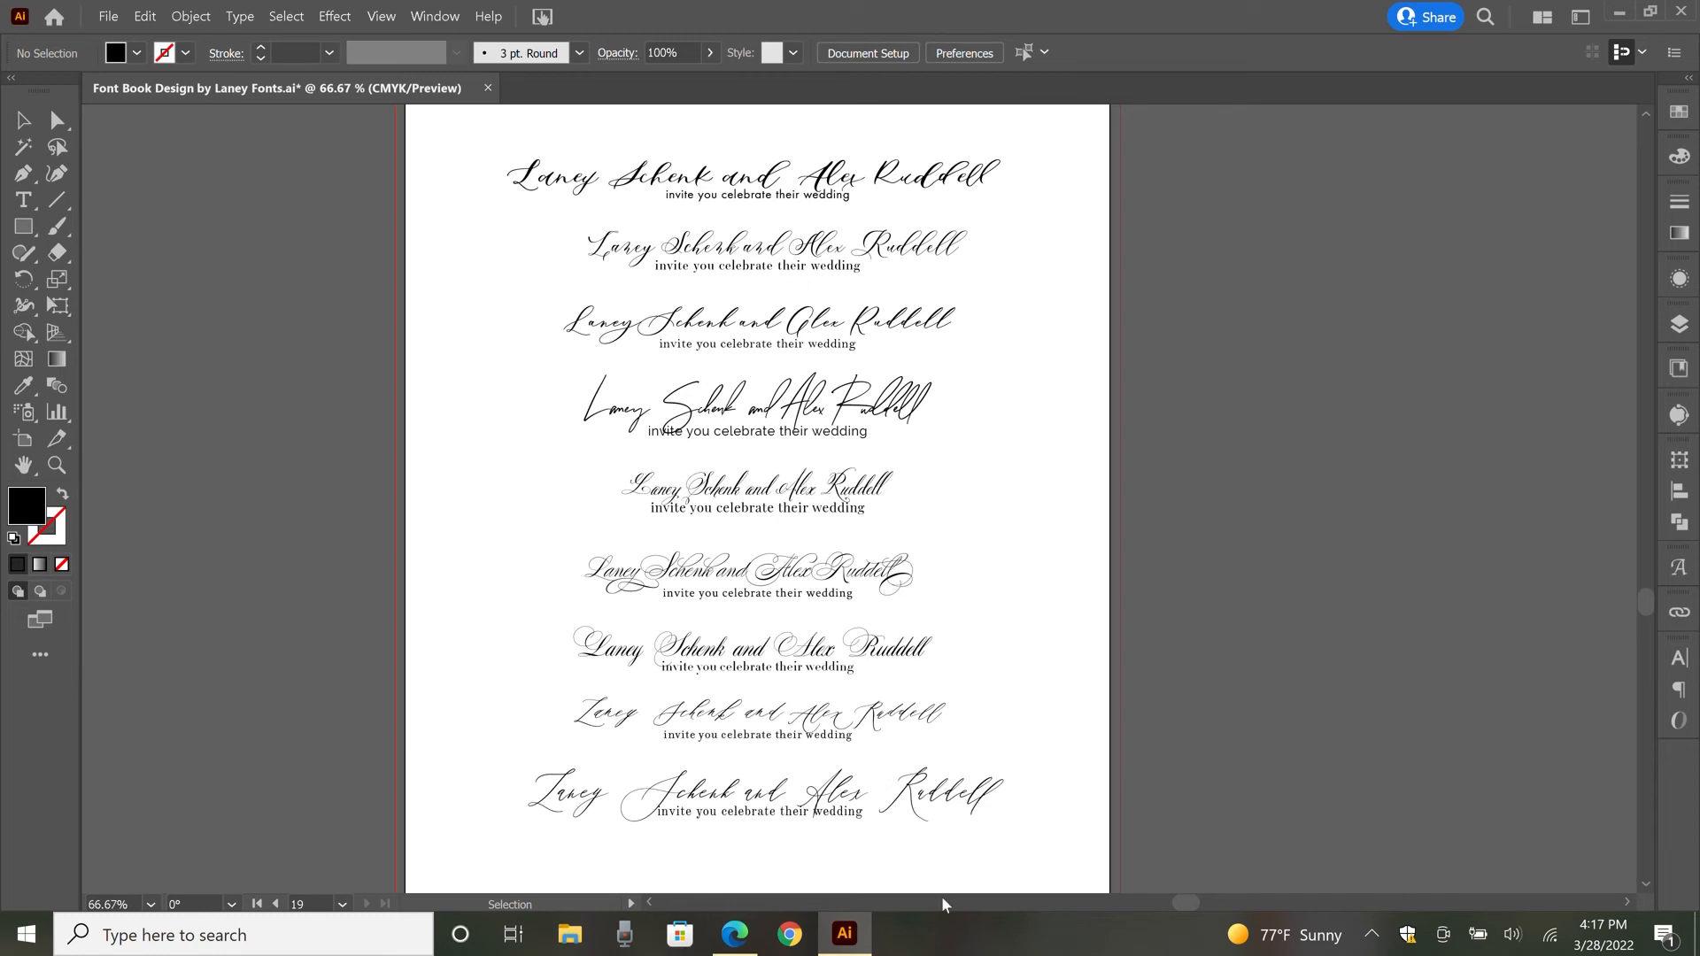
pyautogui.moveTo(1077, 212)
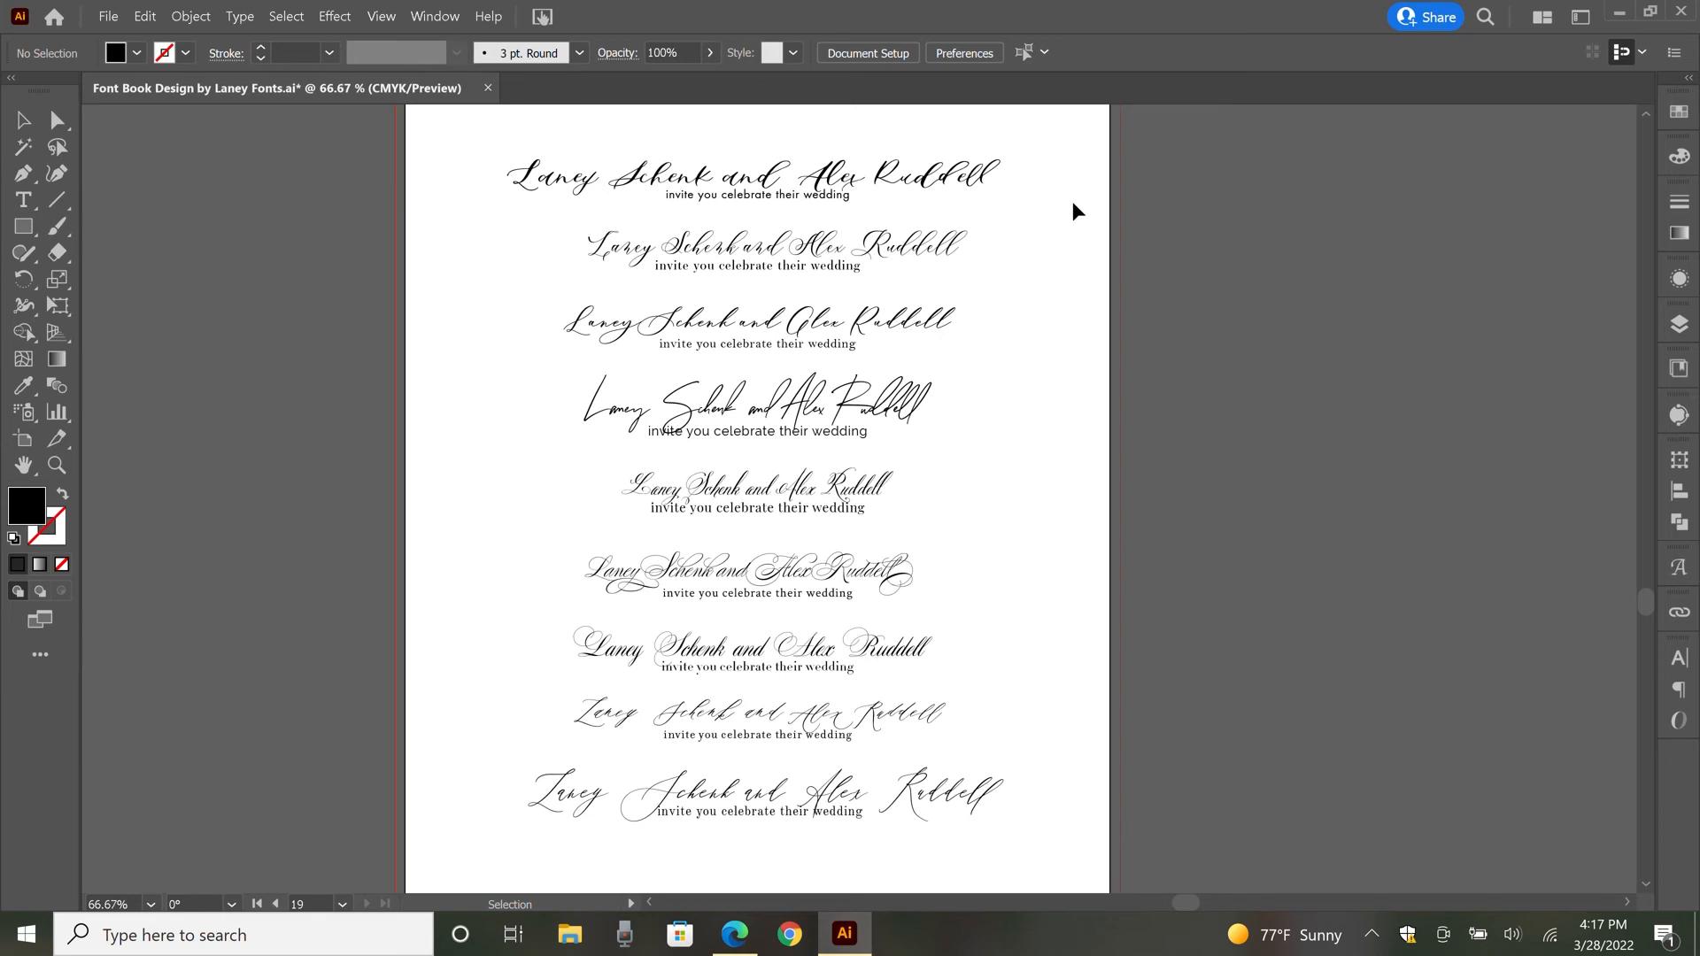
pyautogui.moveTo(1009, 285)
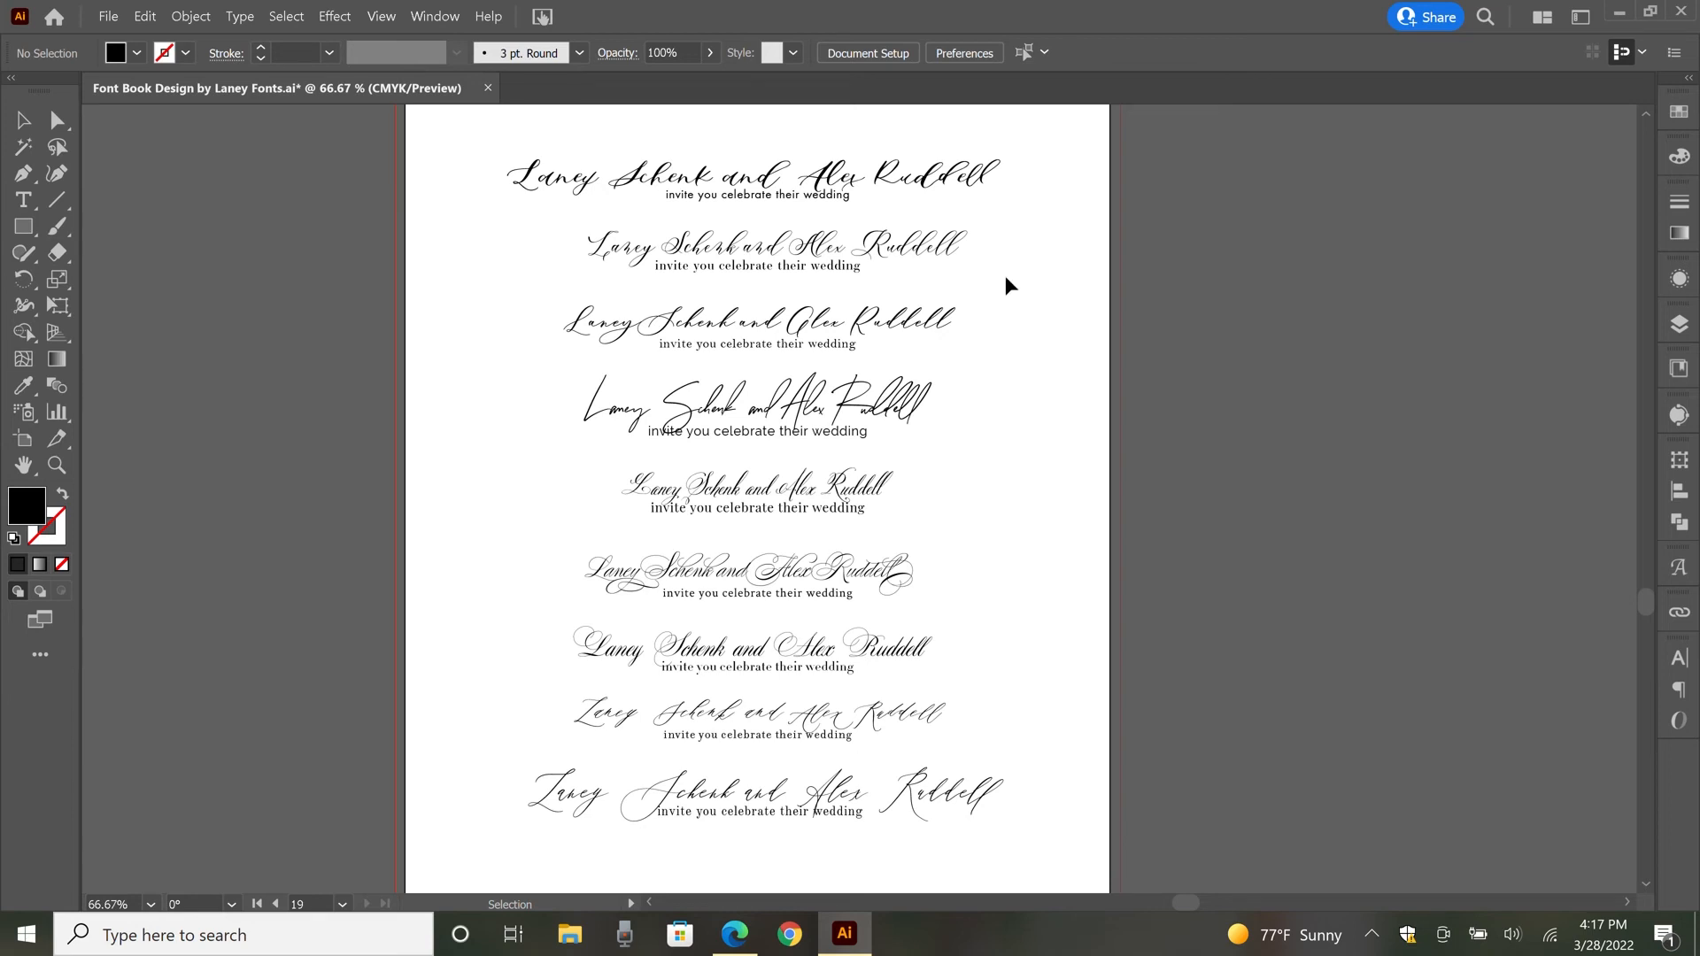
pyautogui.moveTo(738, 189)
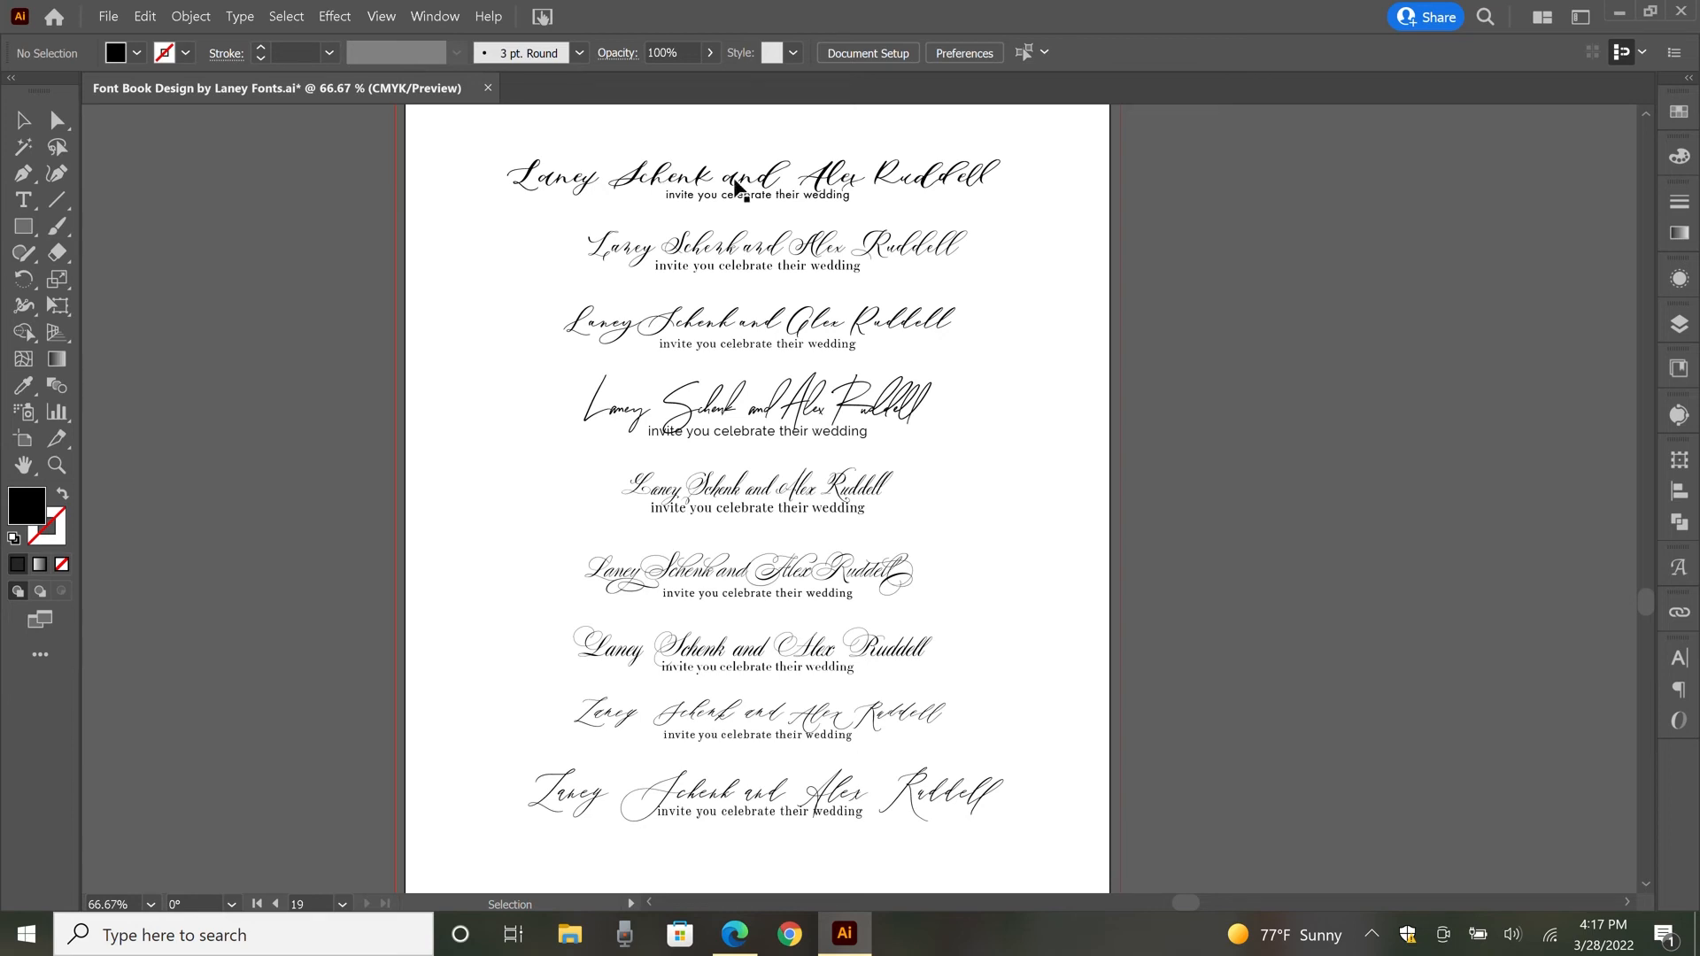
pyautogui.moveTo(669, 190)
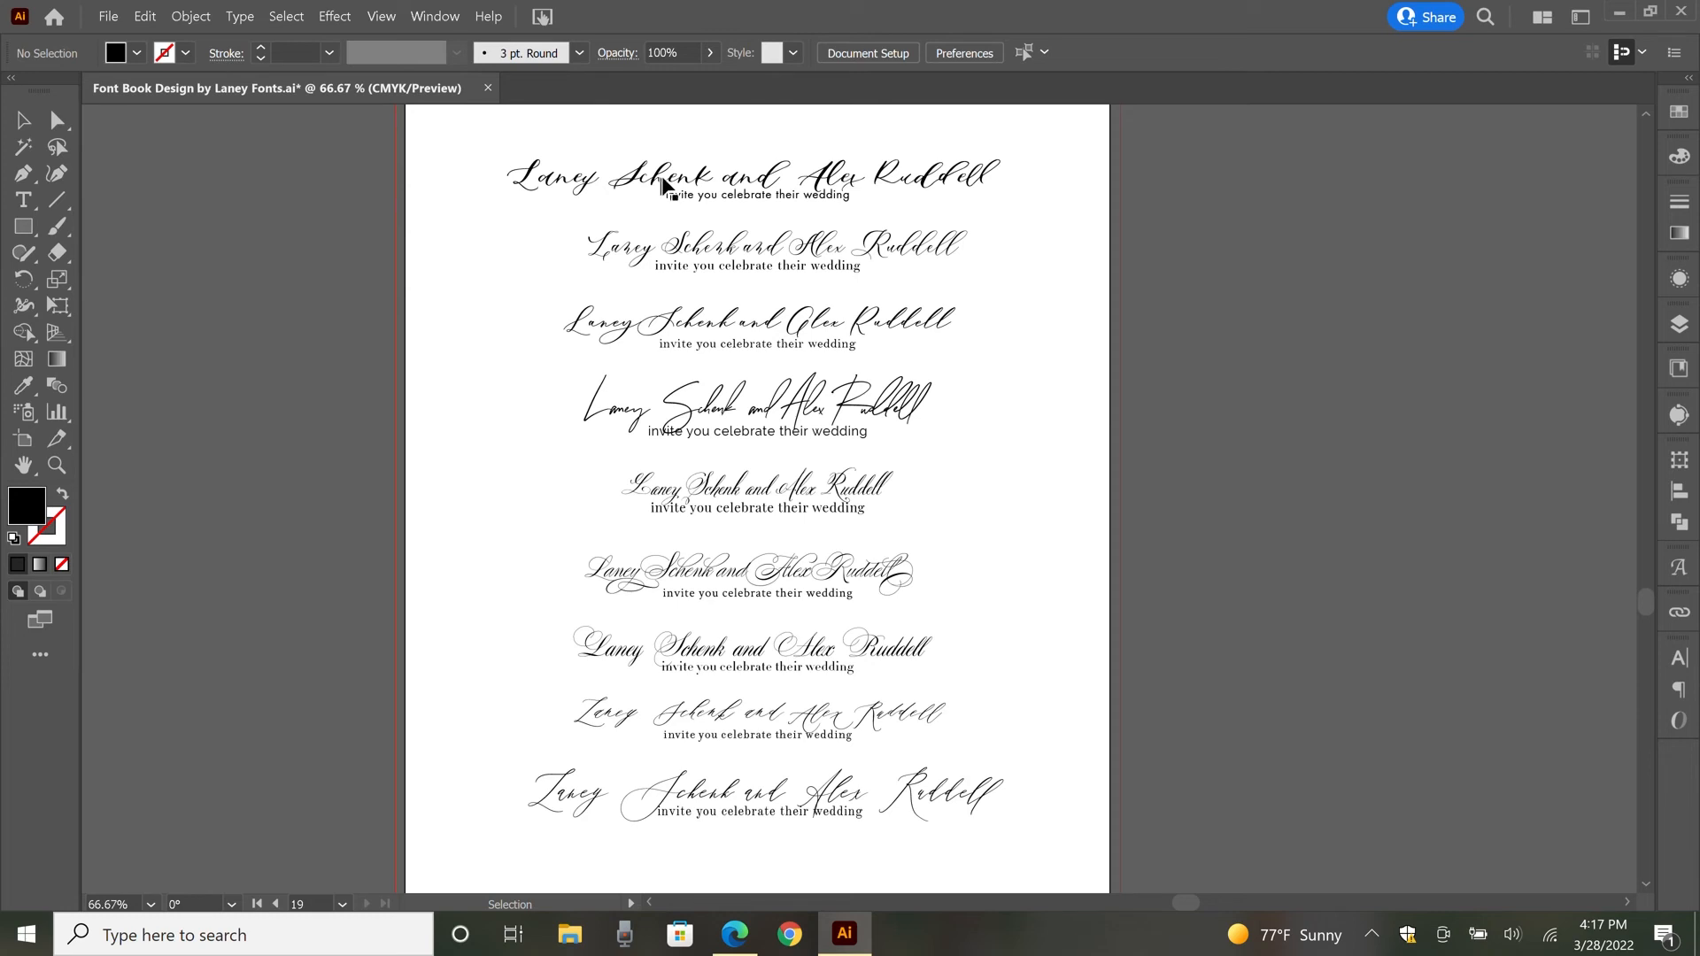
pyautogui.moveTo(637, 195)
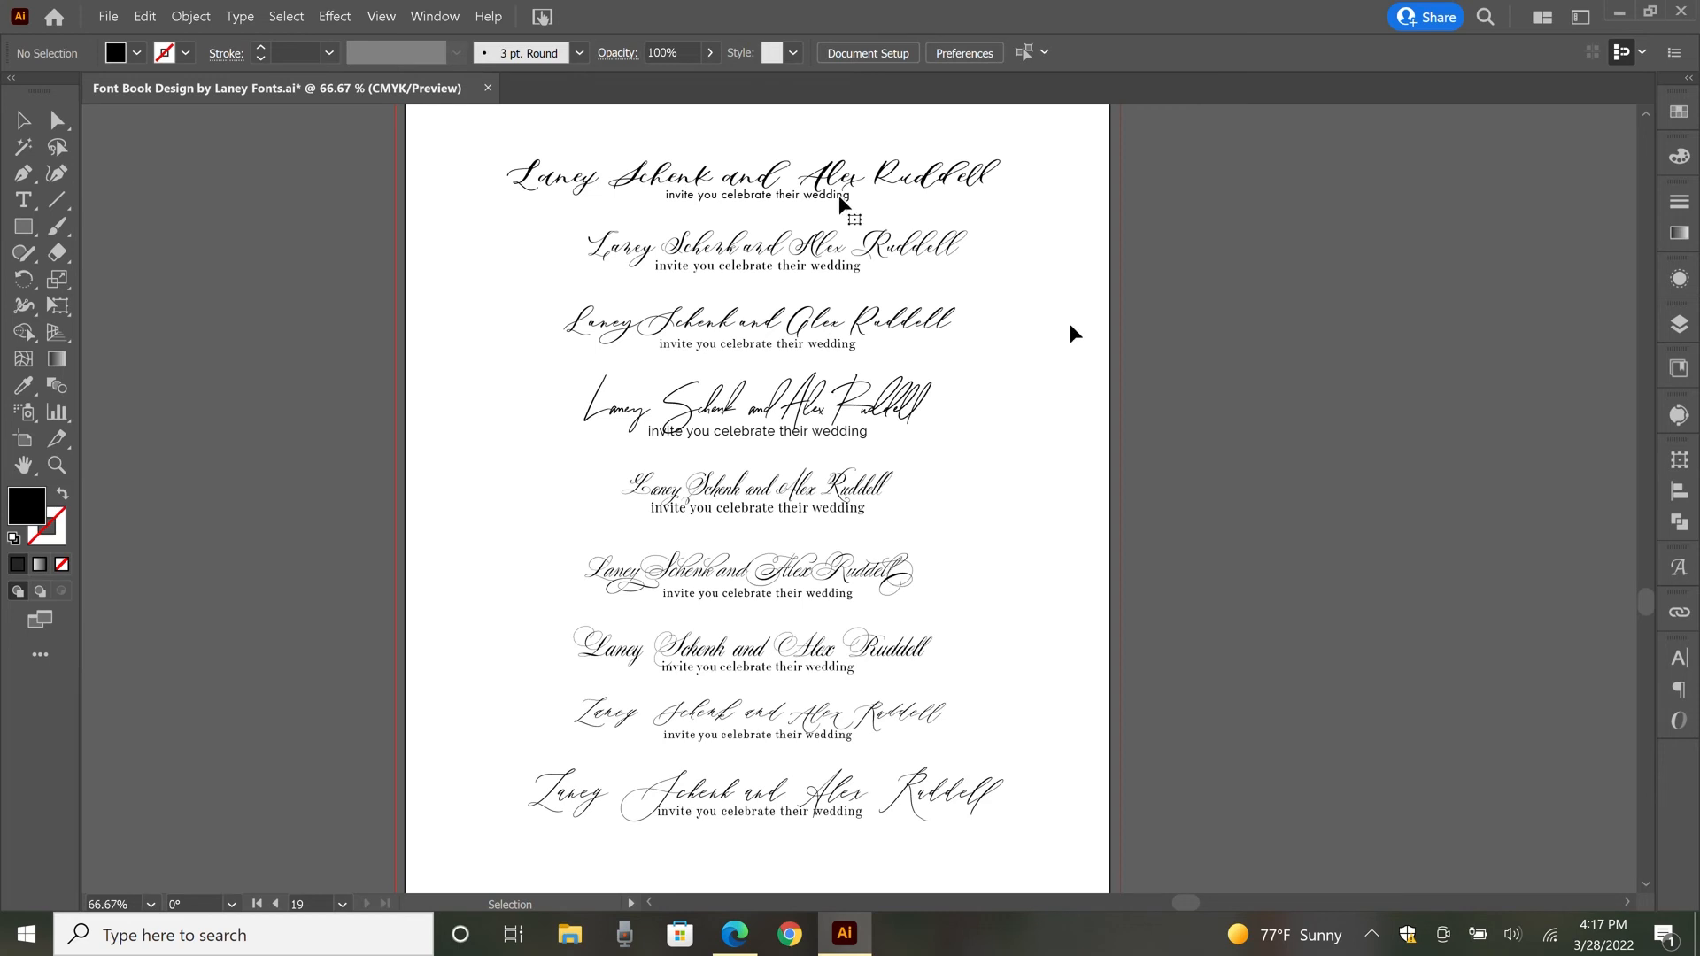
pyautogui.click(755, 175)
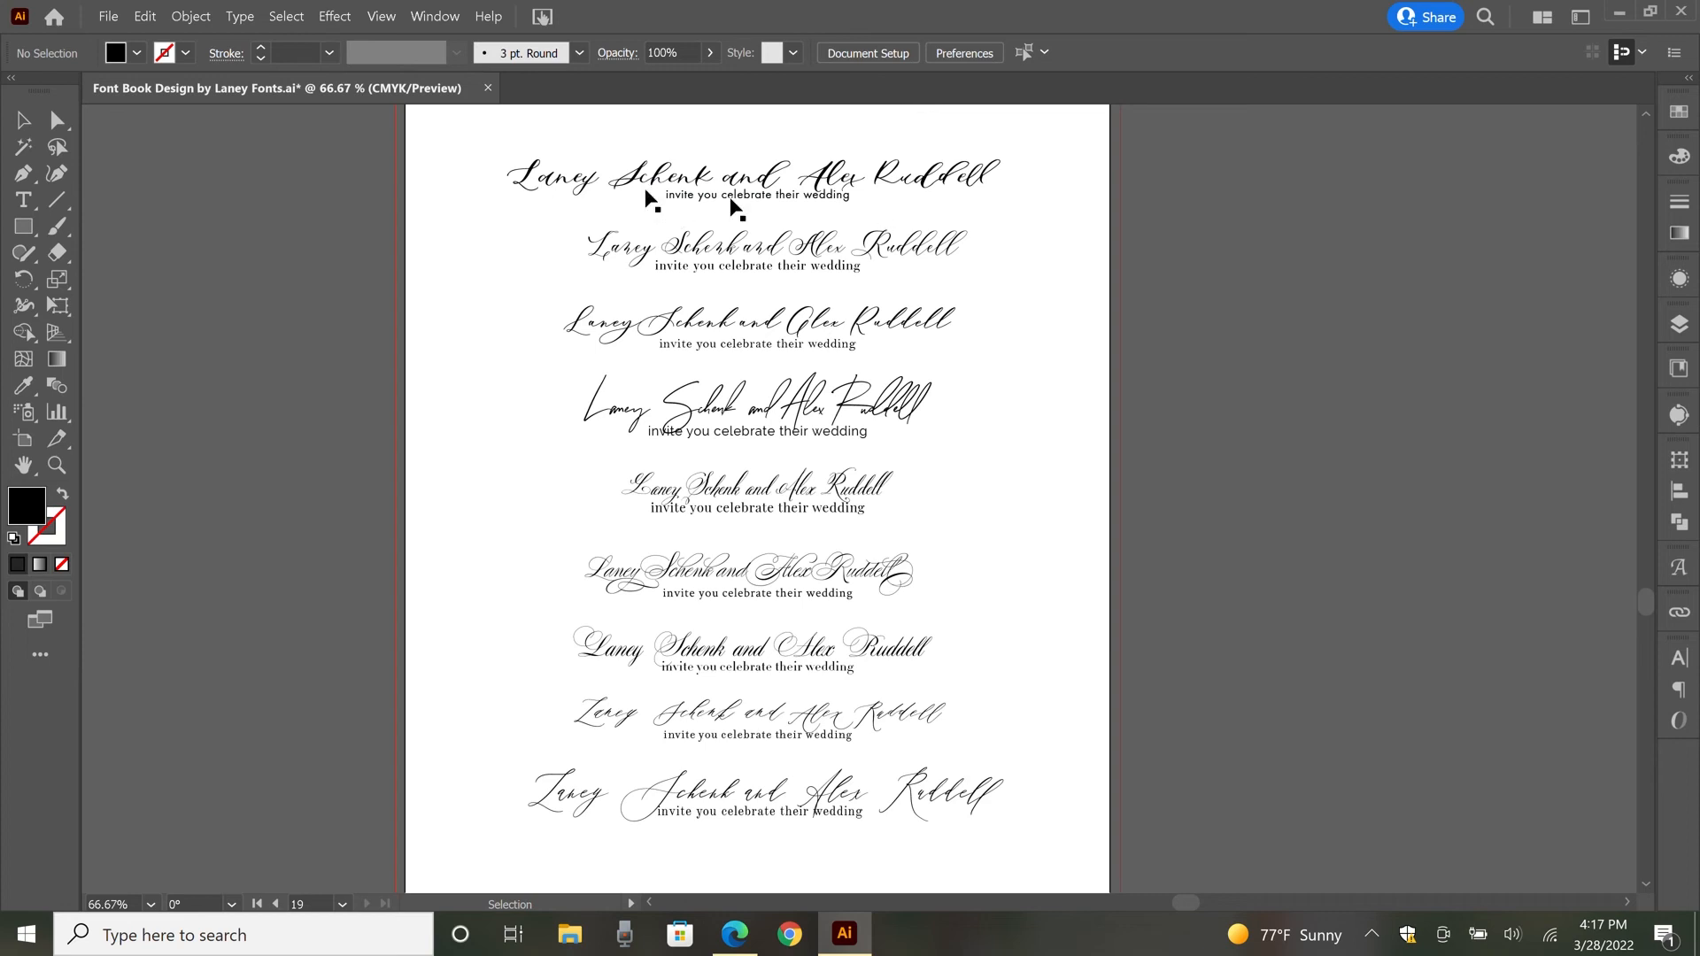
pyautogui.moveTo(752, 275)
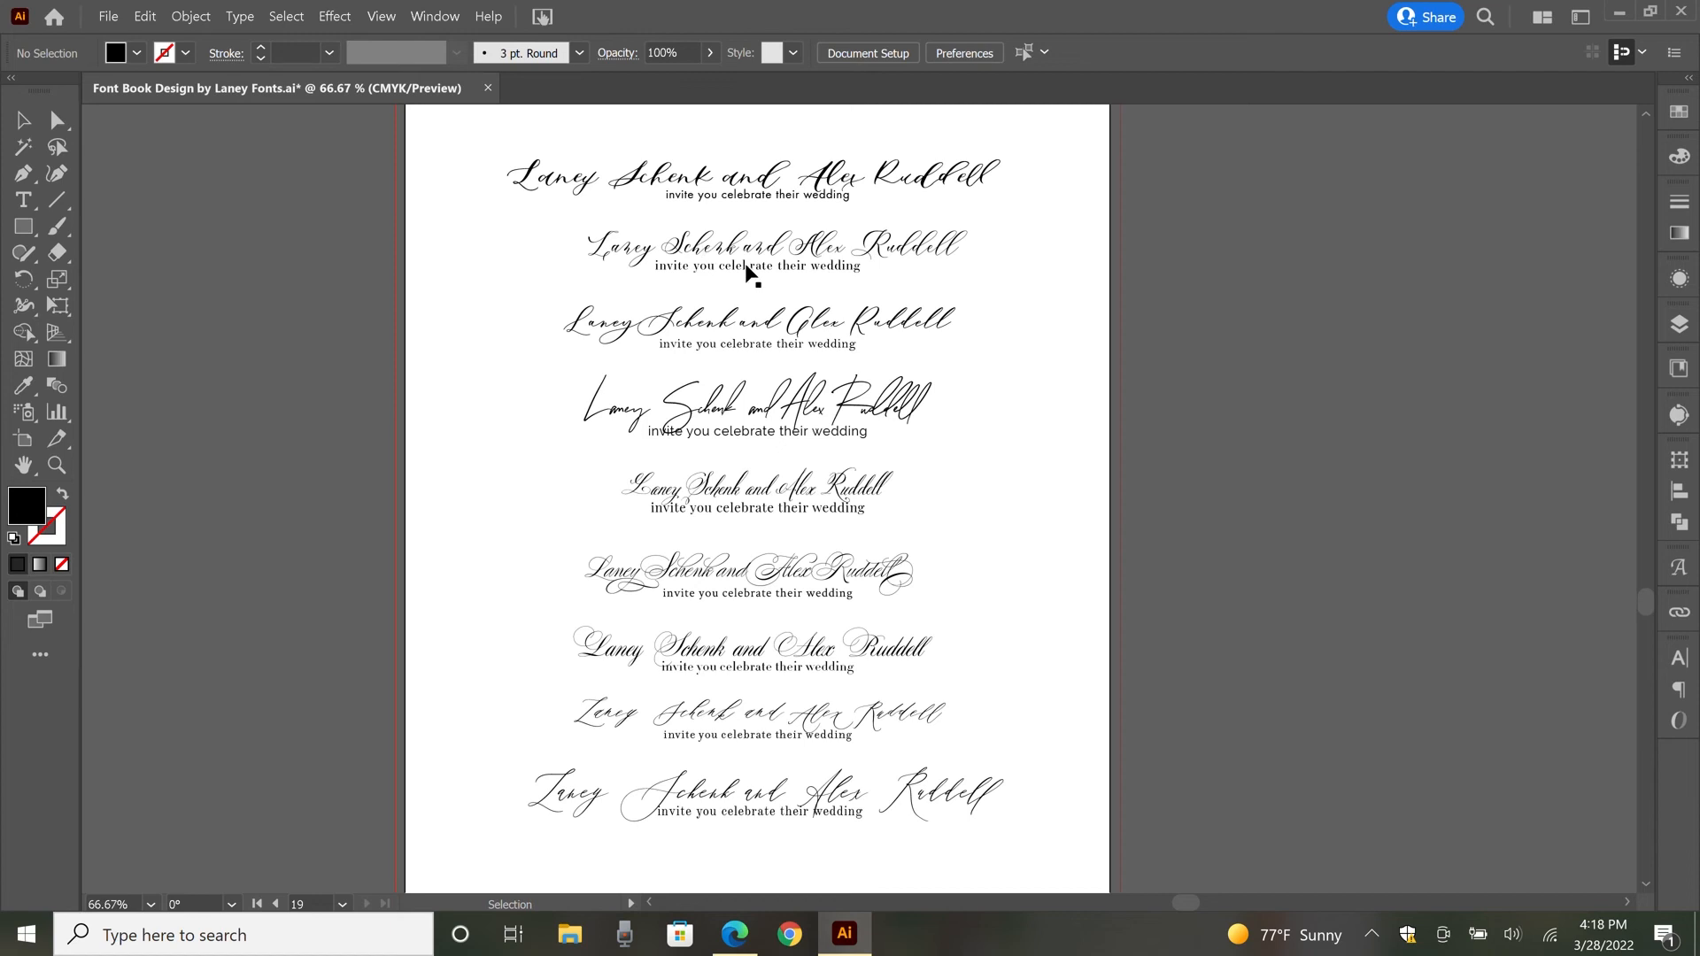
pyautogui.moveTo(761, 274)
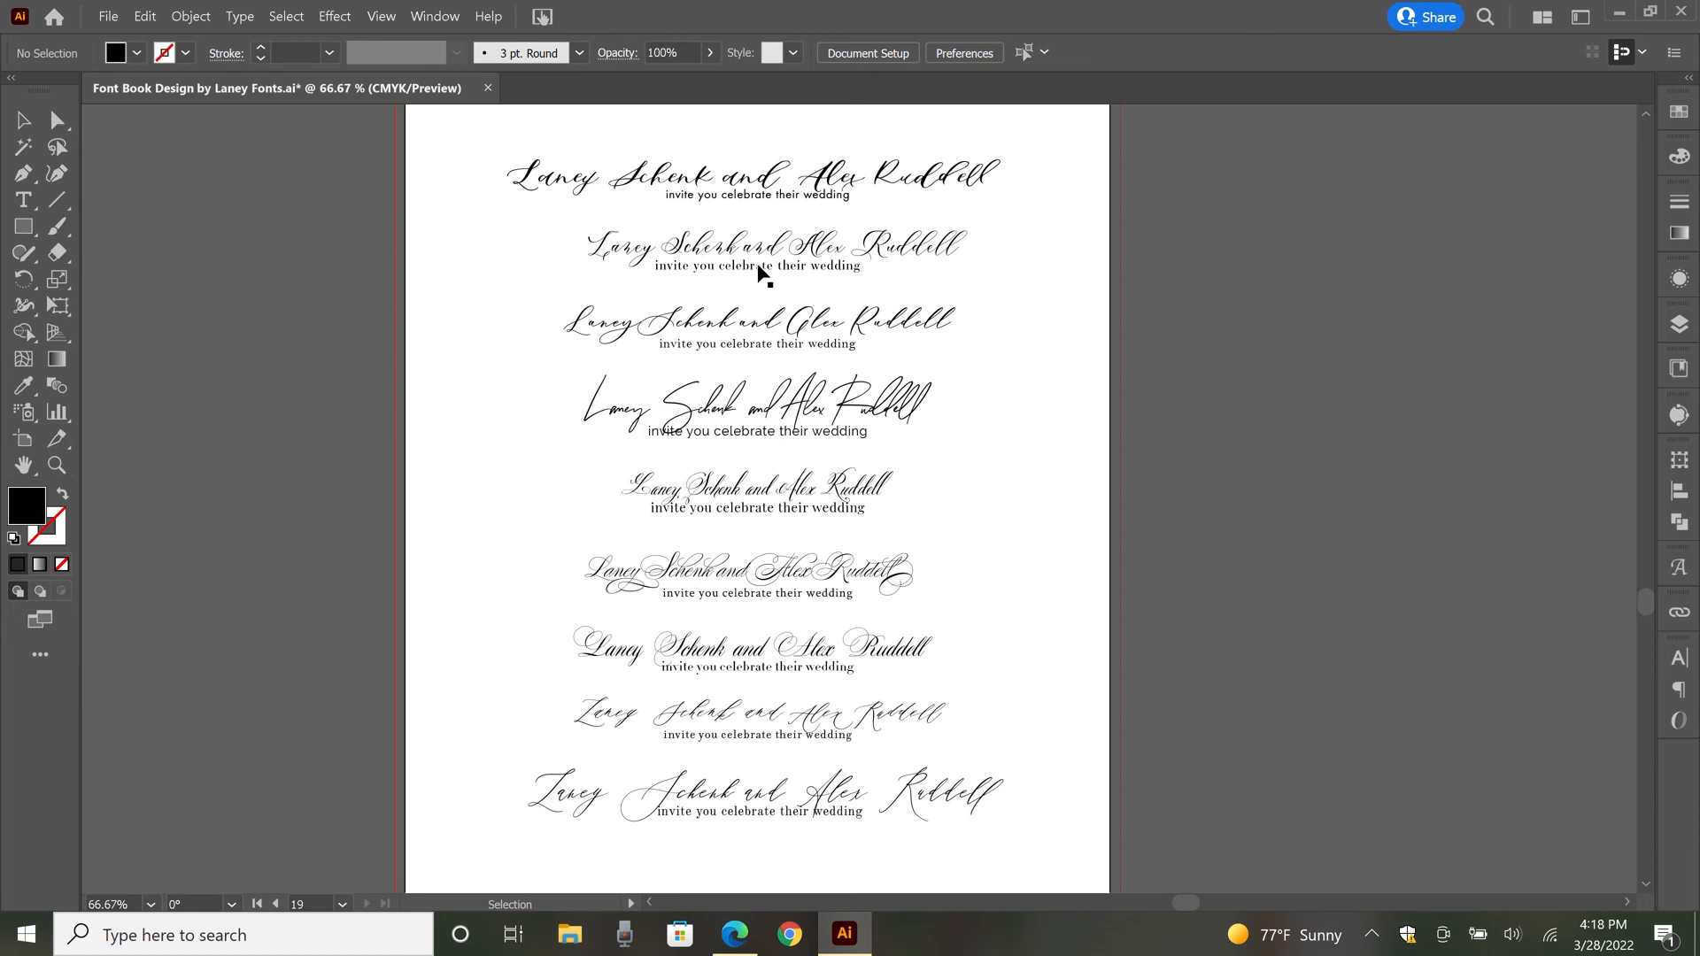
pyautogui.moveTo(786, 280)
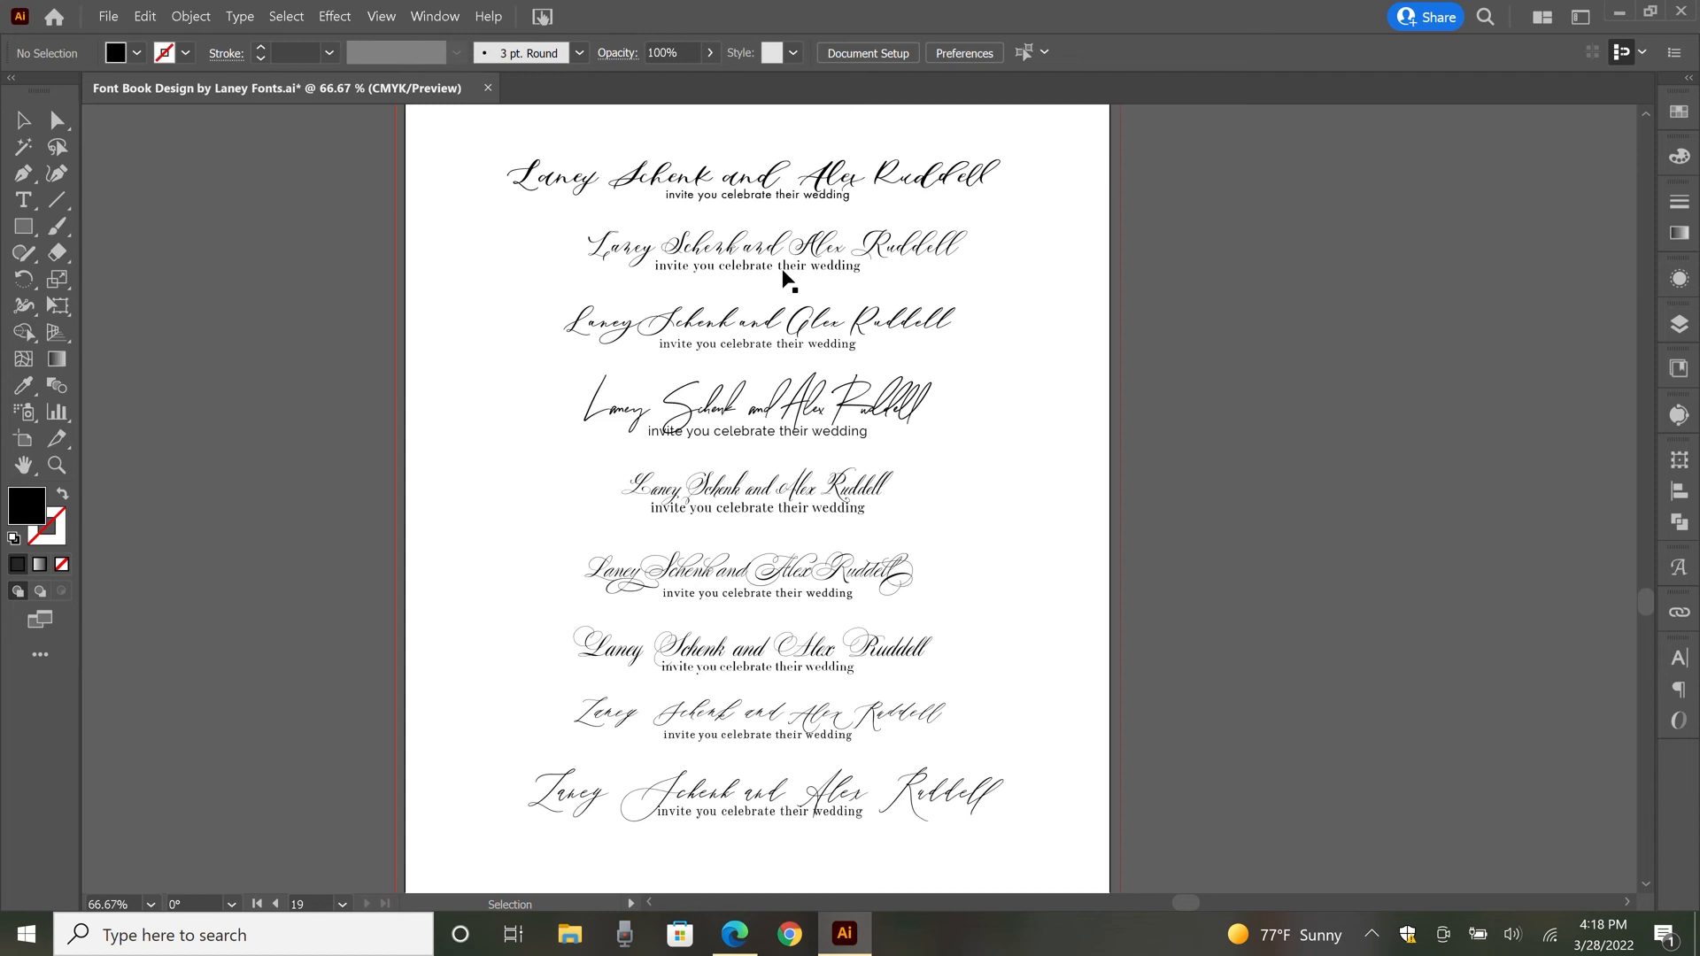
pyautogui.moveTo(725, 240)
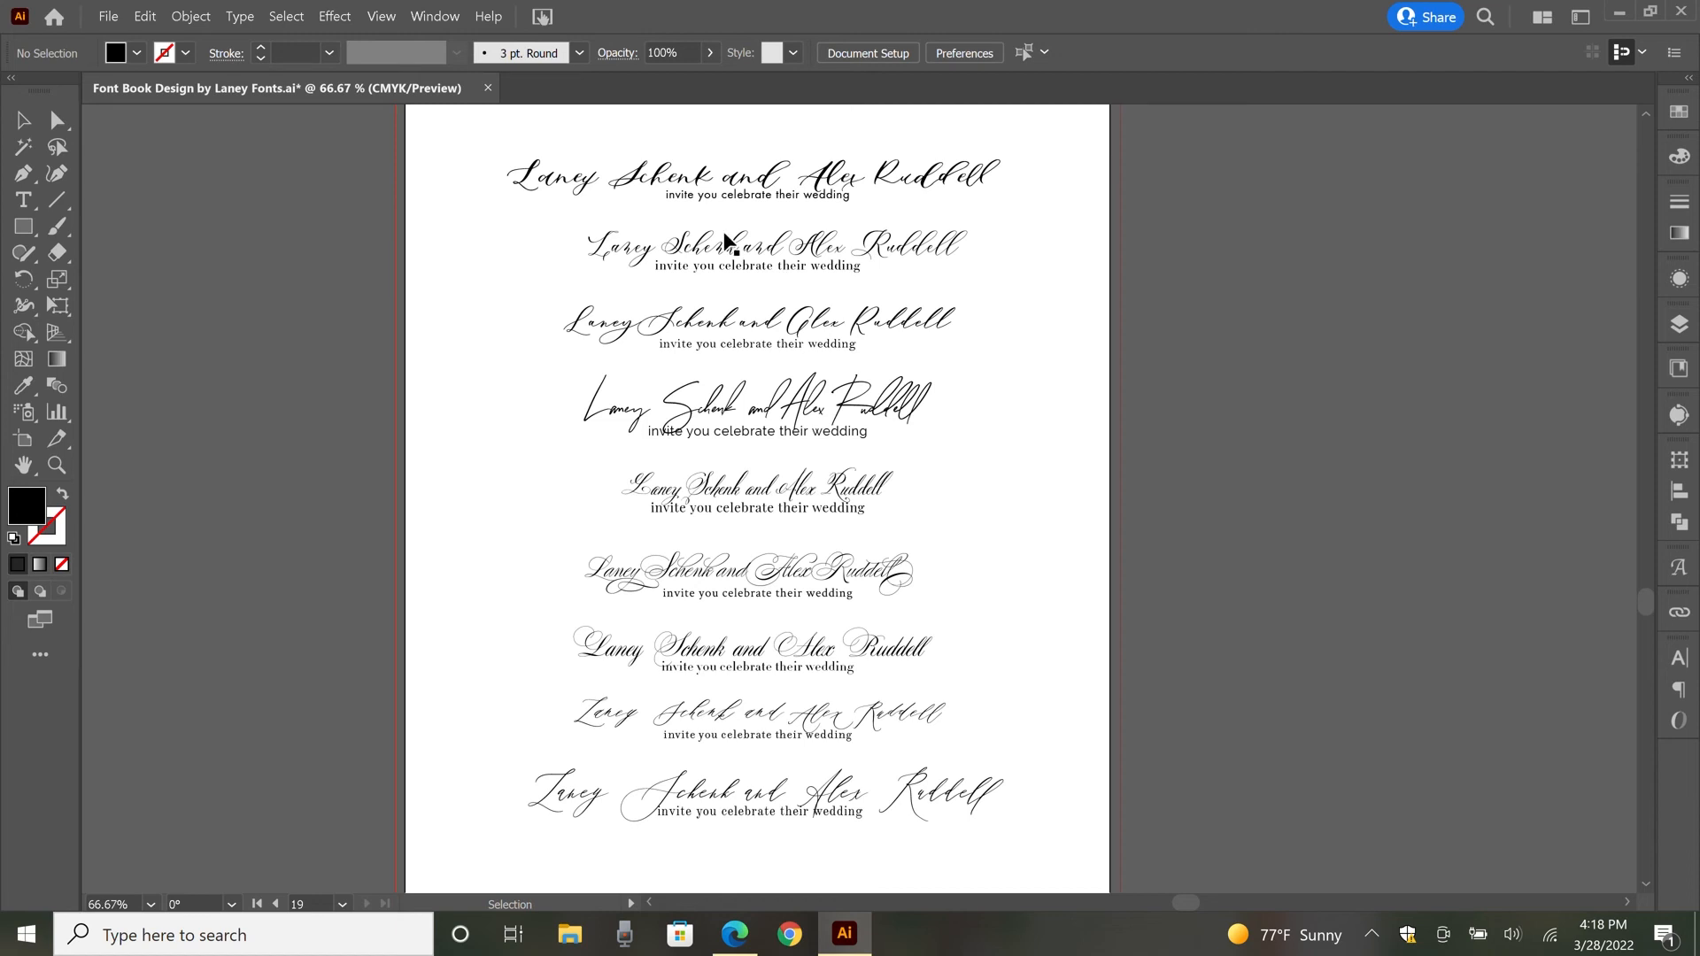
pyautogui.moveTo(805, 445)
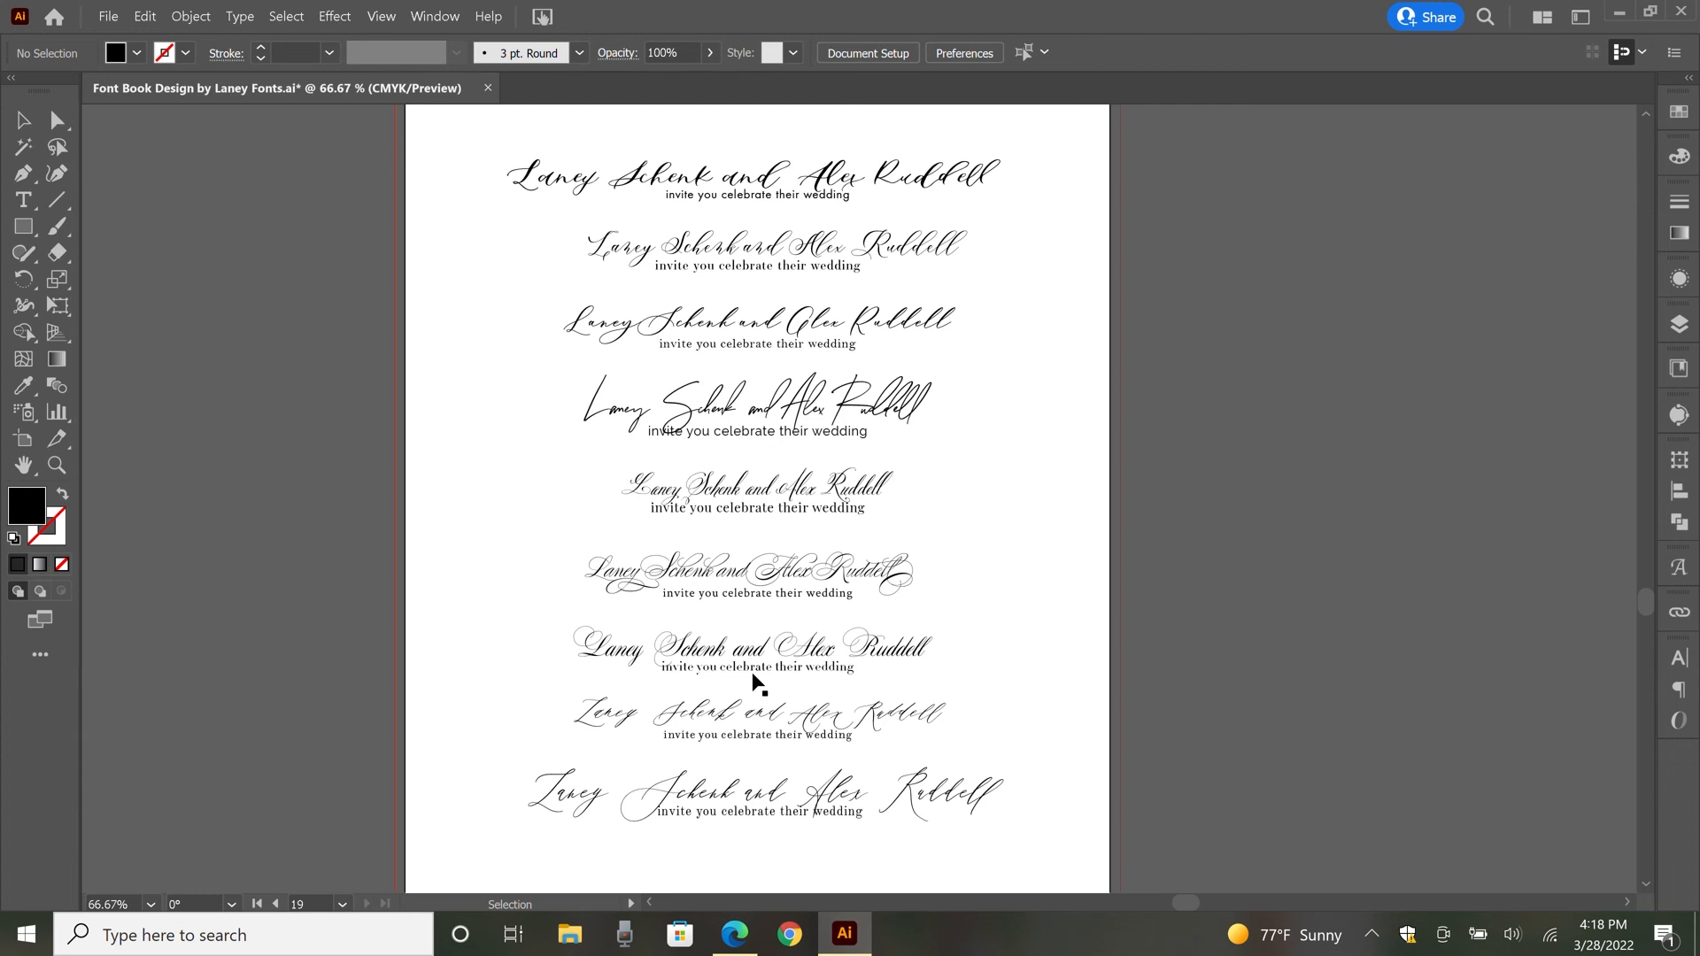
pyautogui.moveTo(980, 682)
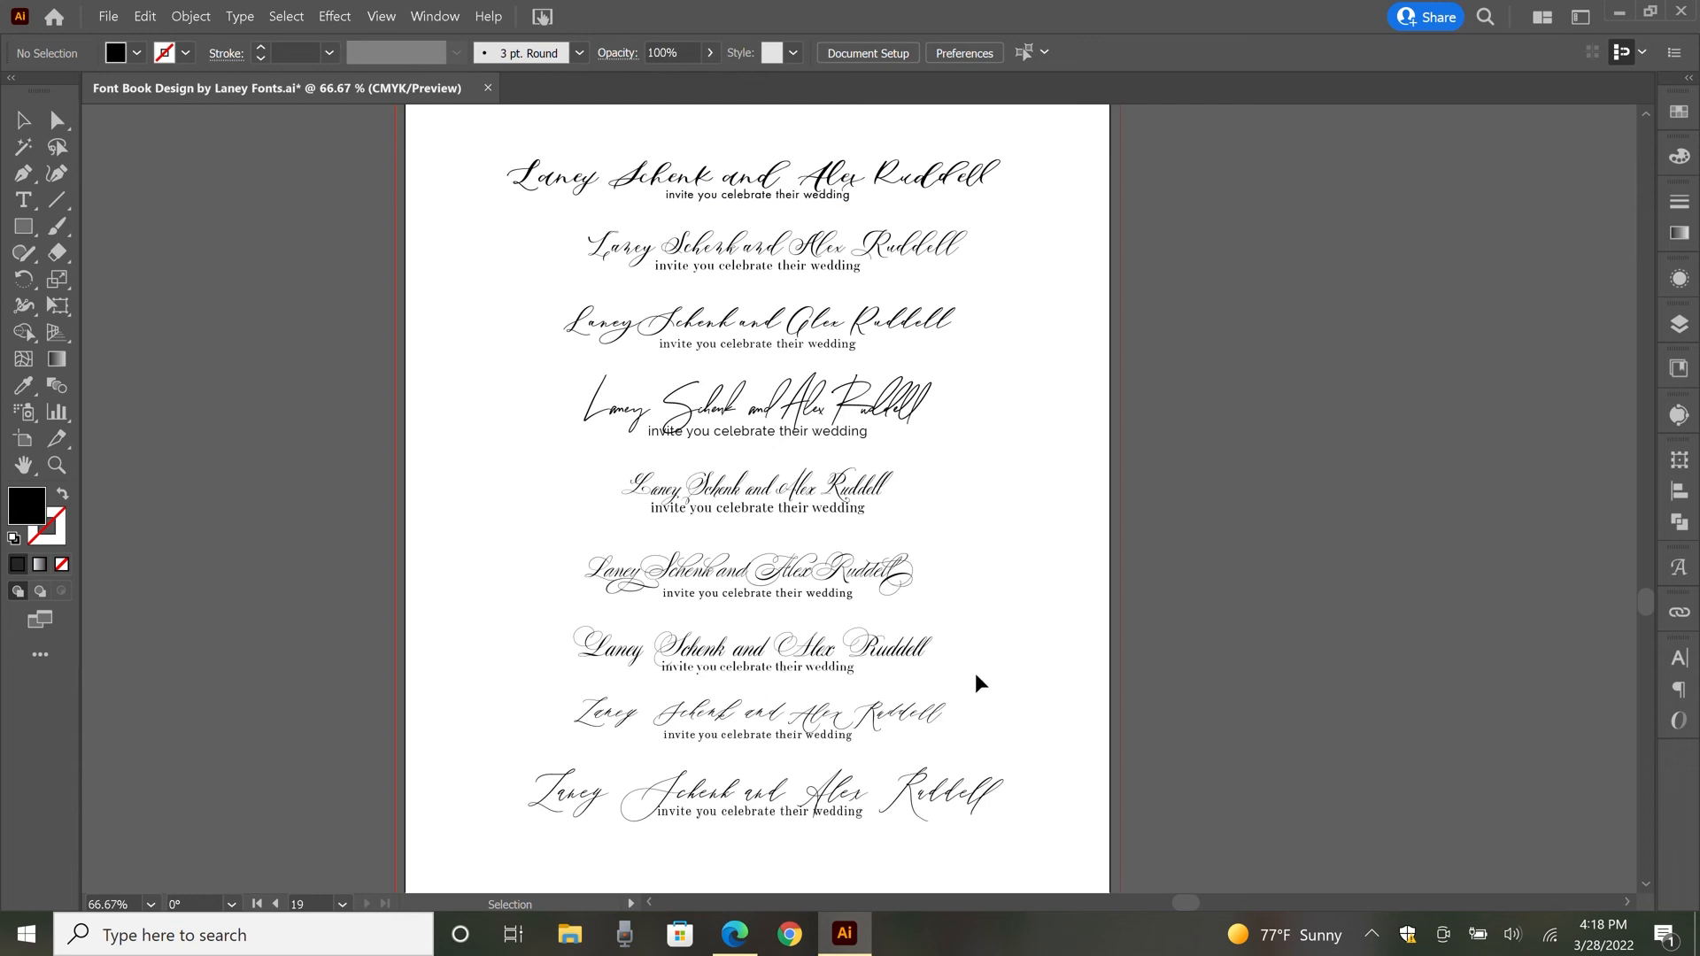
pyautogui.moveTo(1014, 660)
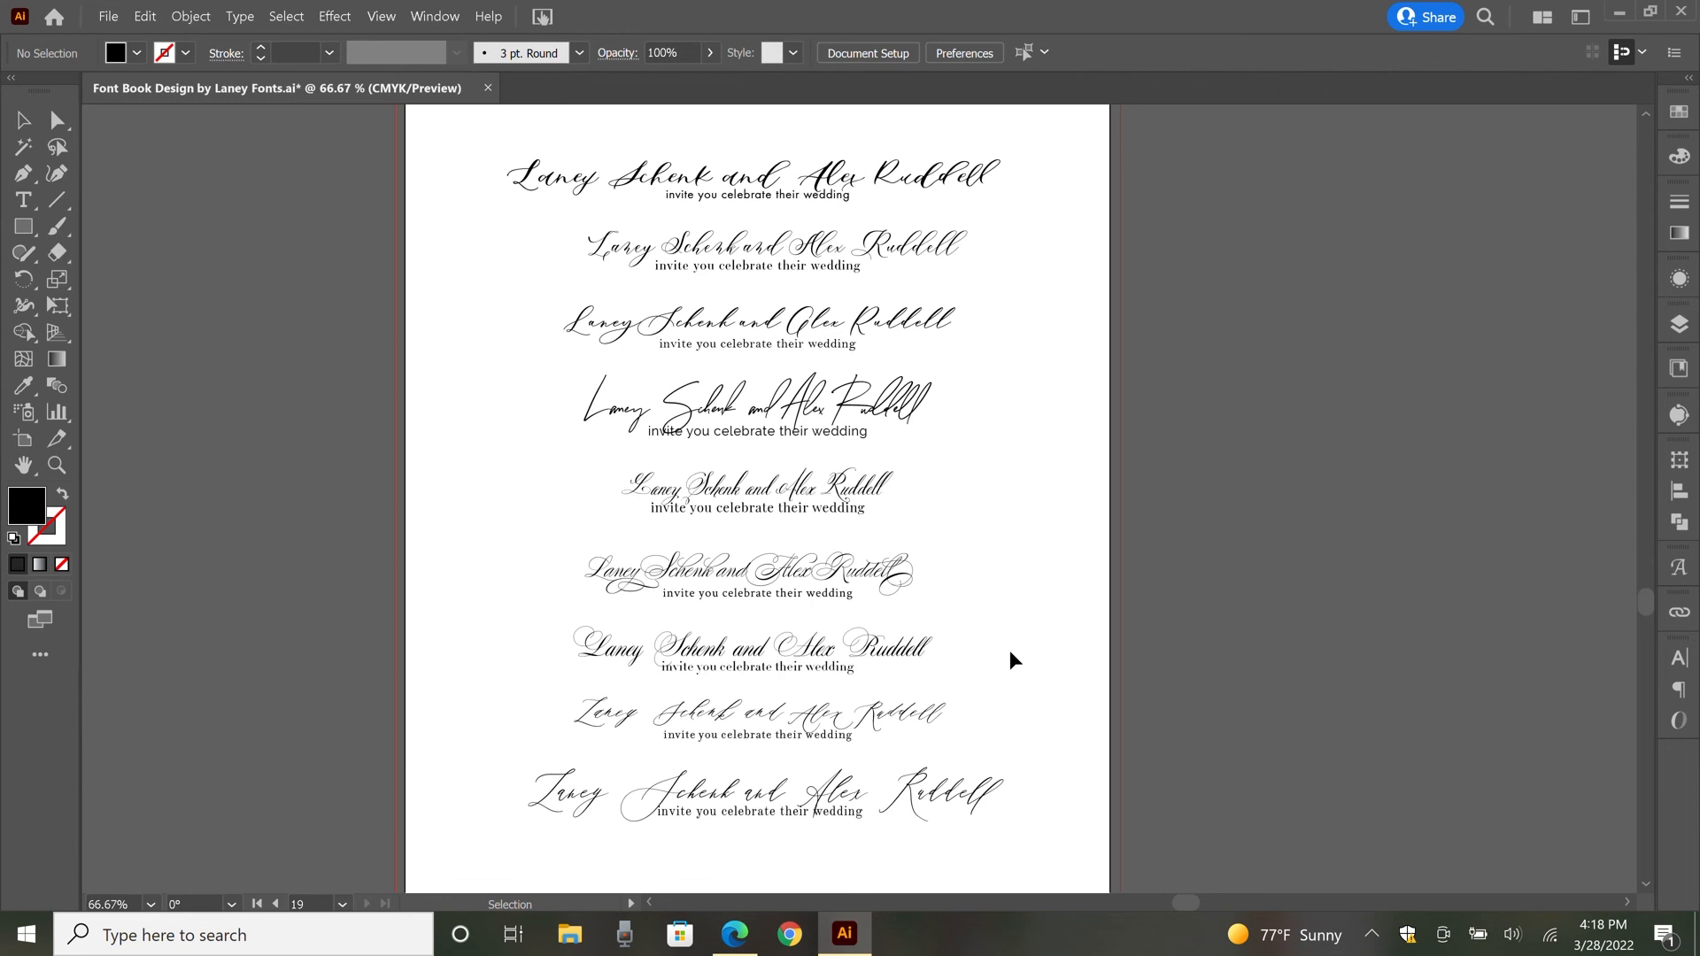
pyautogui.moveTo(733, 146)
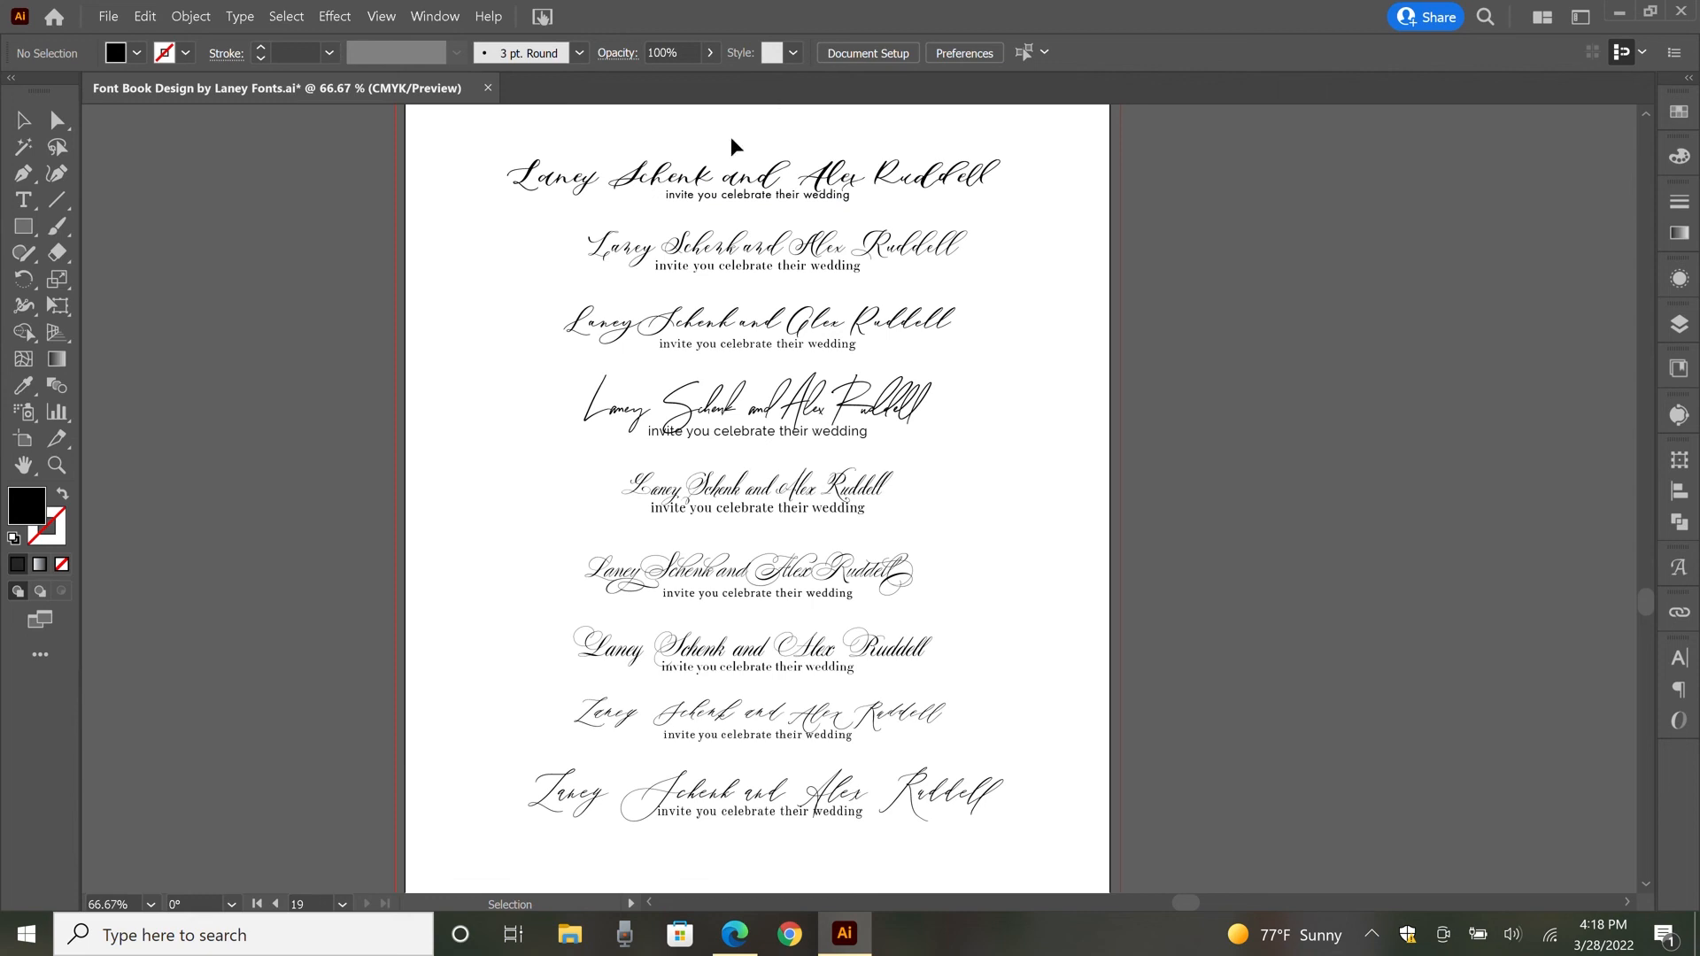
pyautogui.moveTo(1078, 665)
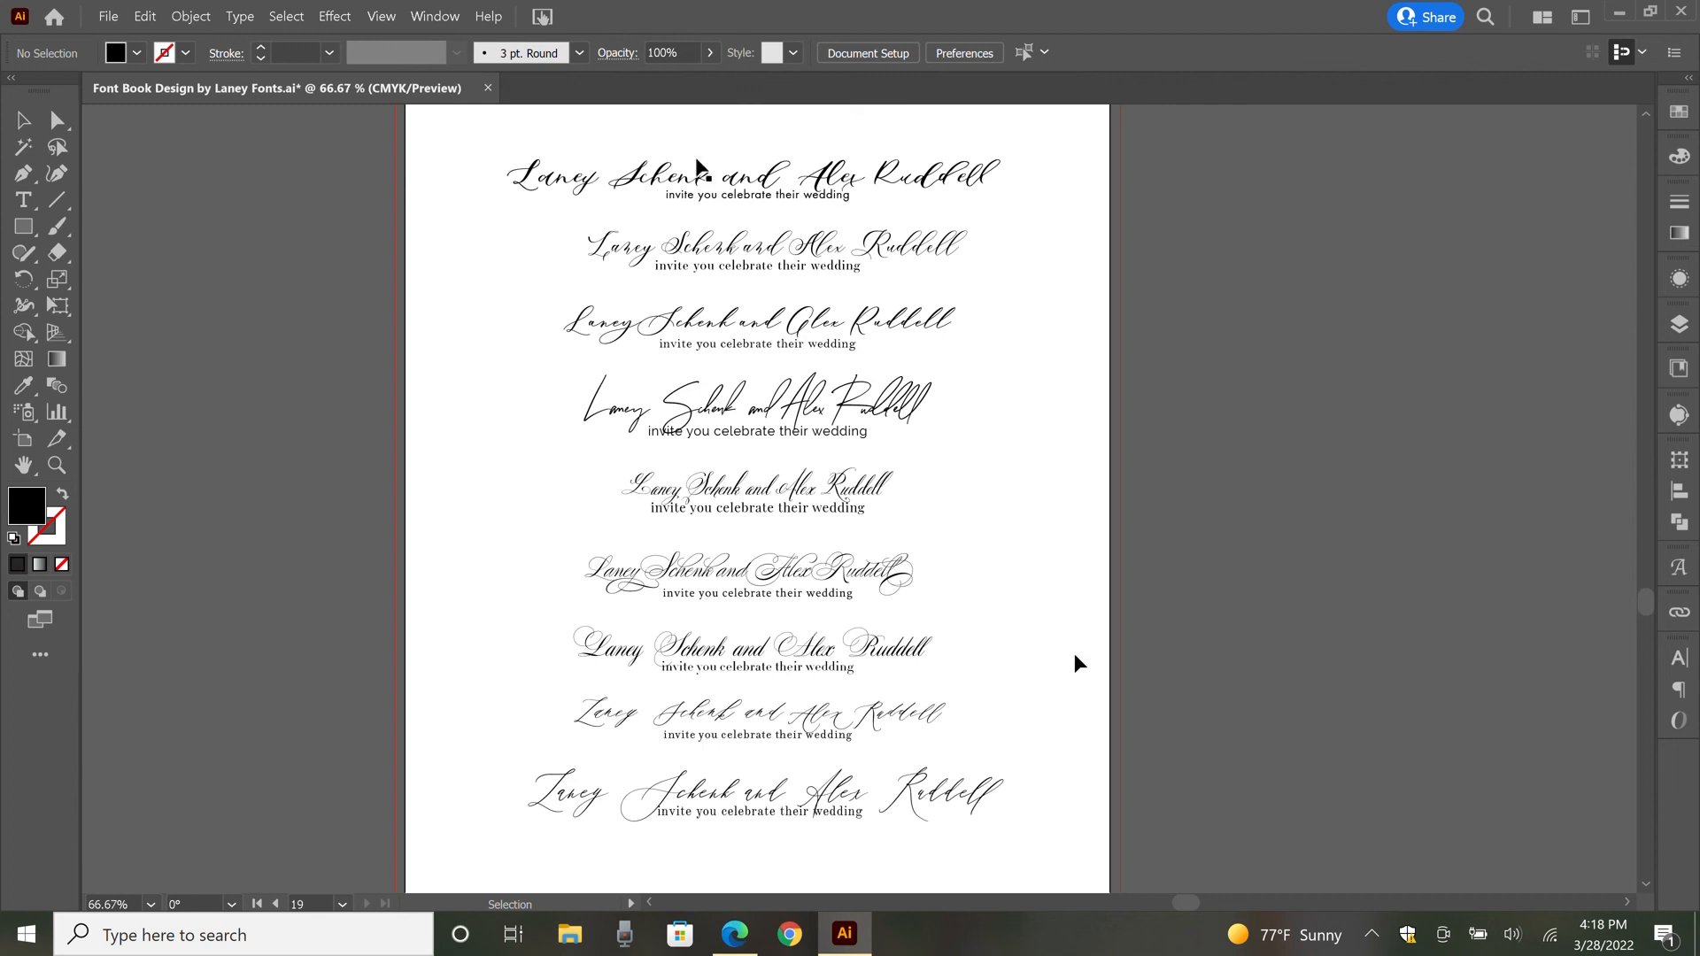
pyautogui.moveTo(721, 216)
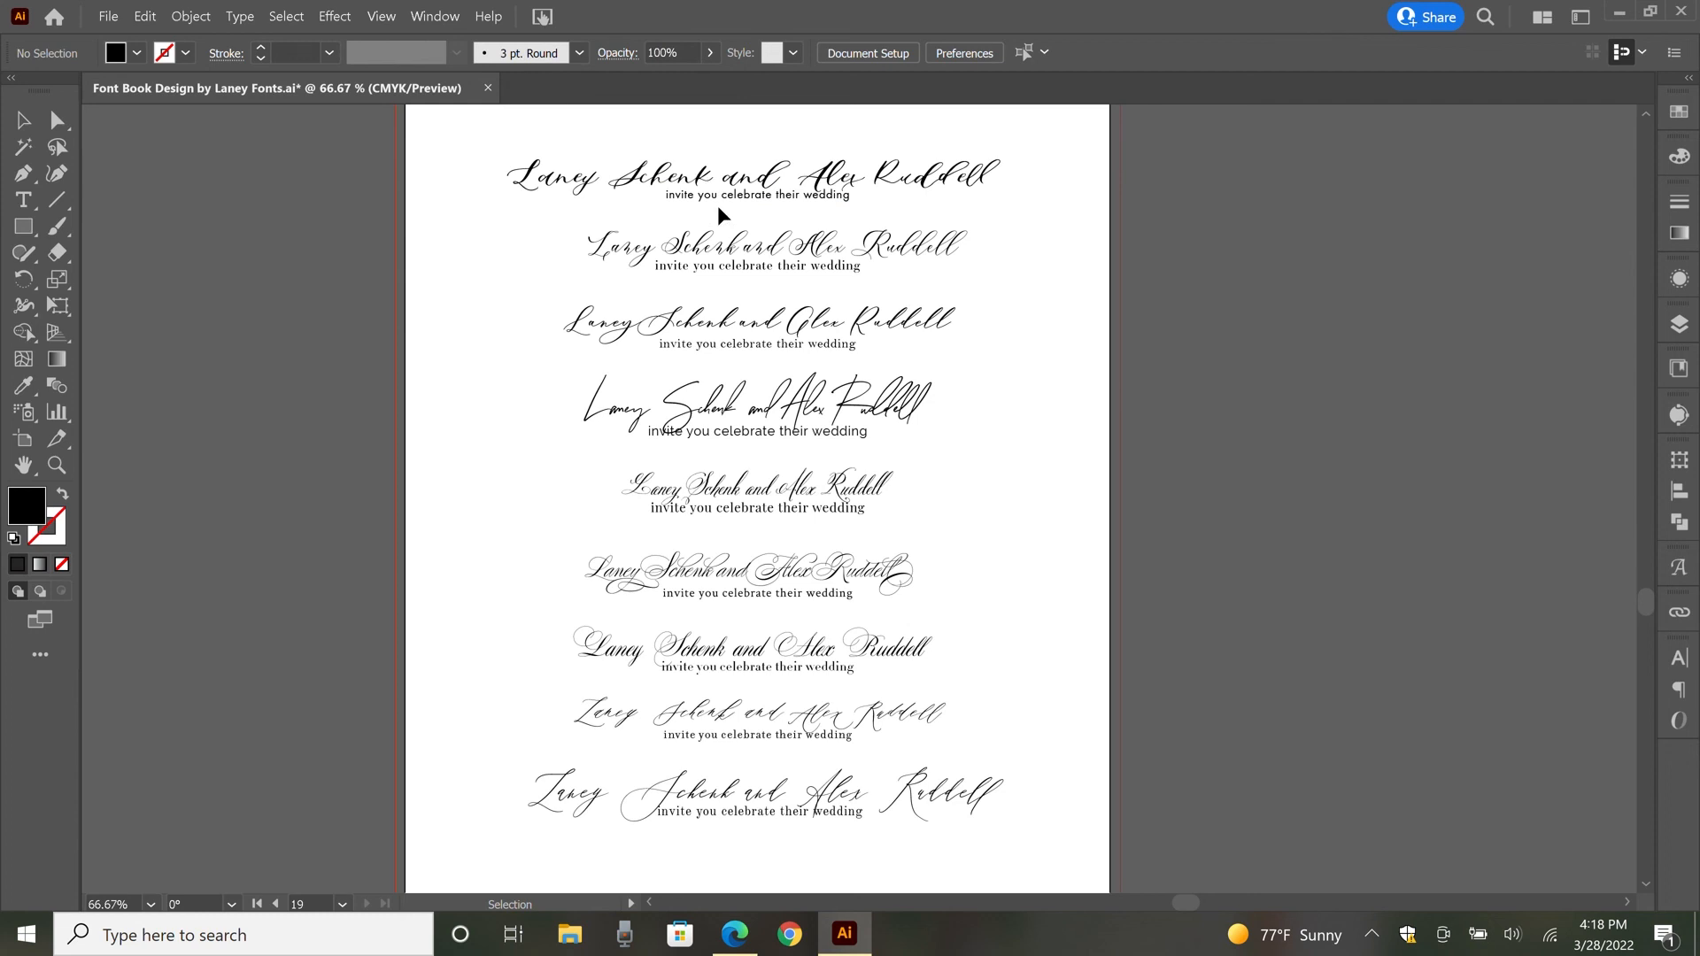
pyautogui.moveTo(1136, 468)
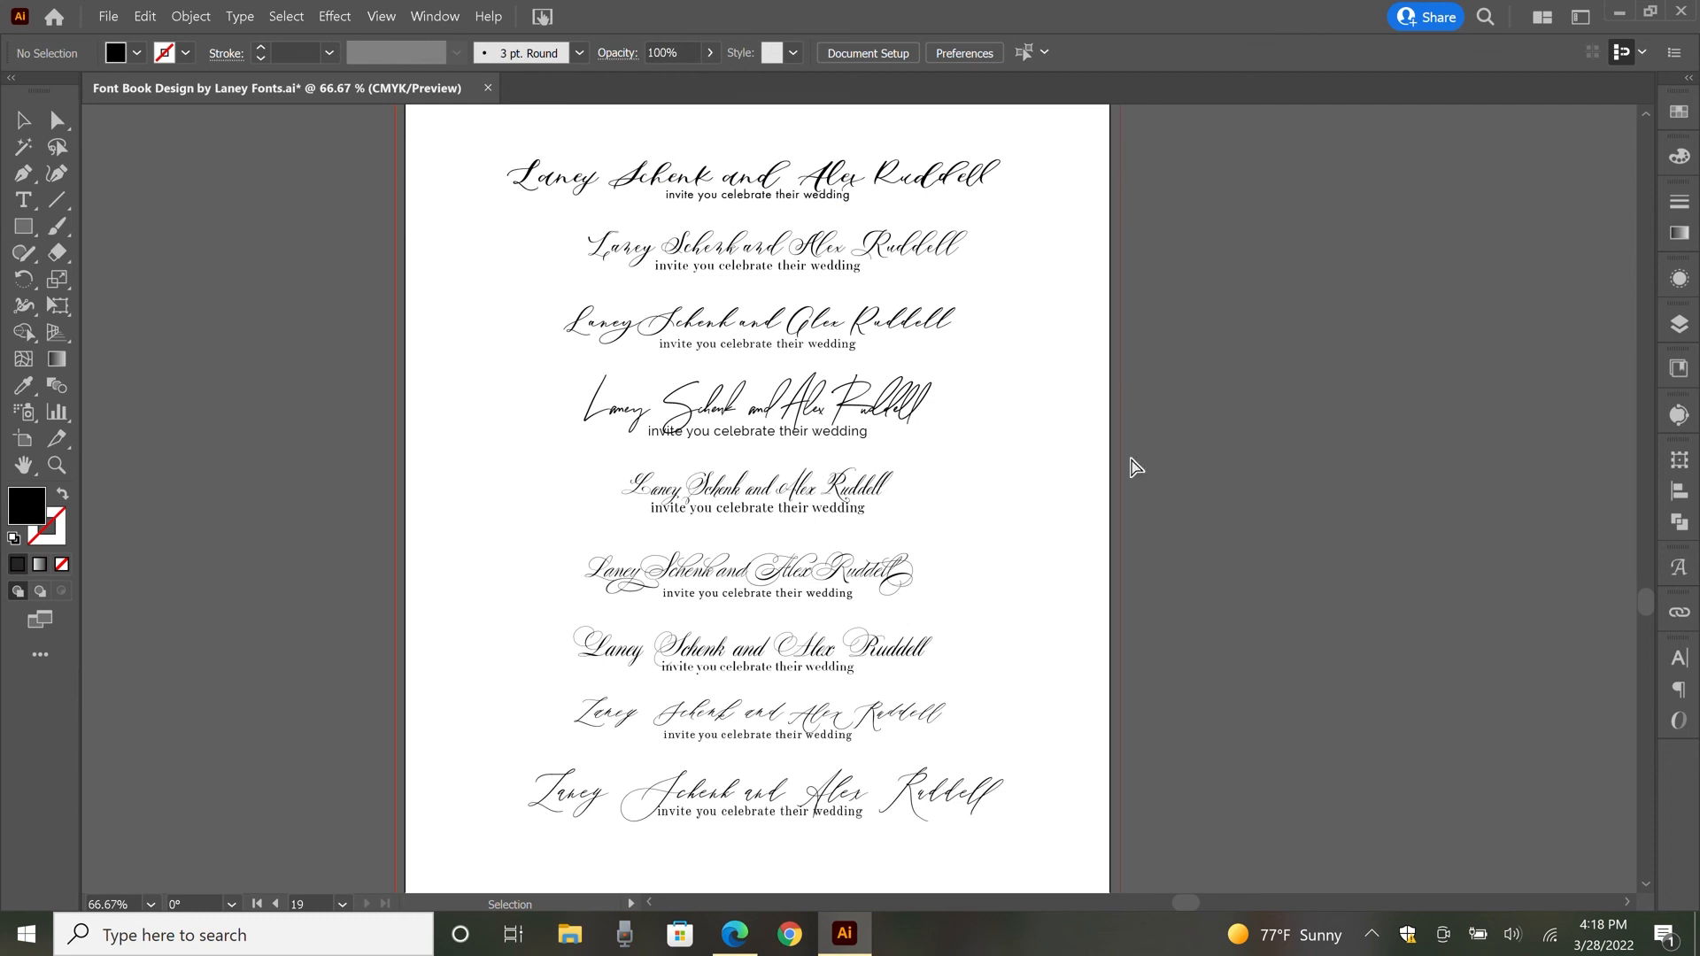